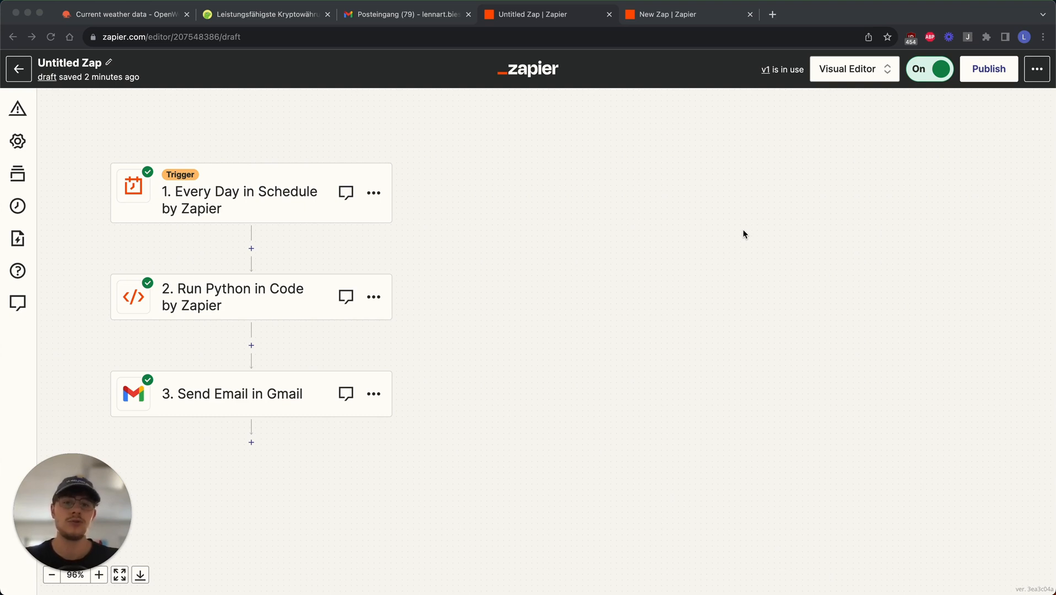
mouse_move(648, 214)
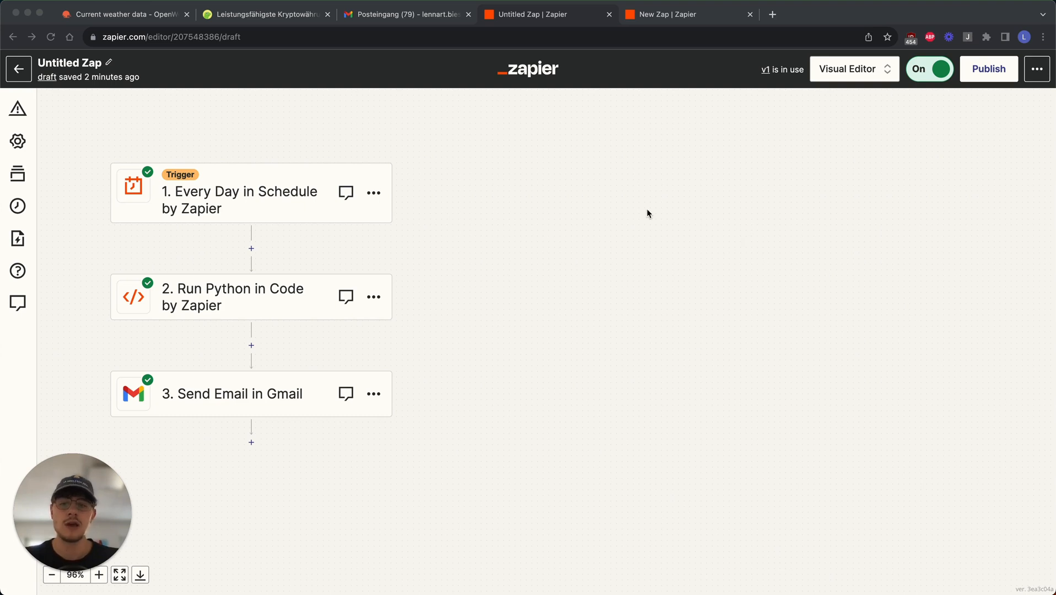
mouse_move(304, 314)
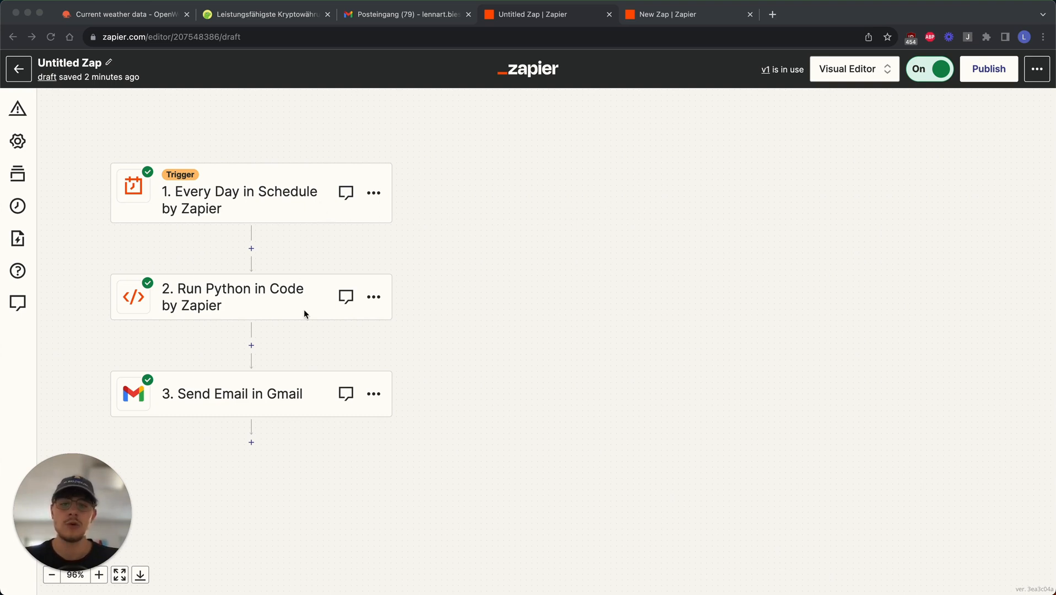
mouse_move(451, 260)
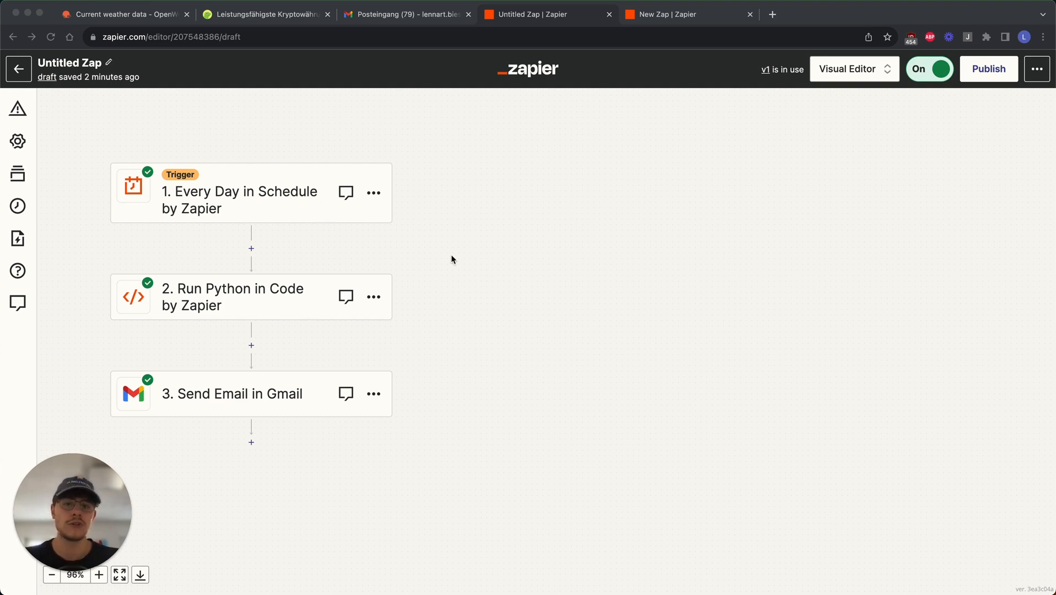
mouse_move(432, 253)
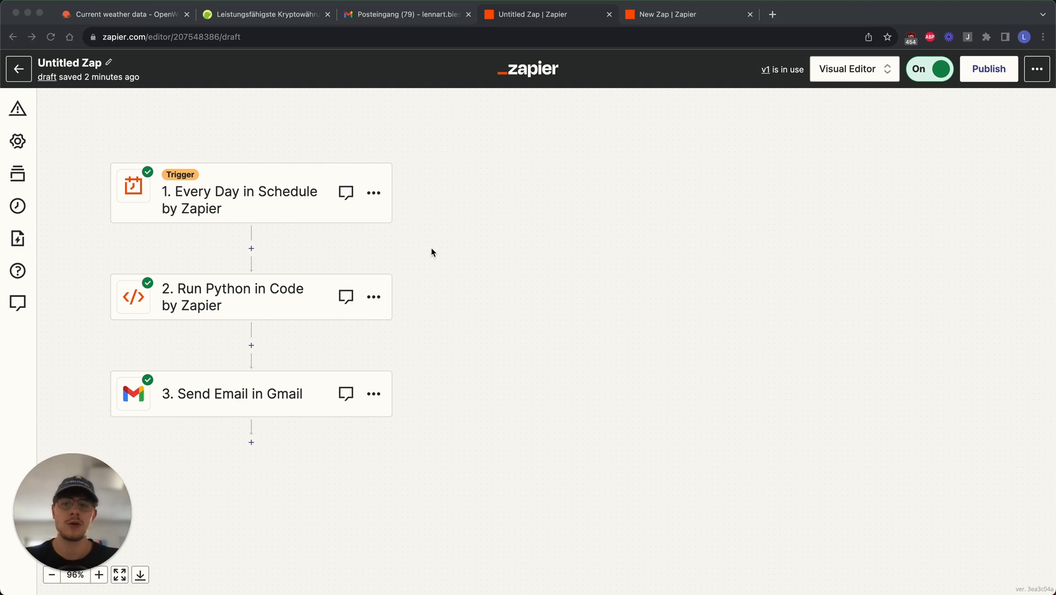
mouse_move(240, 303)
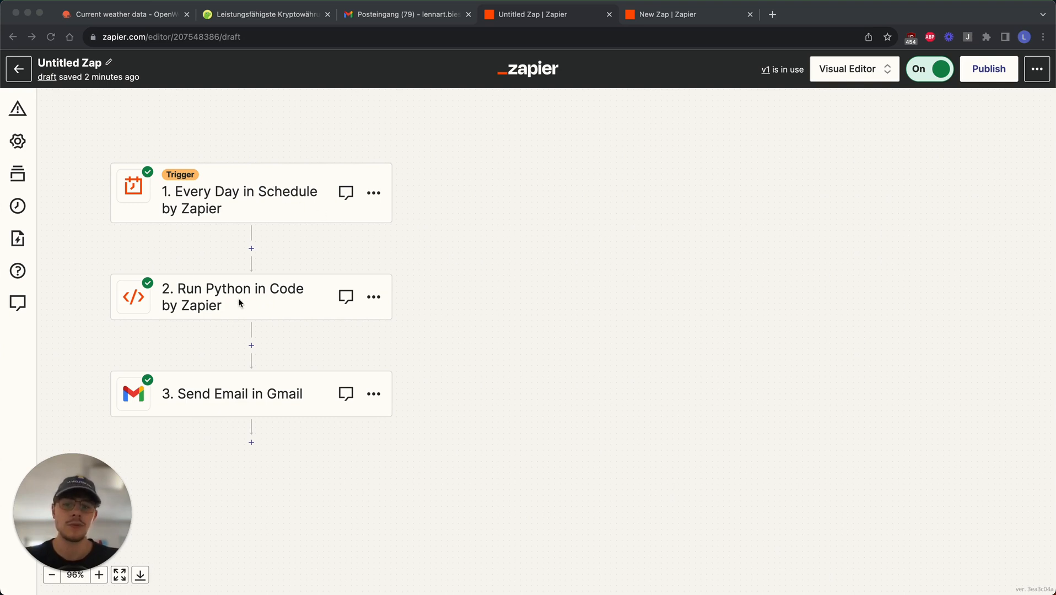
Step: Review the 'Run Python in Code by Zapier' step's action code fetching Bitcoin, Ethereum and weather data
left_click(232, 297)
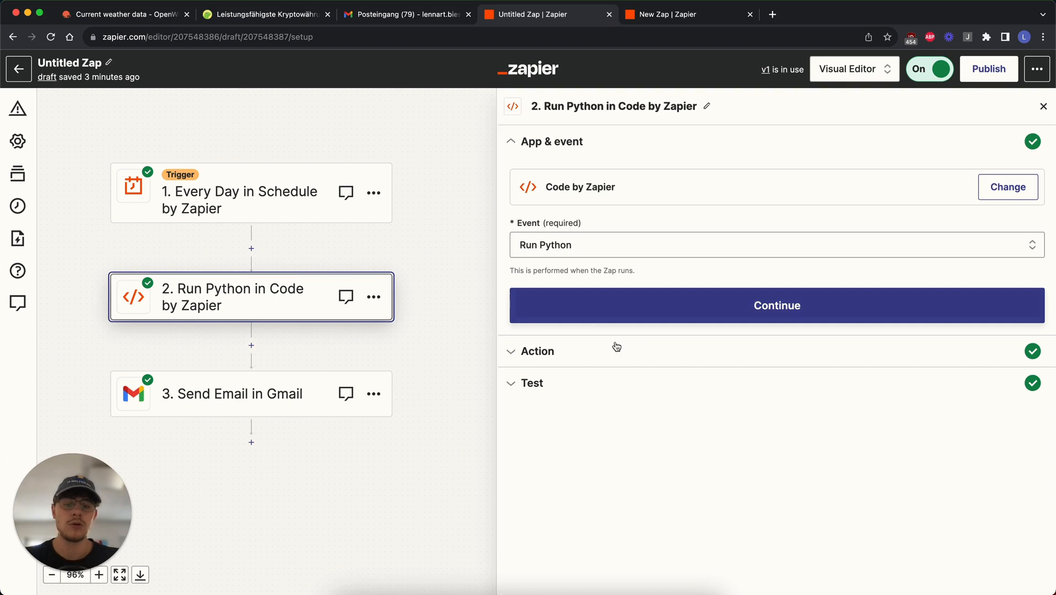
left_click(776, 305)
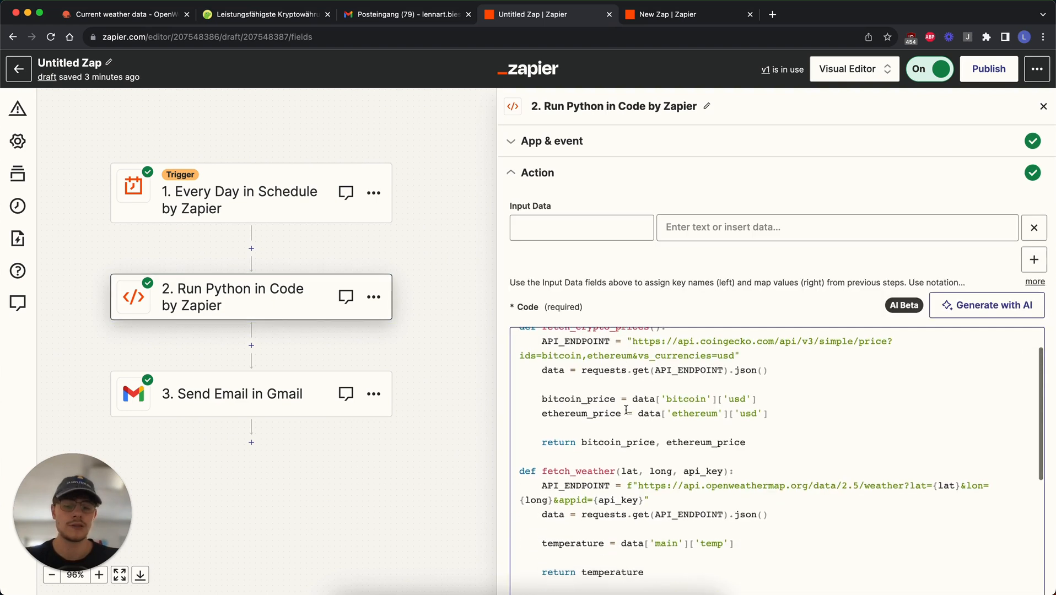
scroll("up", 3)
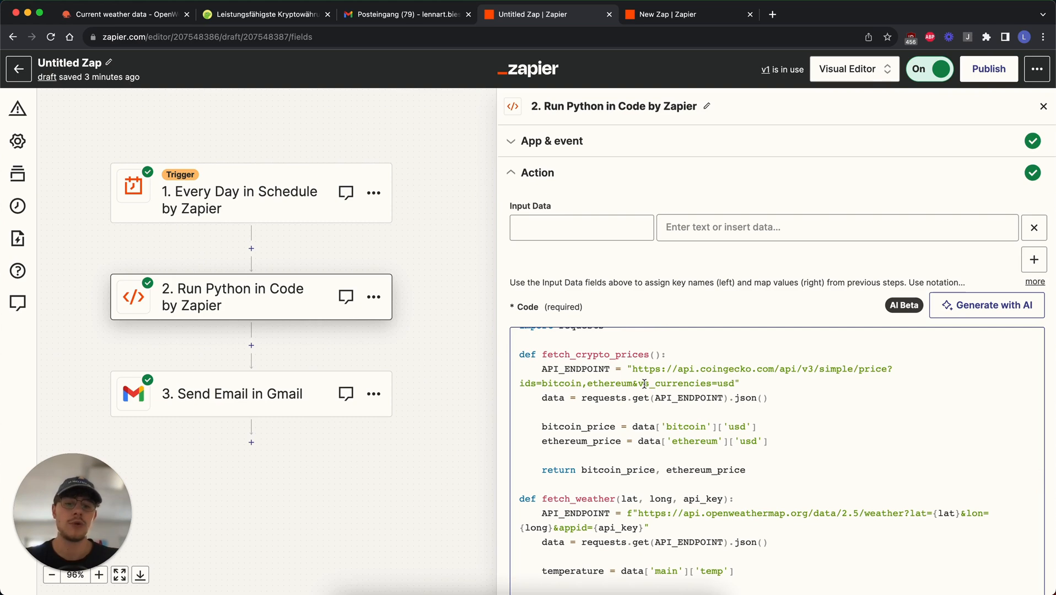
scroll("down", 3)
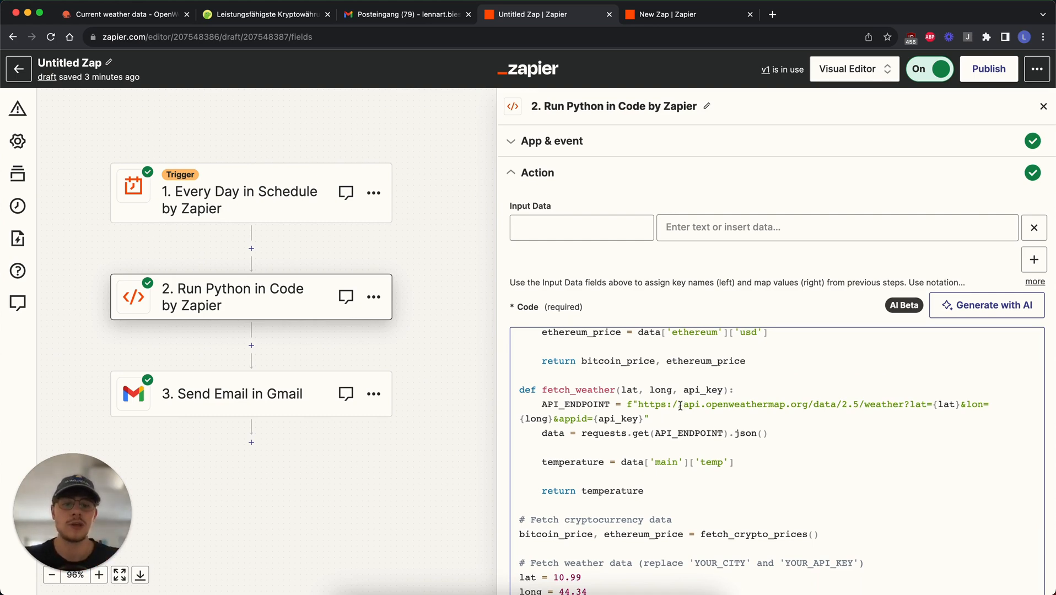
scroll("up", 3)
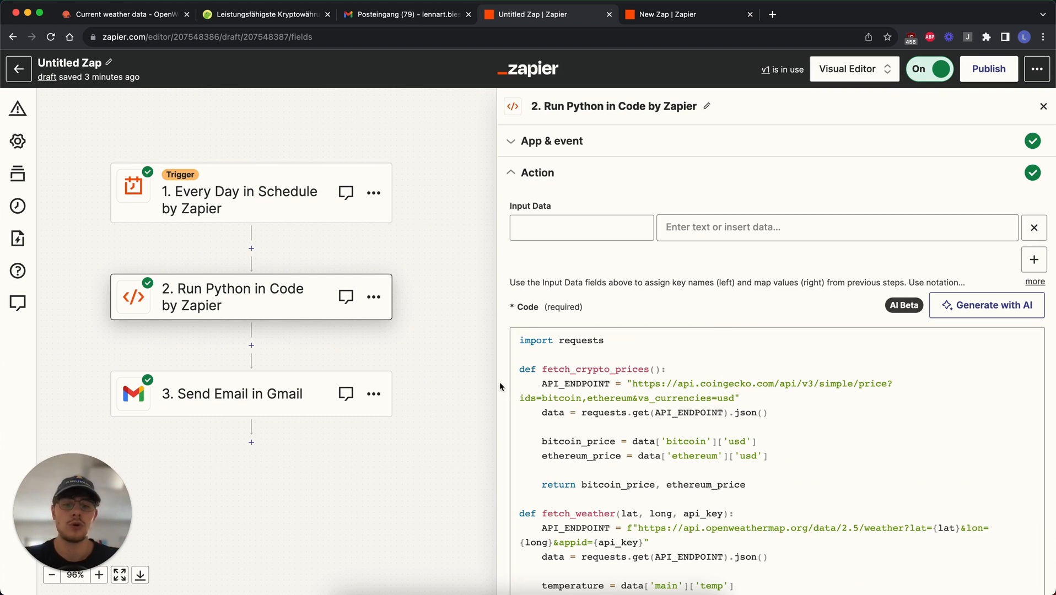
mouse_move(476, 370)
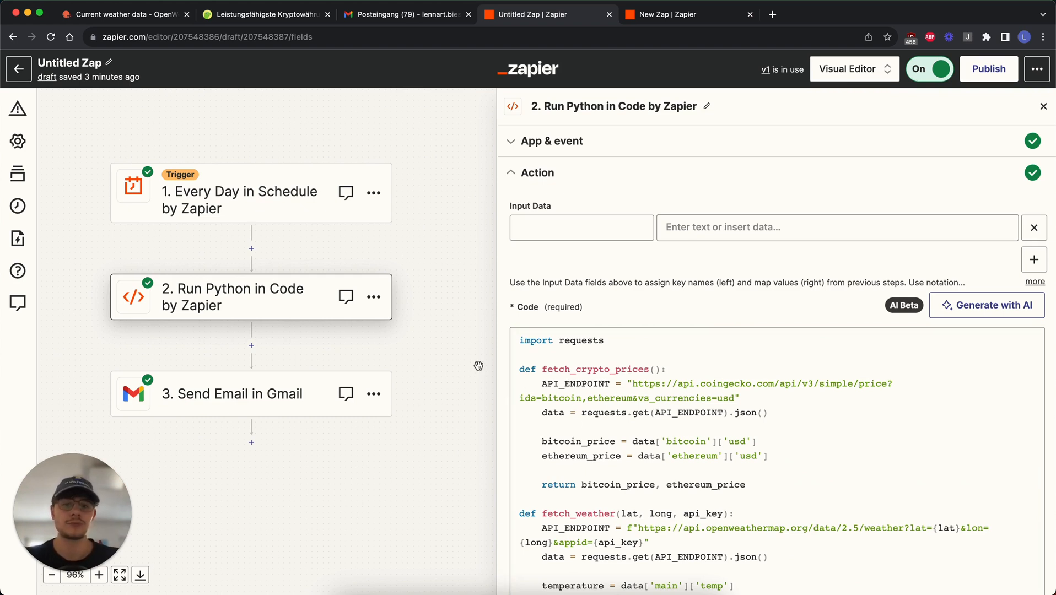
Step: Make Schedule by Zapier Every Day at 8am the new Zap's trigger and test it
left_click(687, 14)
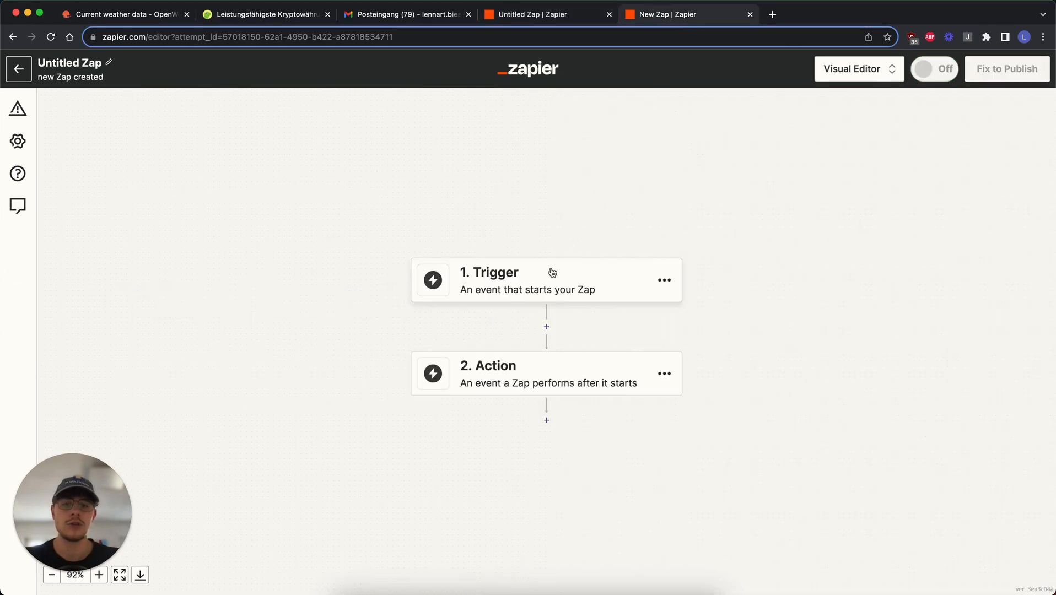
left_click(546, 280)
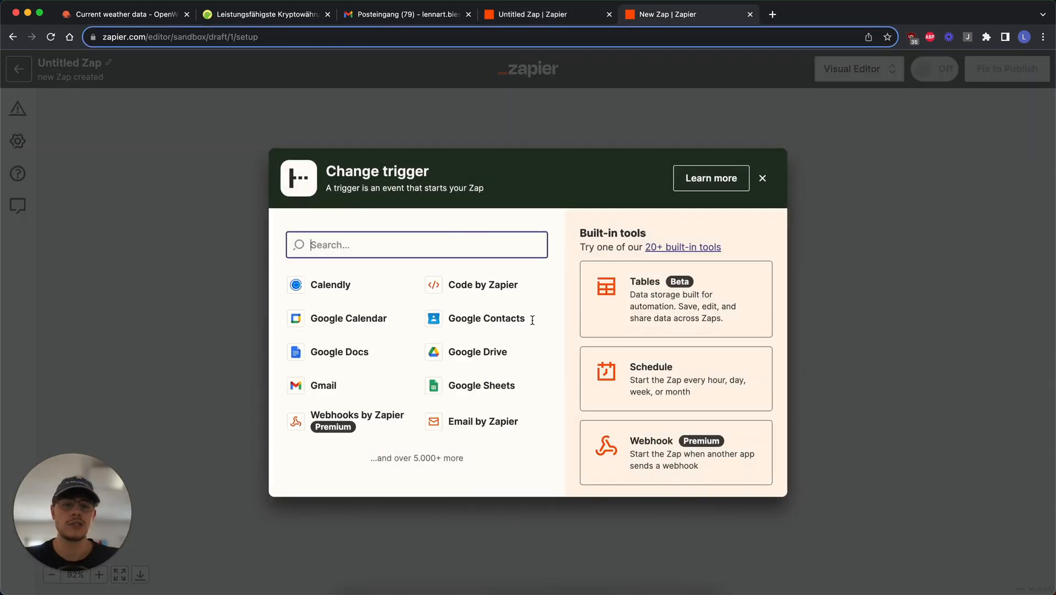
left_click(675, 379)
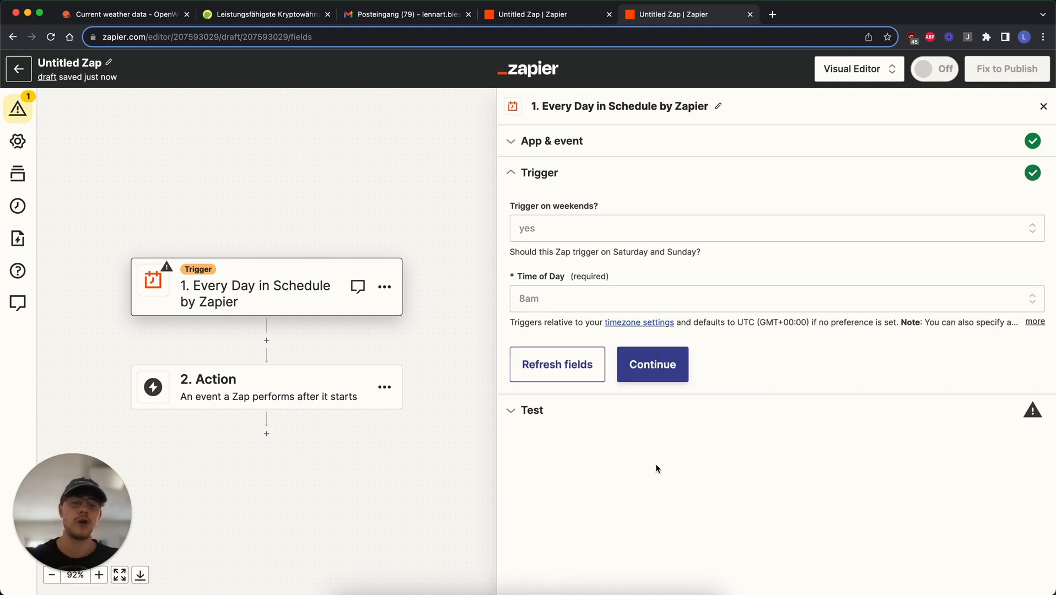
mouse_move(651, 364)
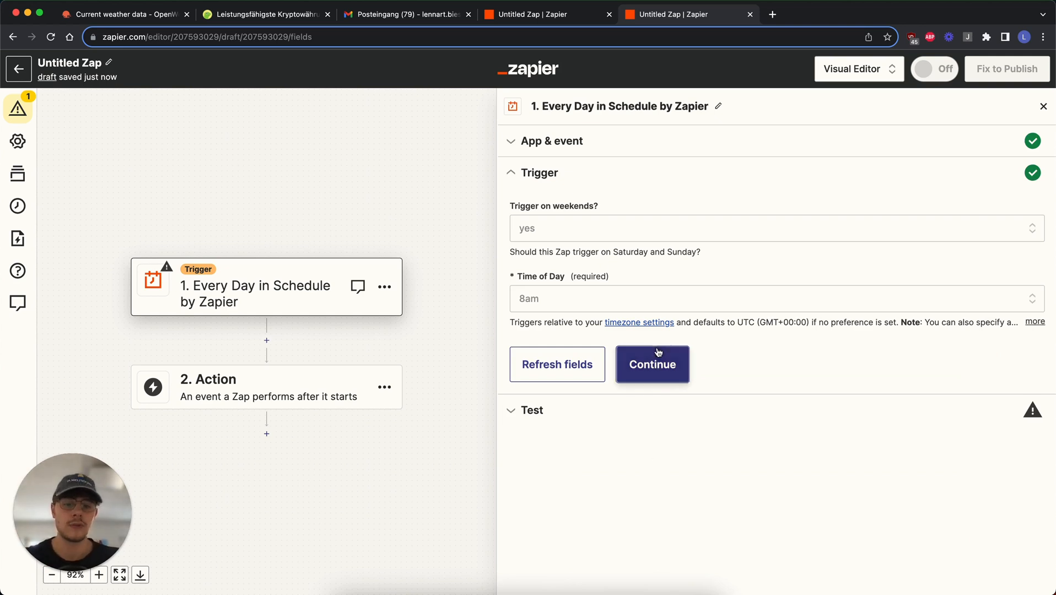
left_click(651, 364)
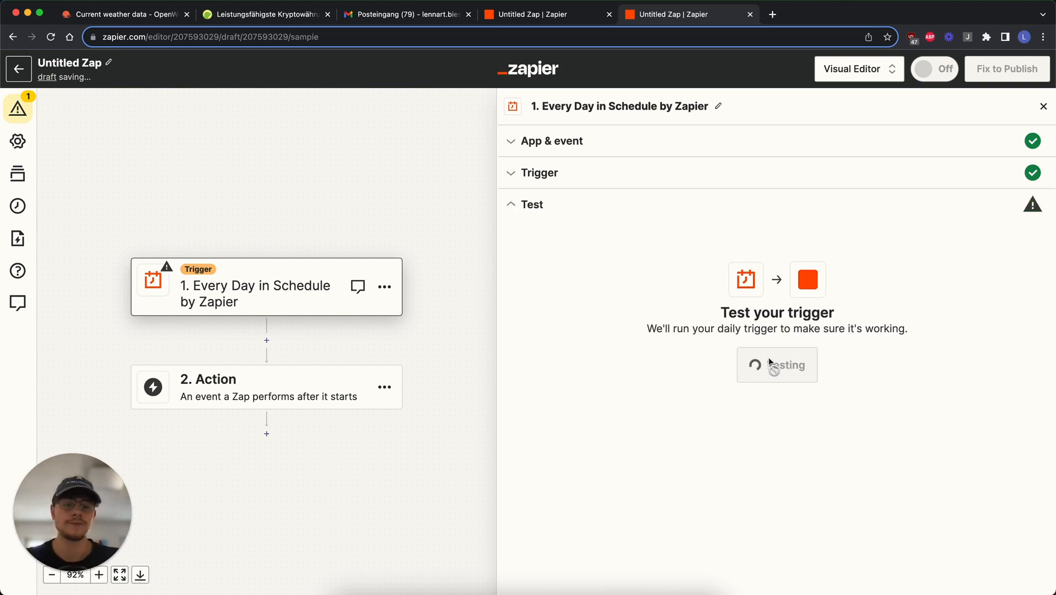
left_click(776, 365)
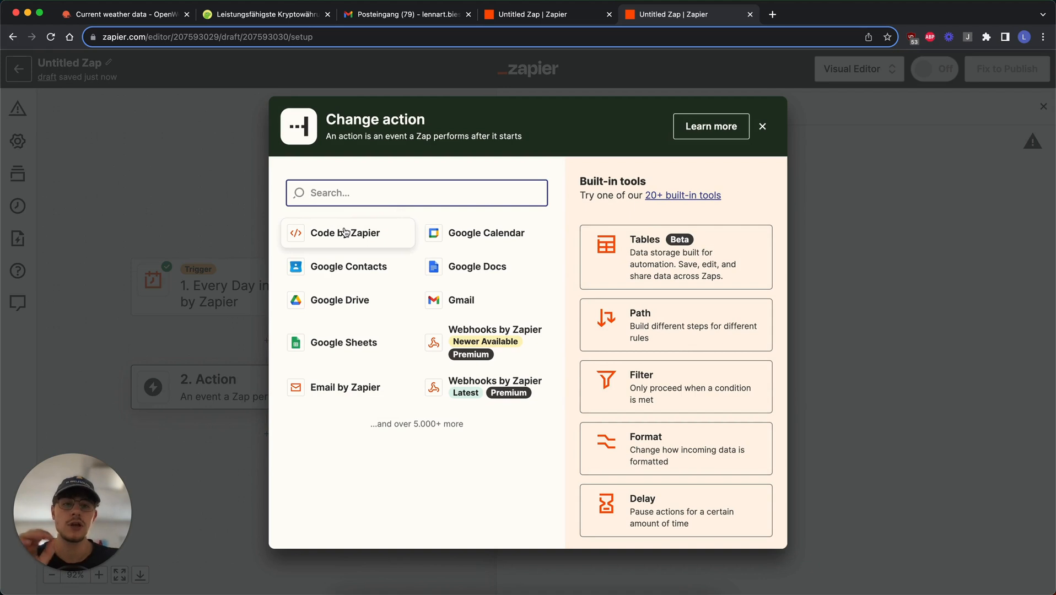
mouse_move(486, 342)
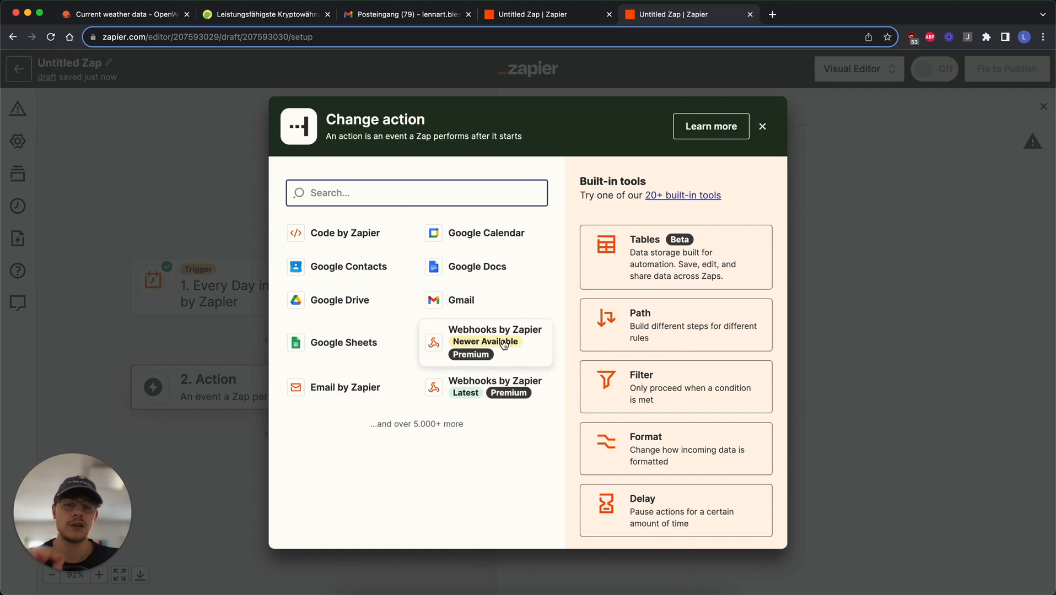
mouse_move(472, 314)
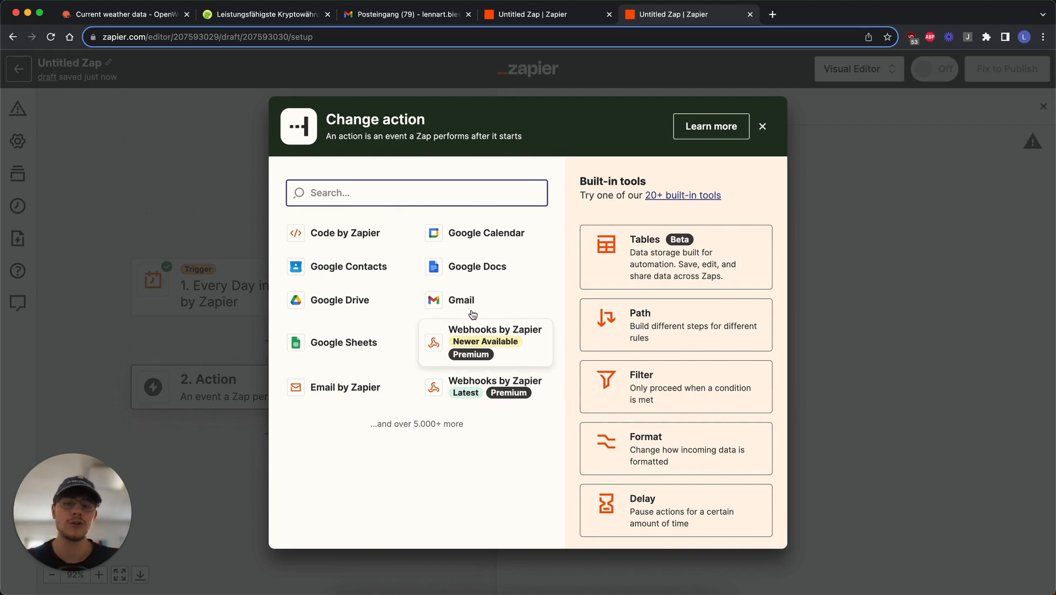
mouse_move(345, 232)
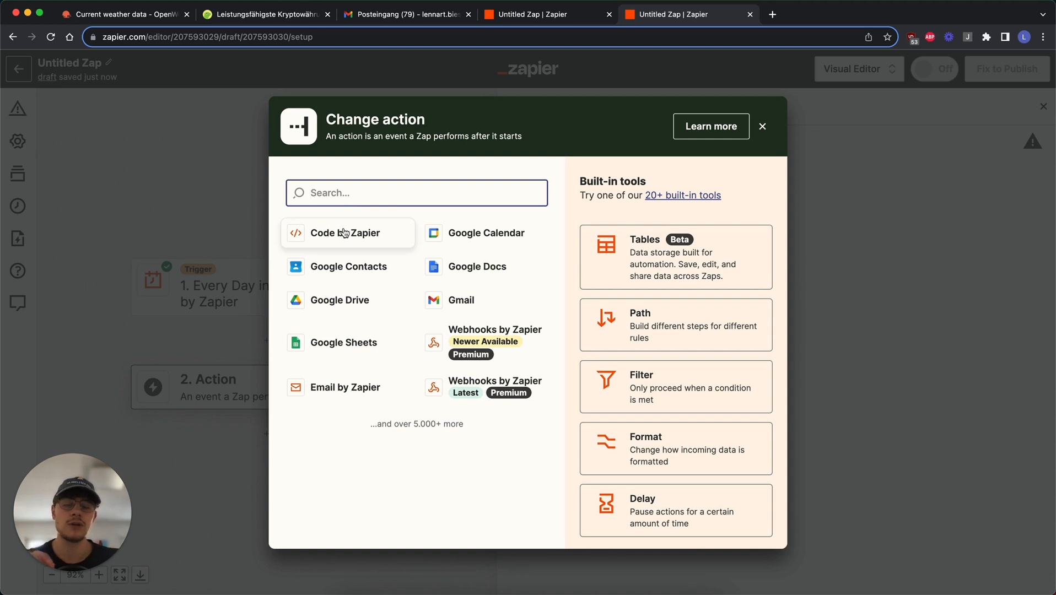
Step: Choose Code by Zapier as the new Zap's action app
left_click(340, 233)
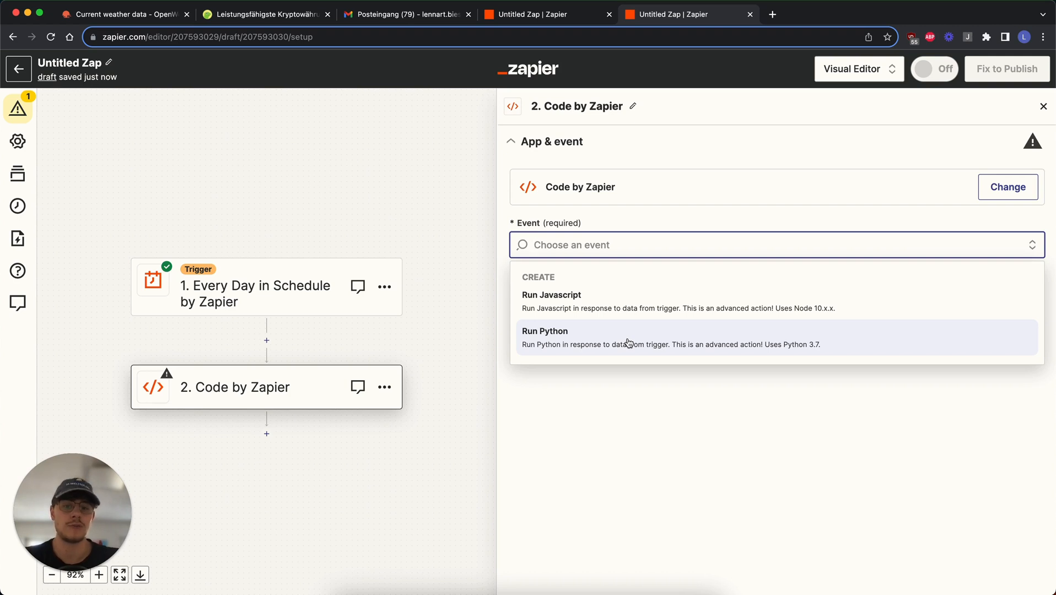
Step: Set the code event to Run Python and start an Input Data key
left_click(545, 331)
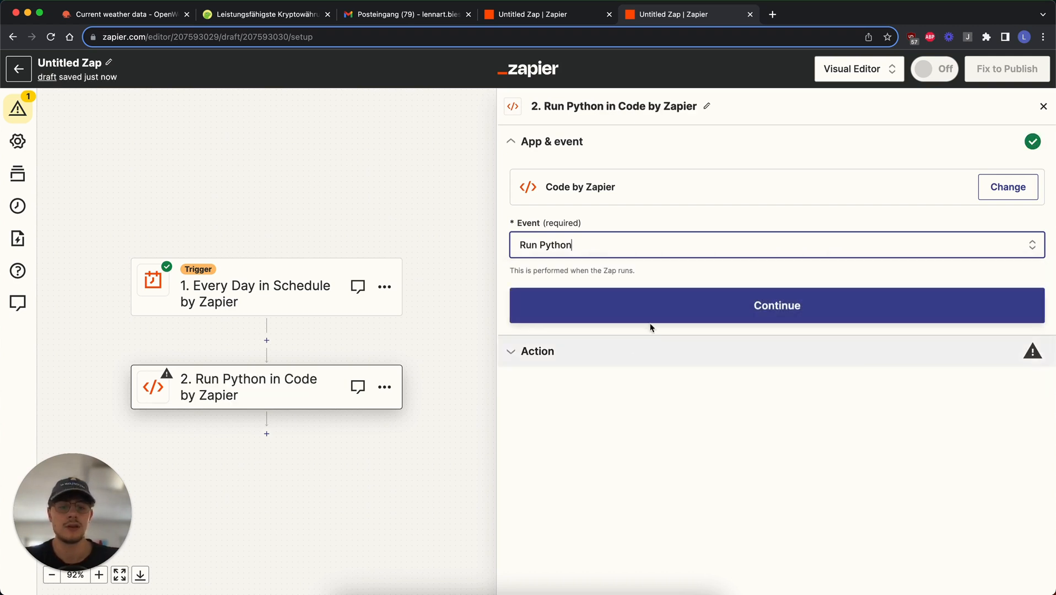
left_click(776, 306)
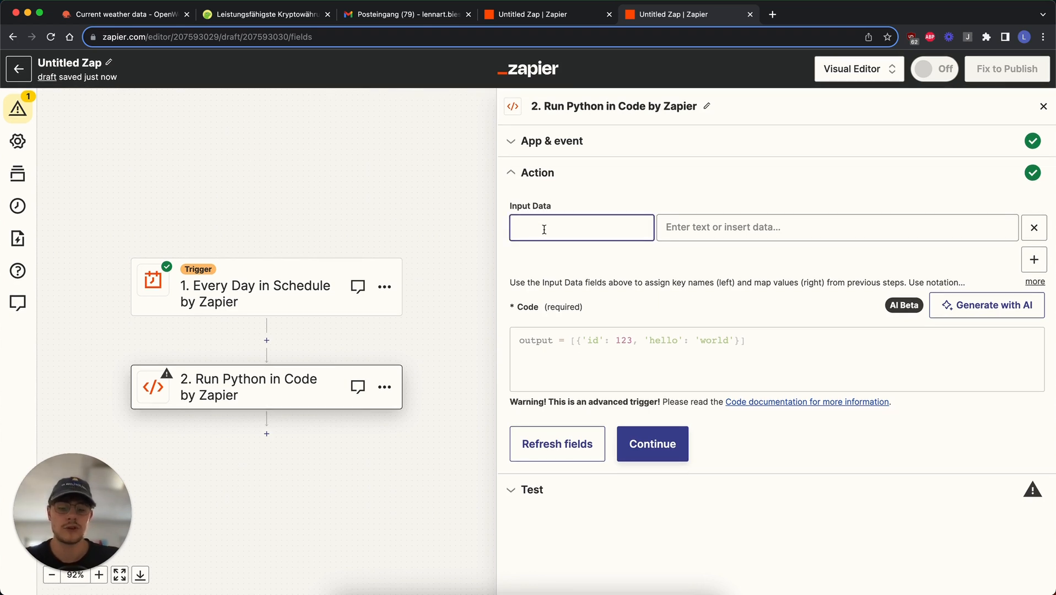
type("hour")
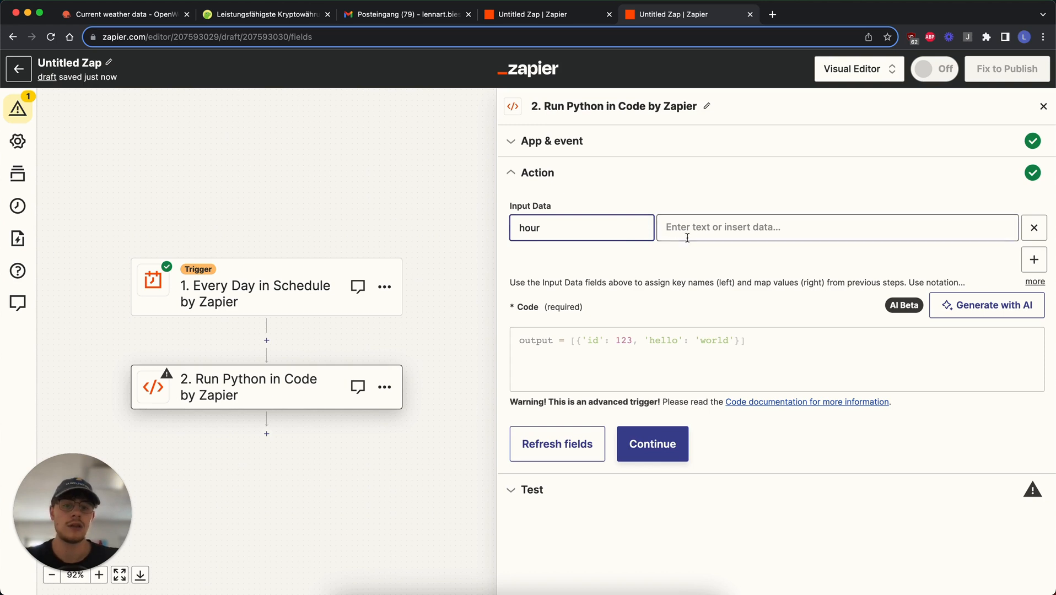
left_click(837, 227)
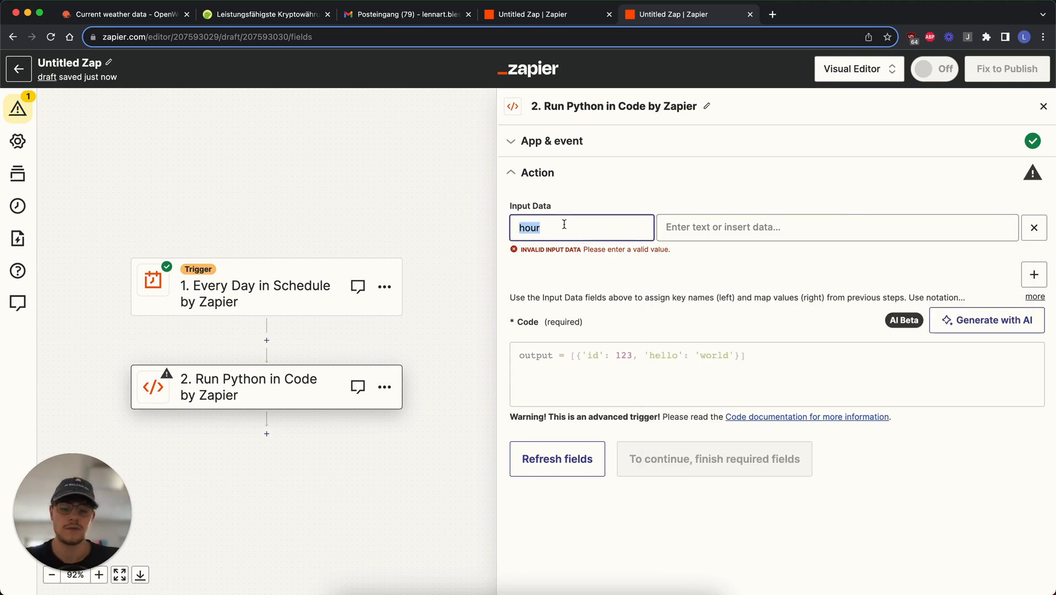
Step: Name the input 'date' and map the trigger's Date Day as its value
type("date")
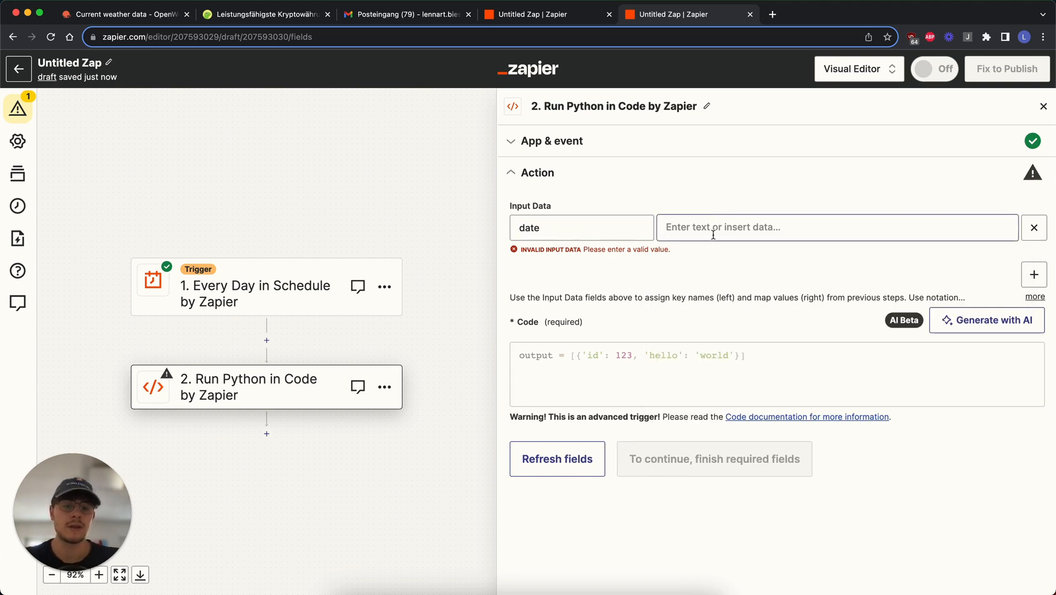
left_click(836, 227)
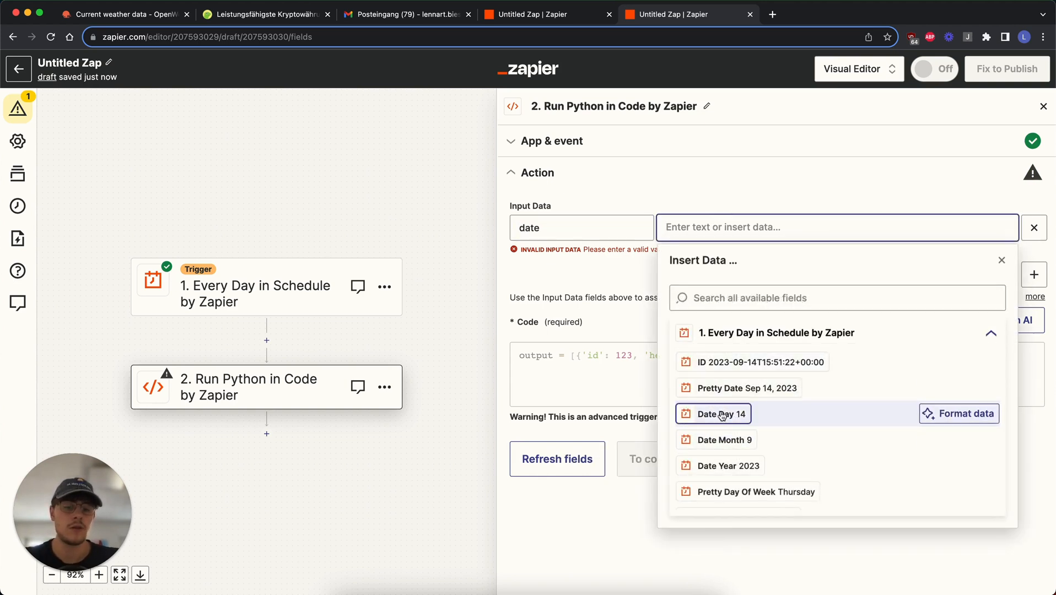
left_click(718, 413)
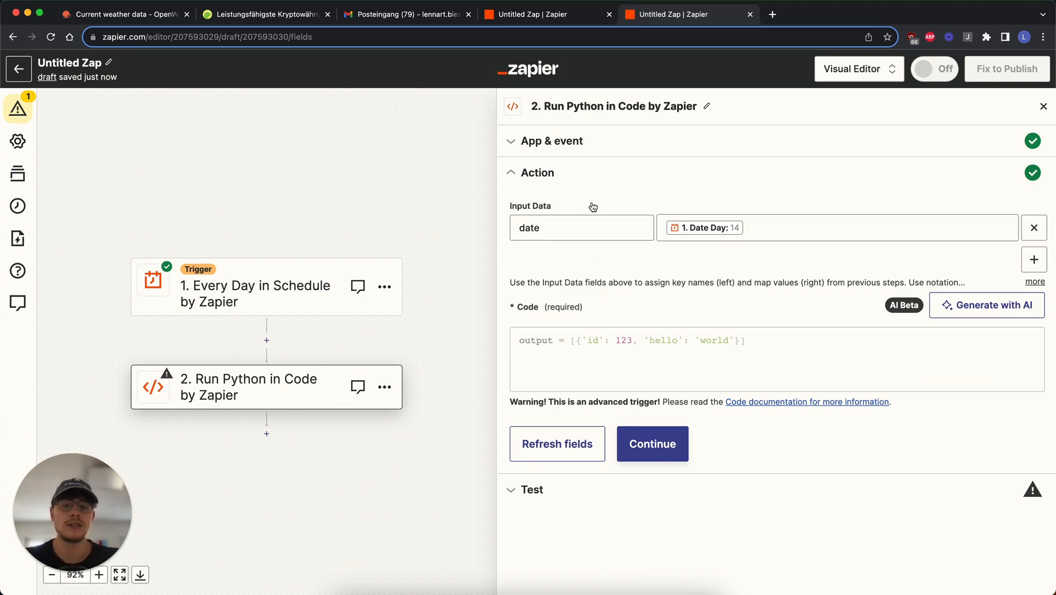
left_click(741, 340)
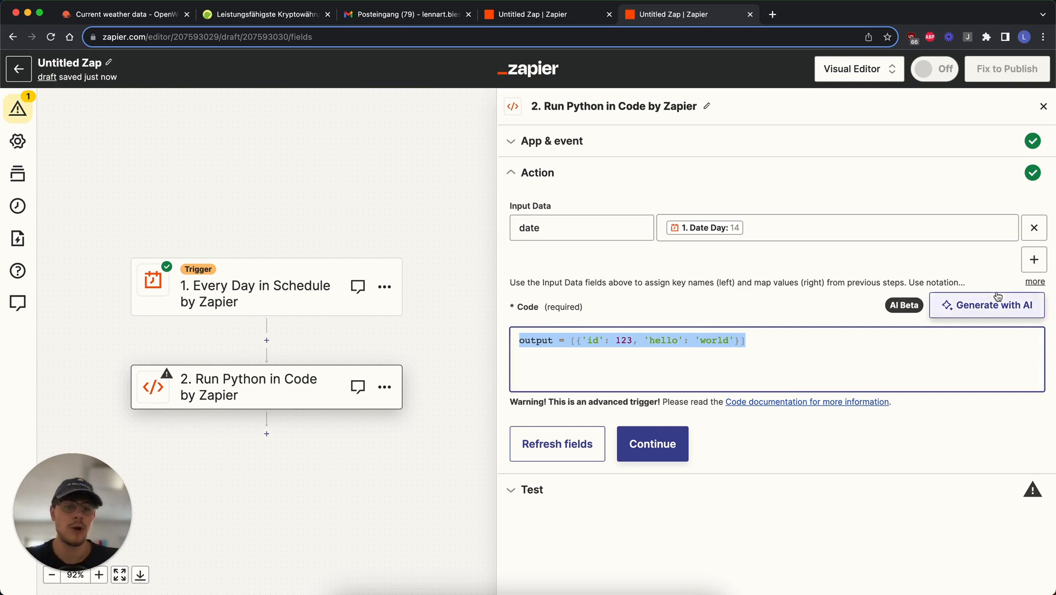
Step: Experiment in the sample code with input_data['date']
left_click(1034, 282)
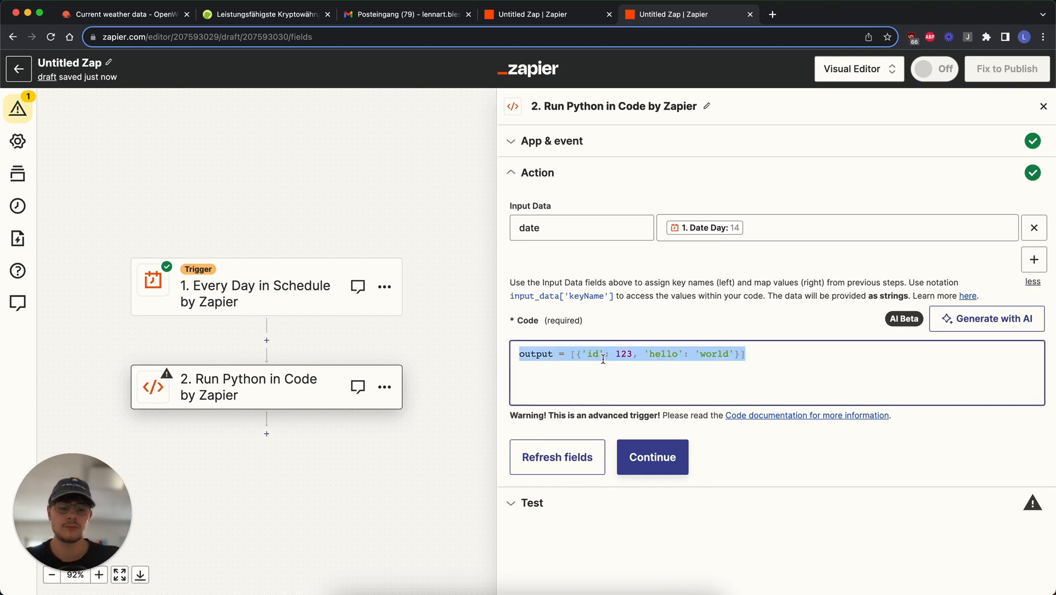
type("ip")
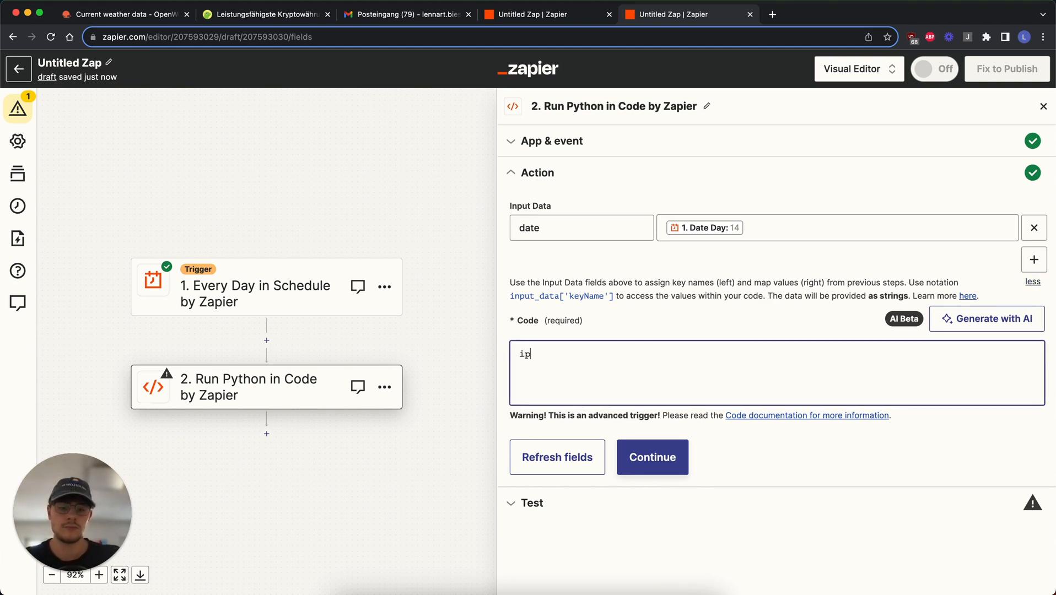
type("nput")
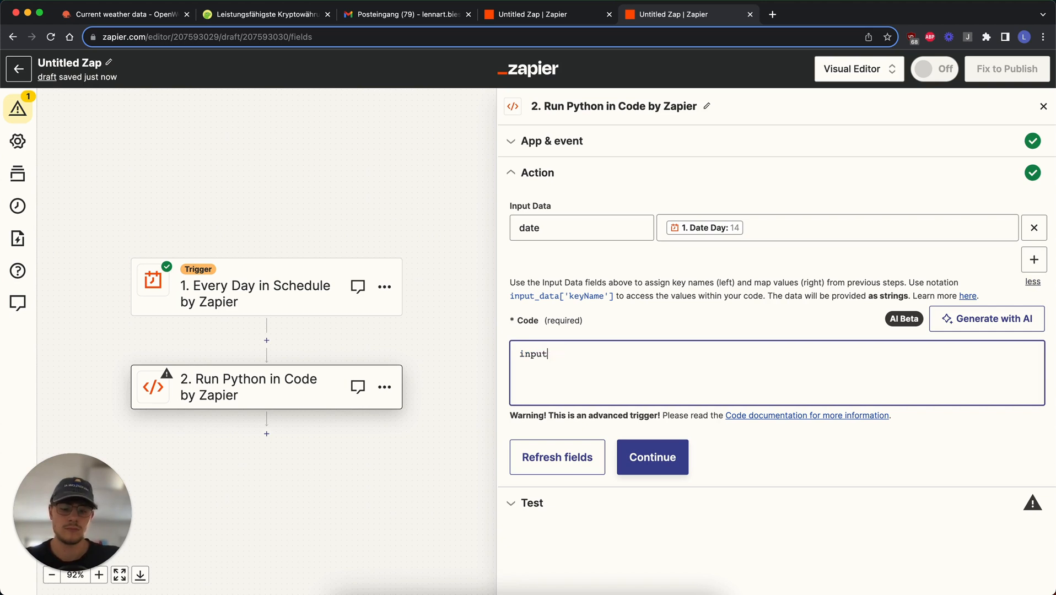
type("_data")
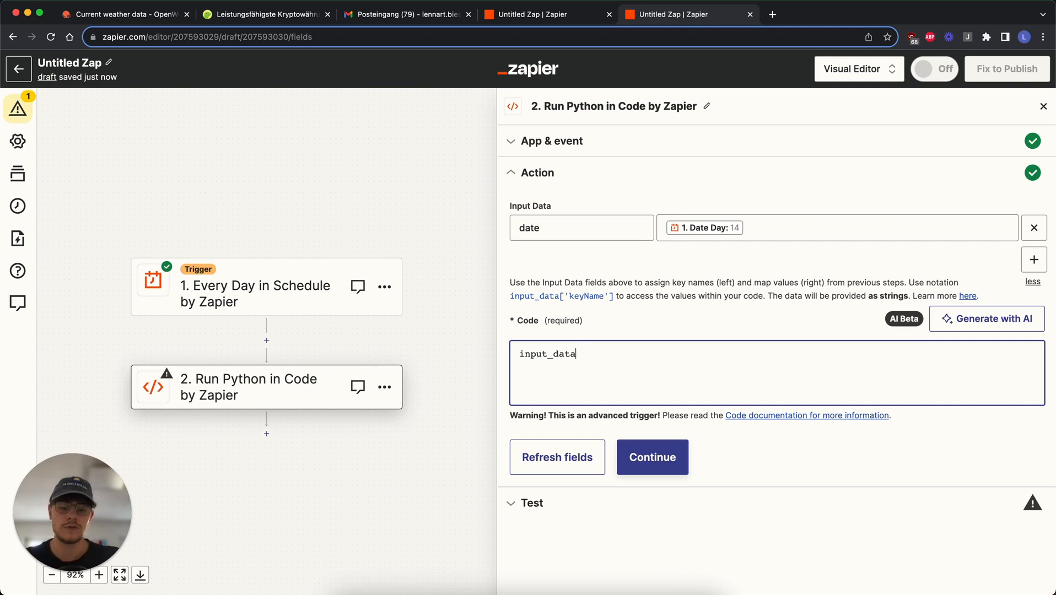
type("[]")
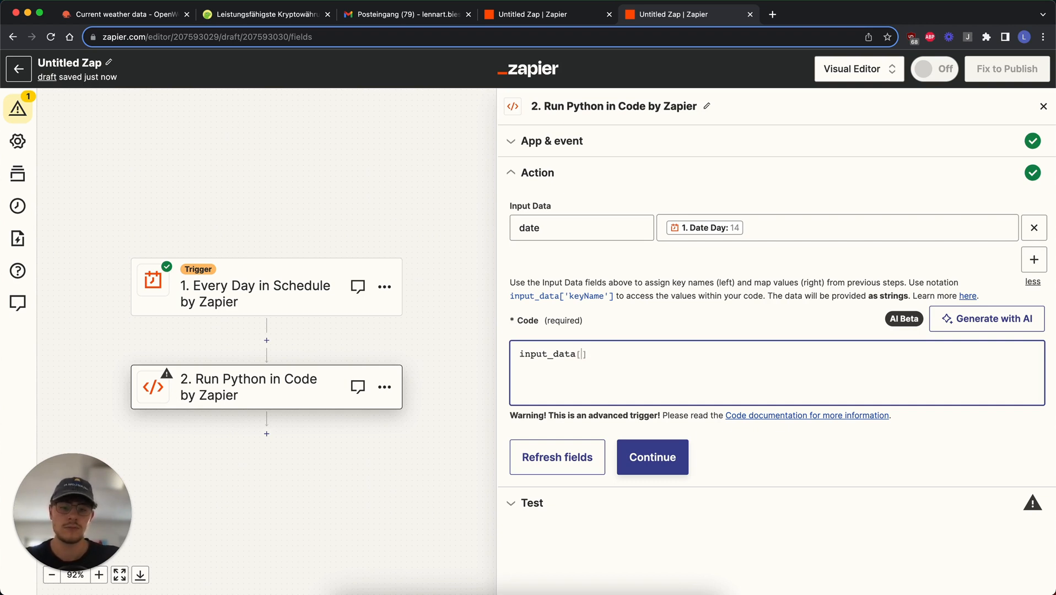
type("'")
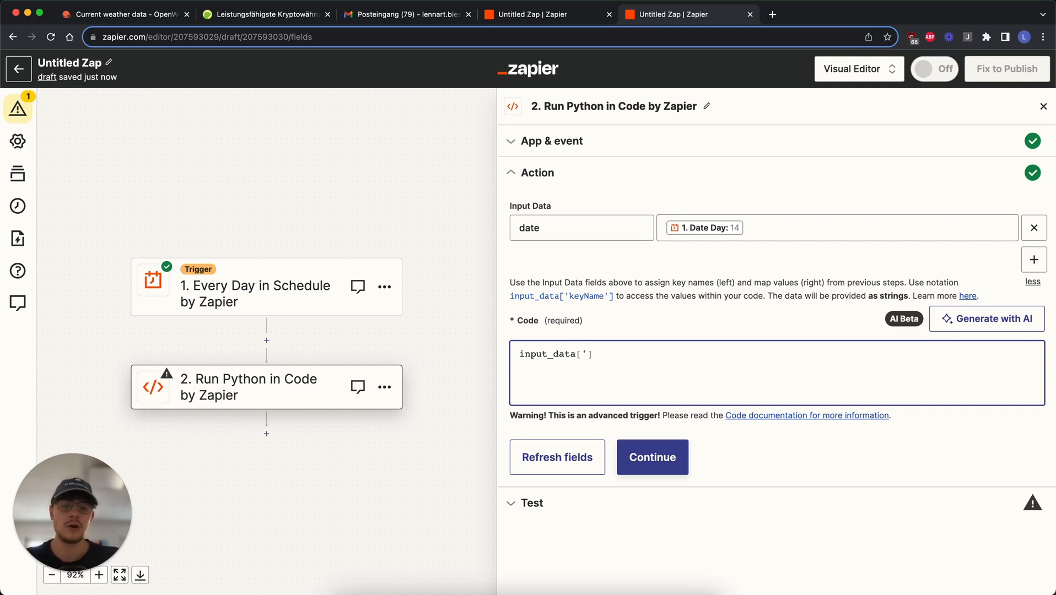
left_click(585, 354)
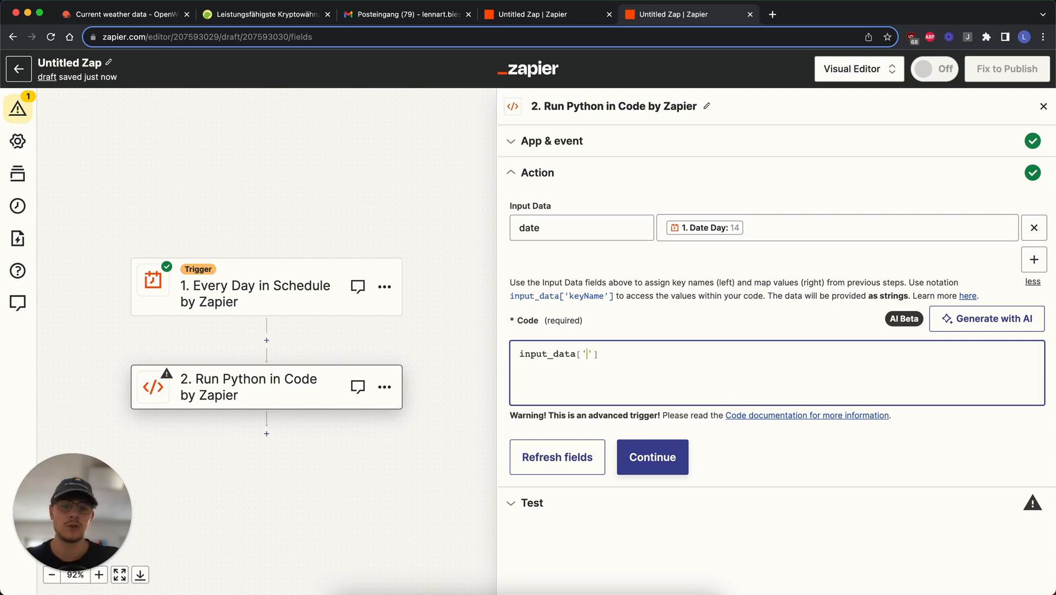
type("date")
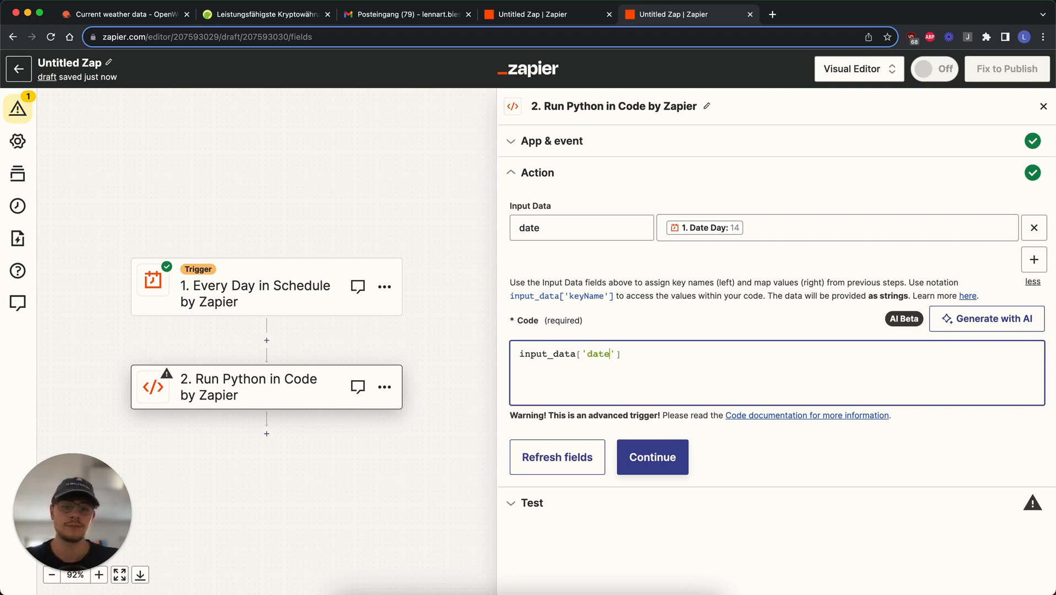
mouse_move(580, 317)
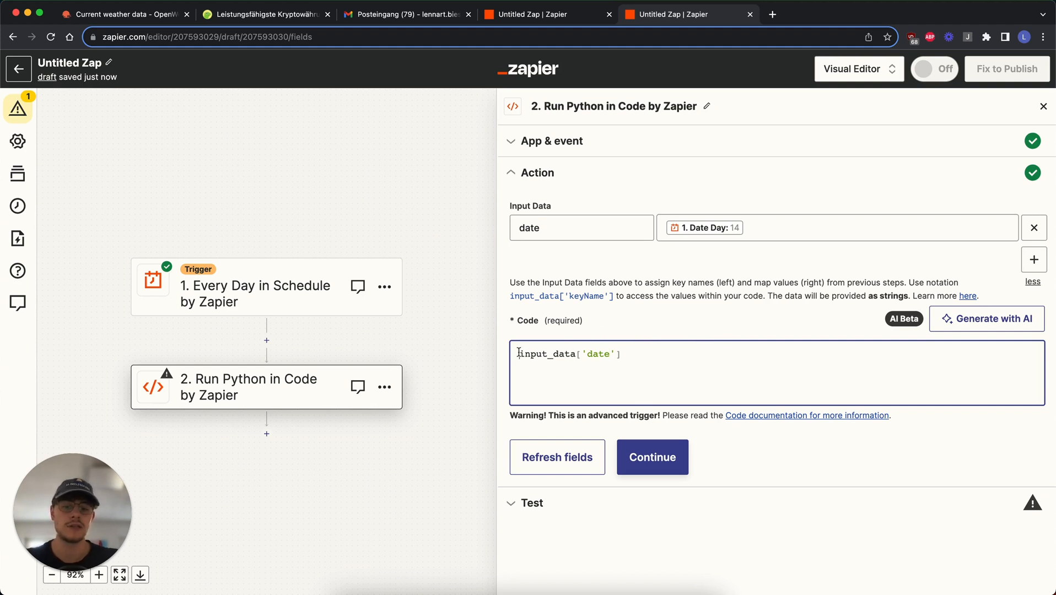
type("date")
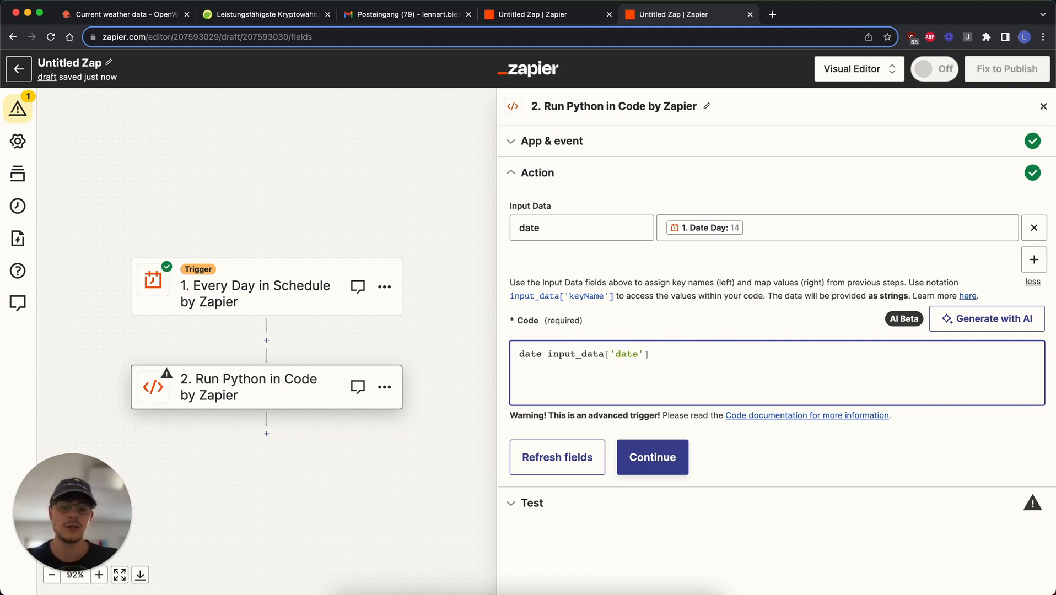
Step: Try a print call and an output = line, then clear the code field entirely
left_click(650, 458)
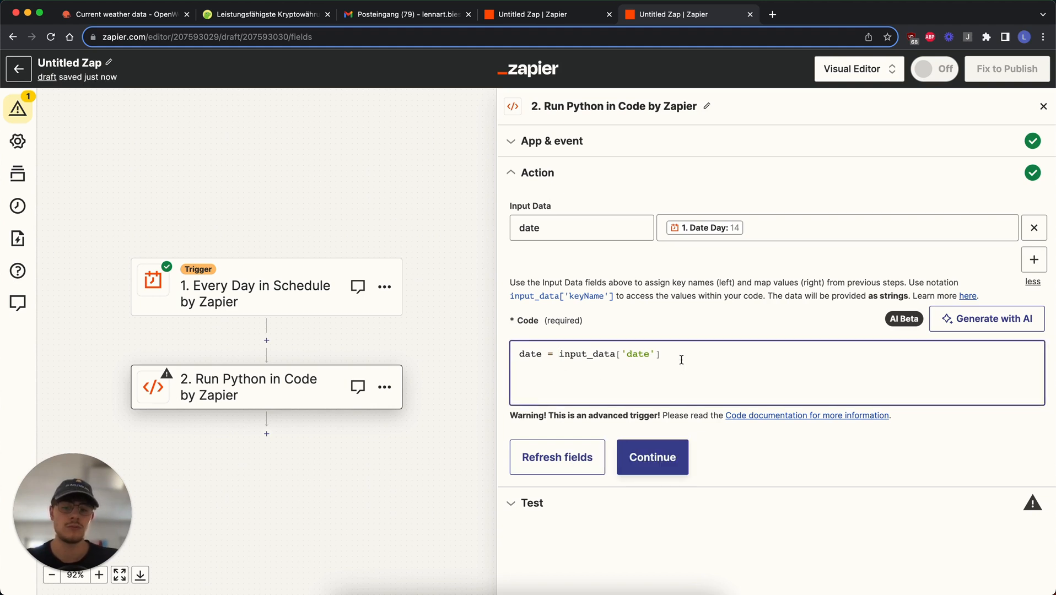
type("print(date")
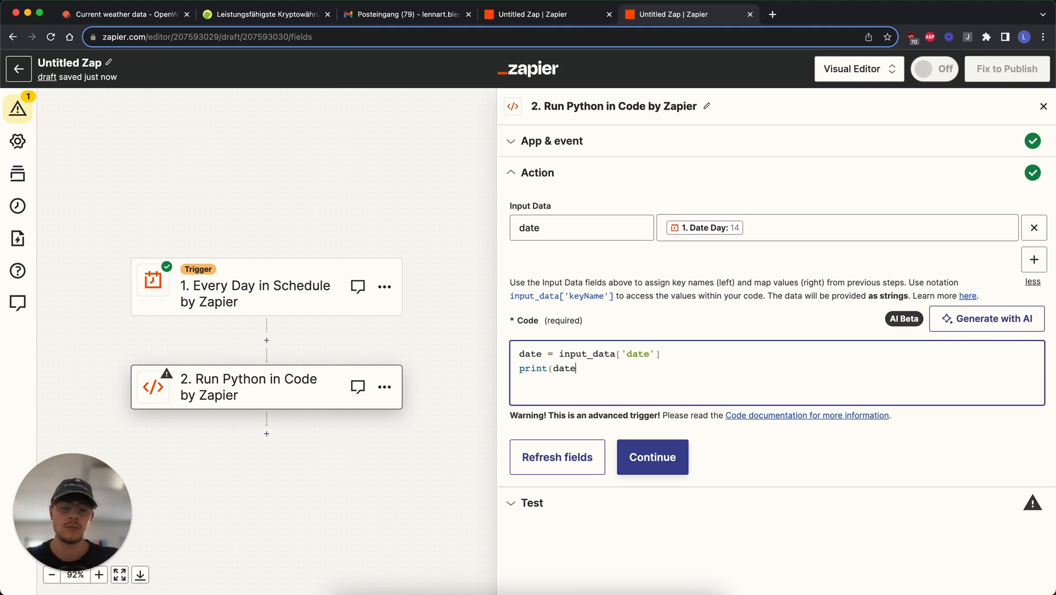
type(")")
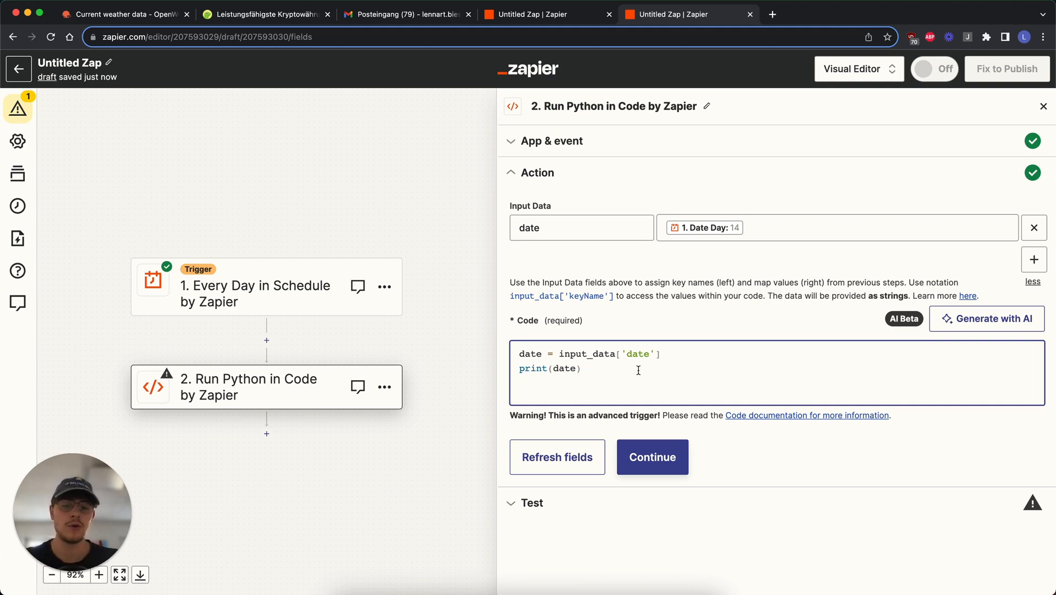
double_click(549, 368)
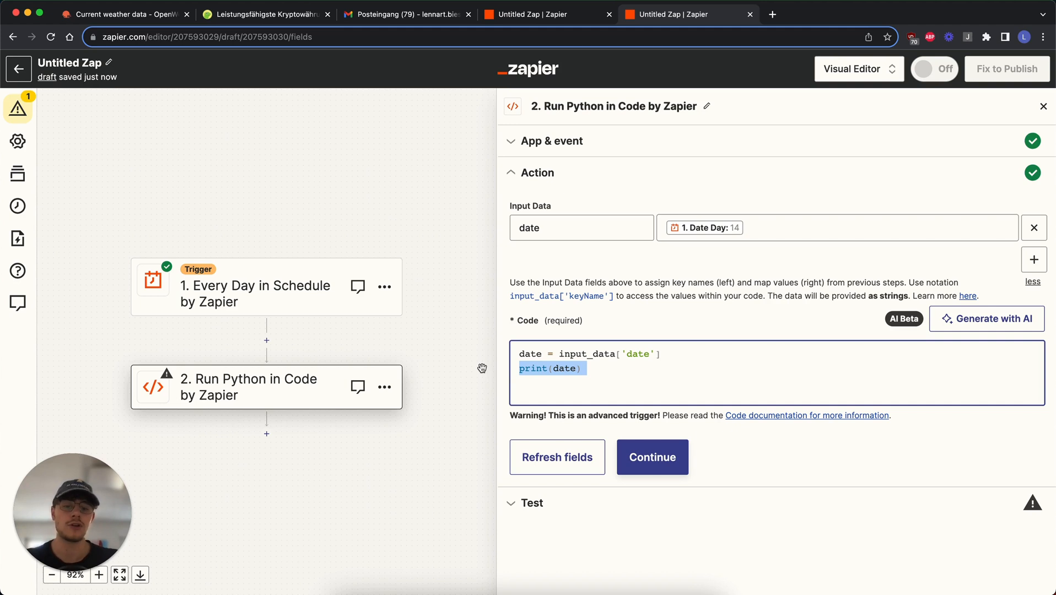
type("ou")
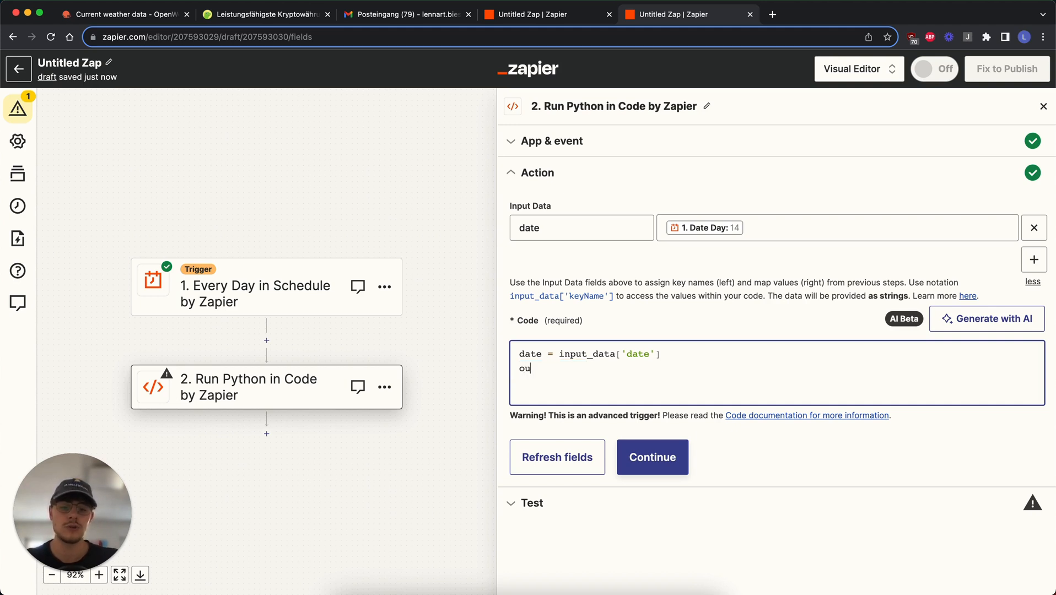
type("tput")
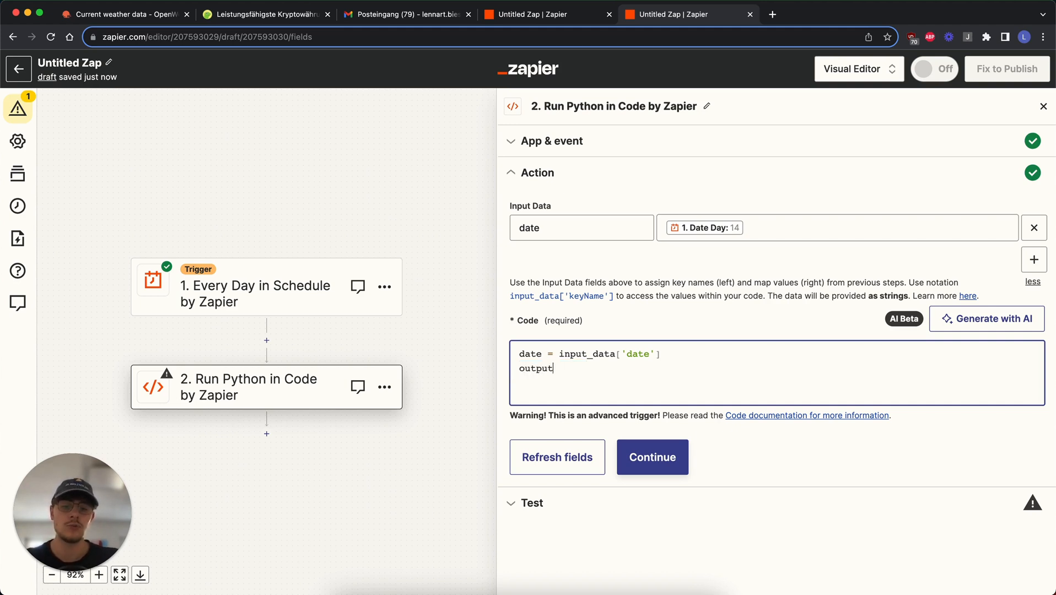
type("= da")
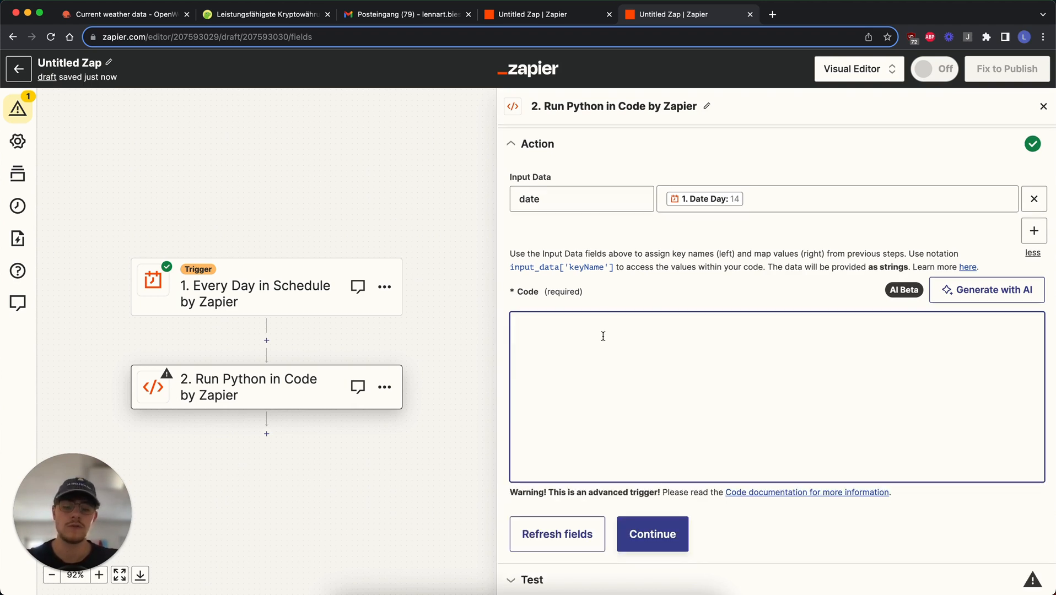
Step: Begin the Python code with 'import requests'
type("import requests")
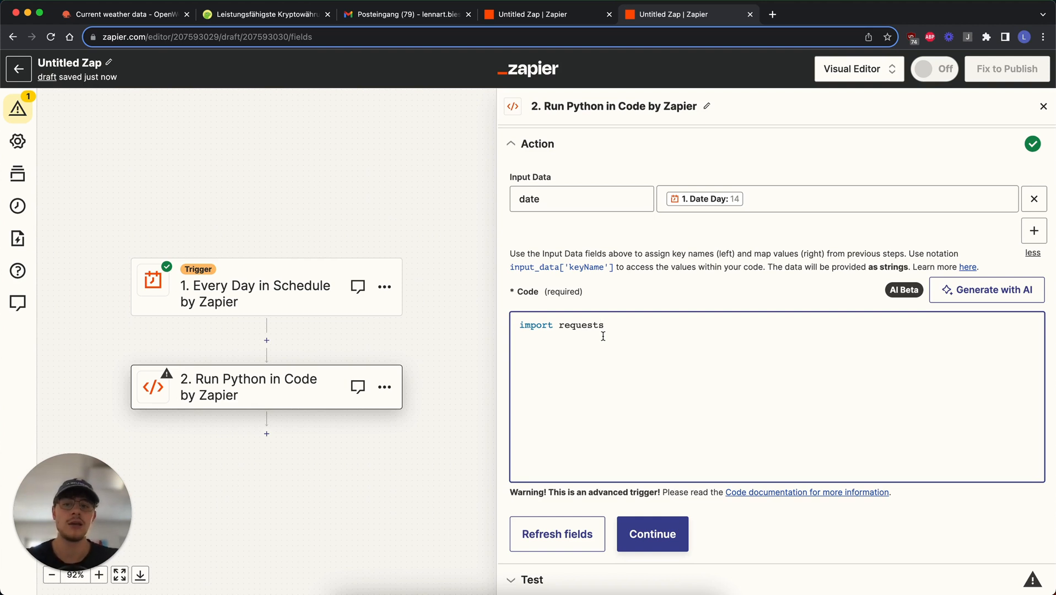
mouse_move(728, 270)
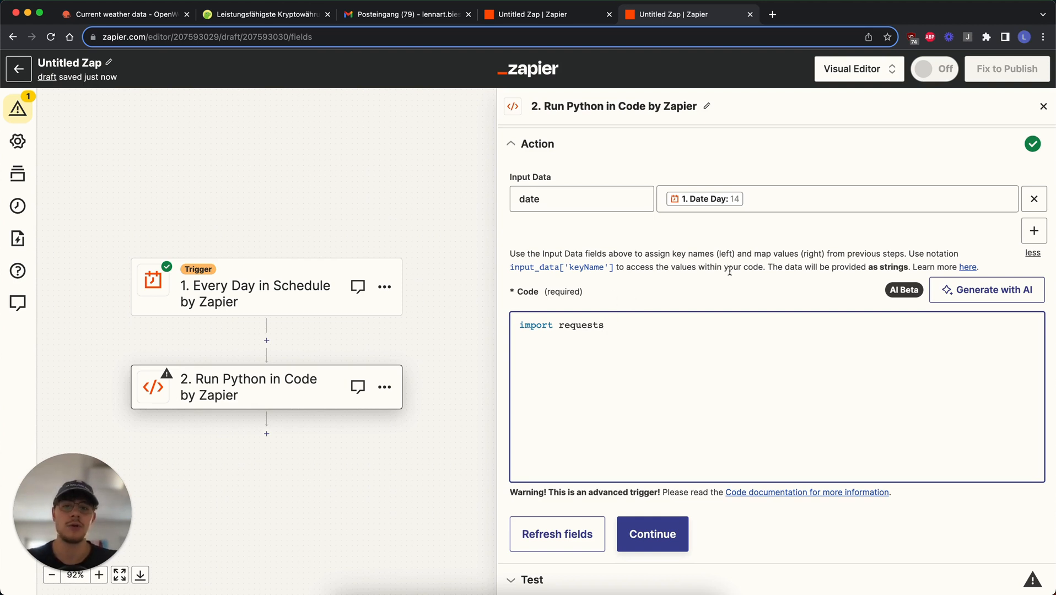
left_click(264, 13)
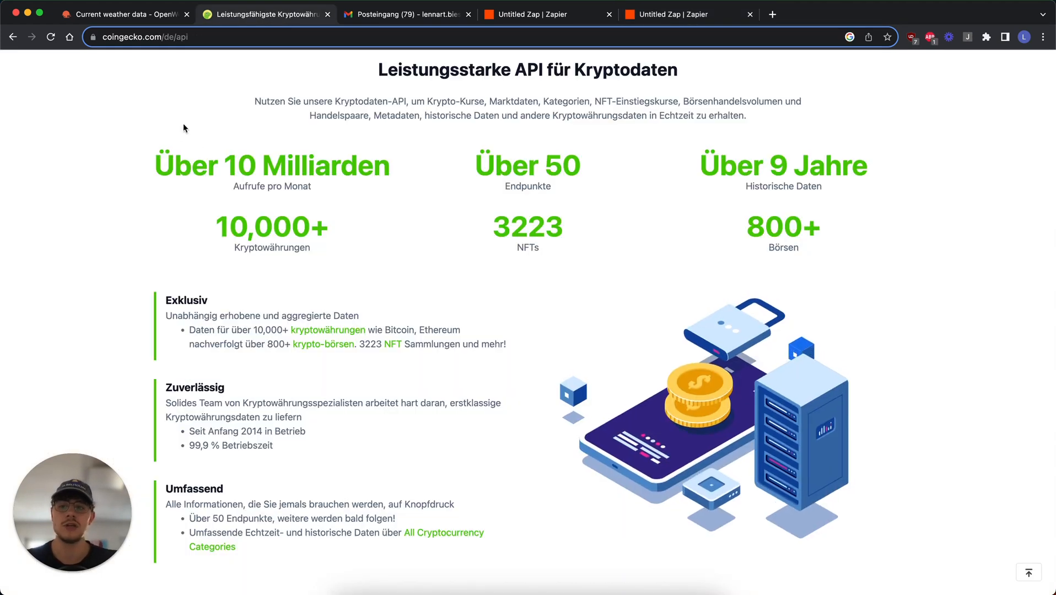
scroll("down", 3)
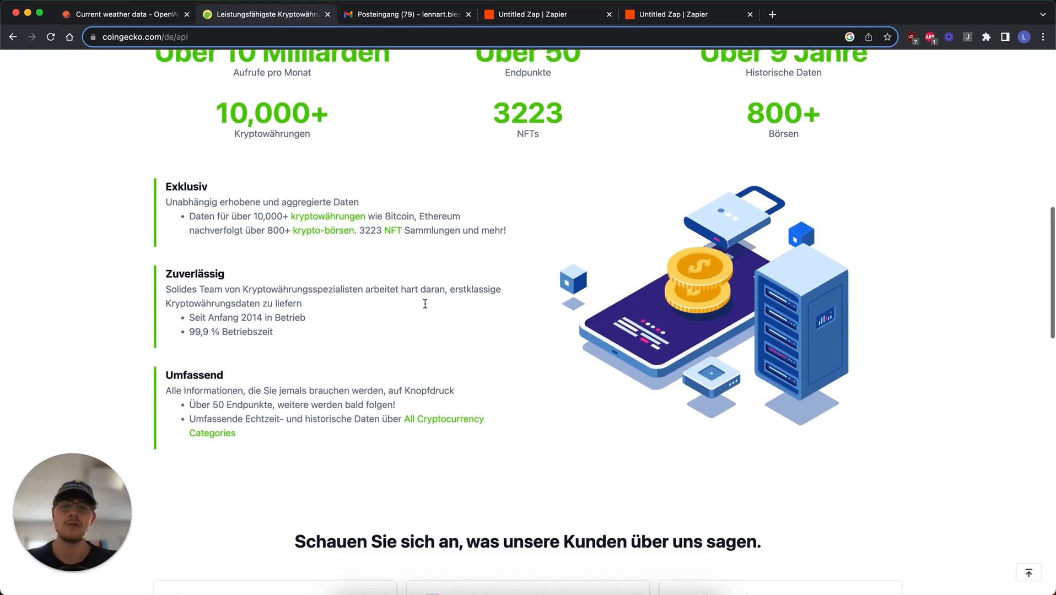
scroll("down", 3)
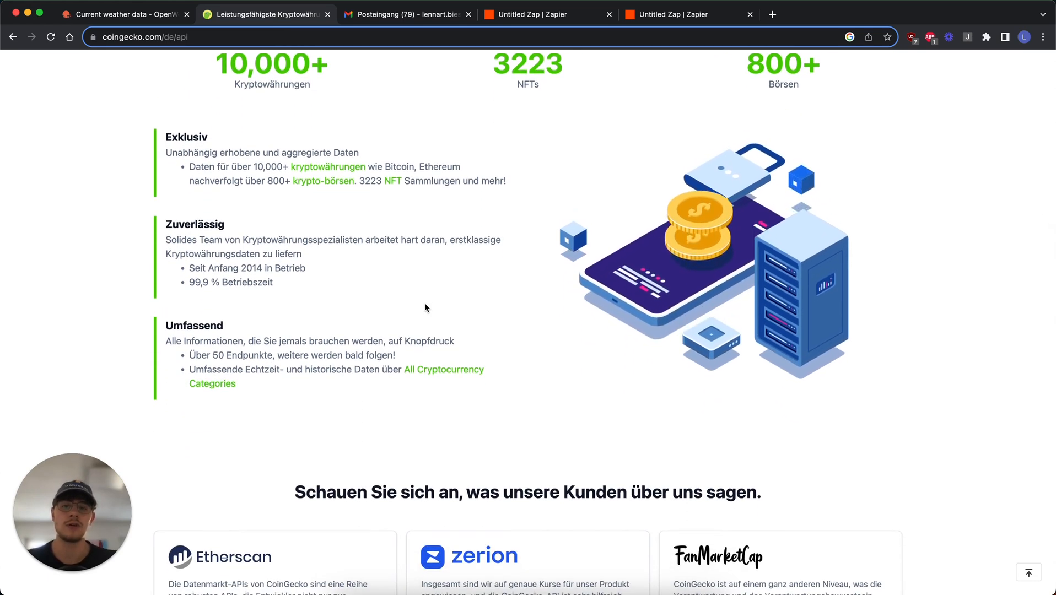
left_click(125, 14)
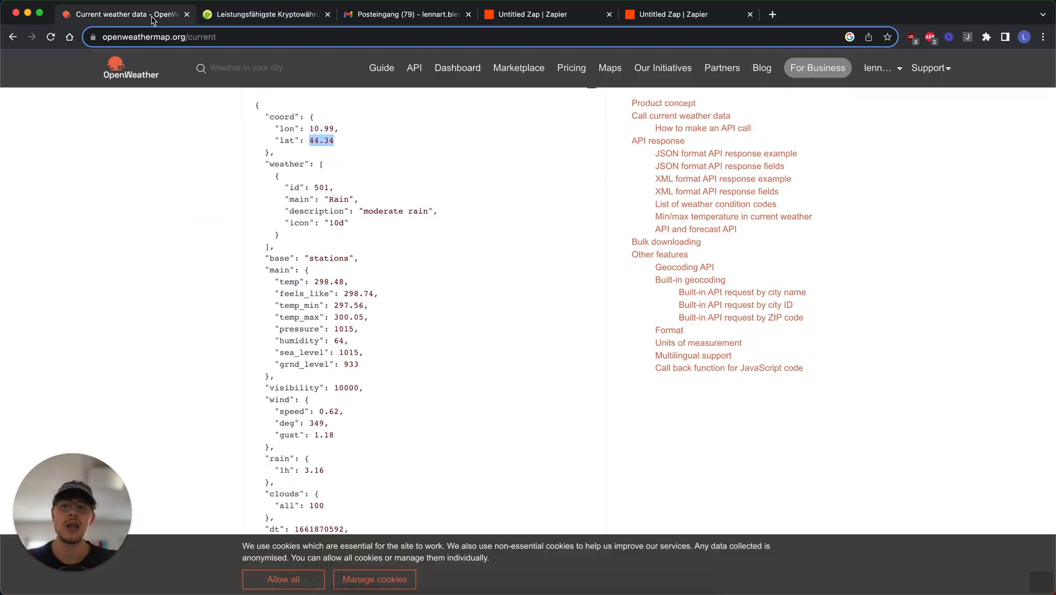
scroll("down", 3)
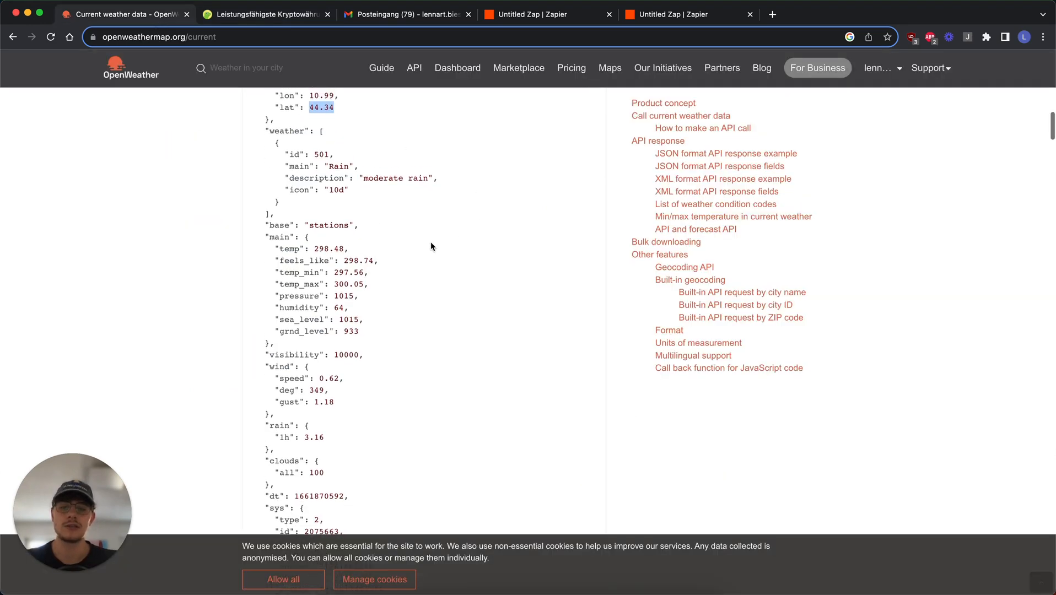
scroll("up", 3)
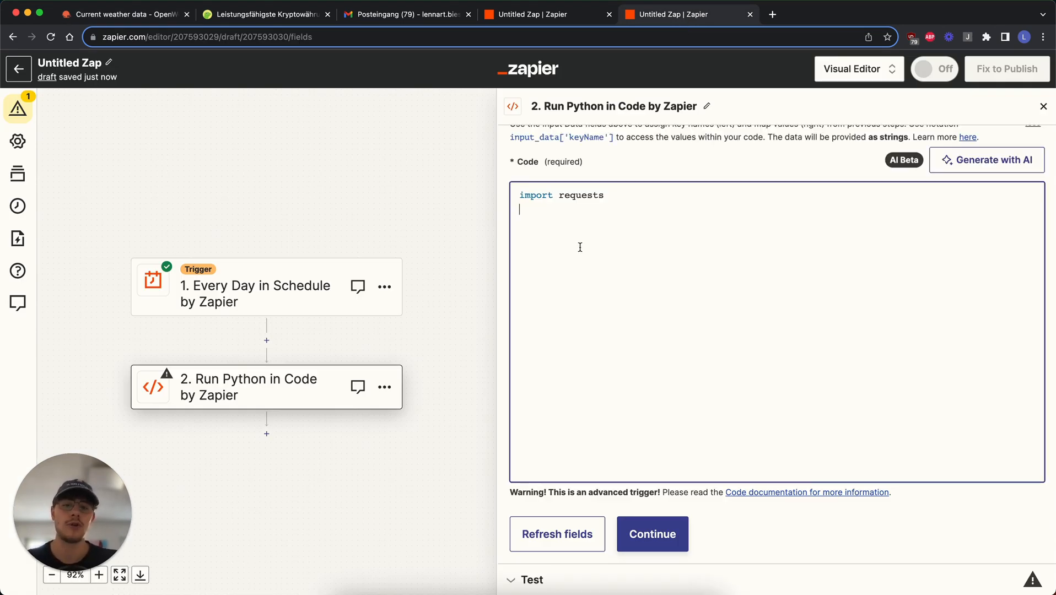
Step: Define fetch_crypto_prices calling CoinGecko for Bitcoin and Ethereum USD prices, plus fetch_weather
type("def fetch_crypto_prices():")
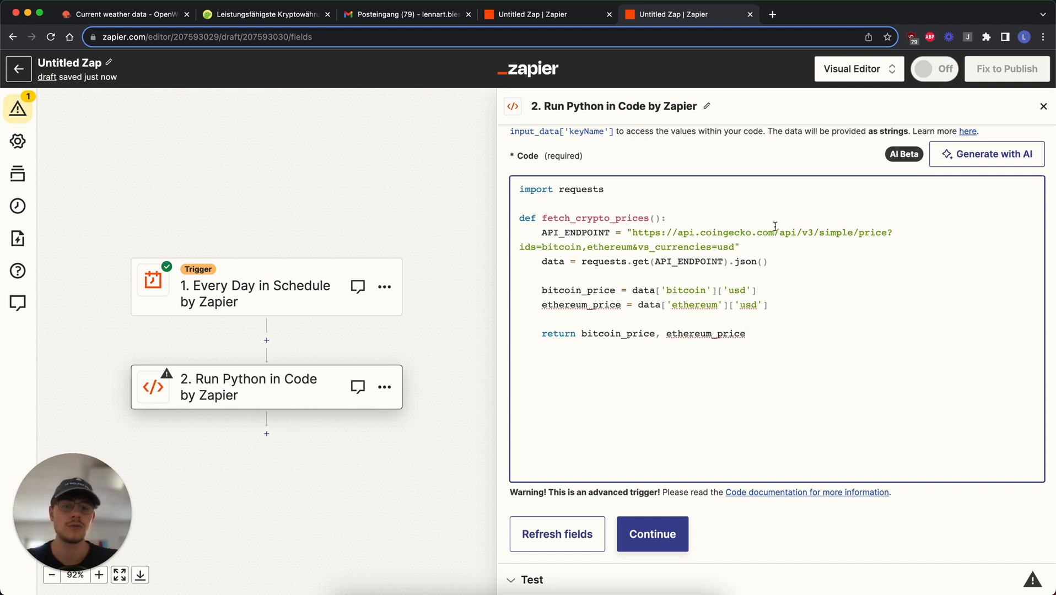
mouse_move(773, 243)
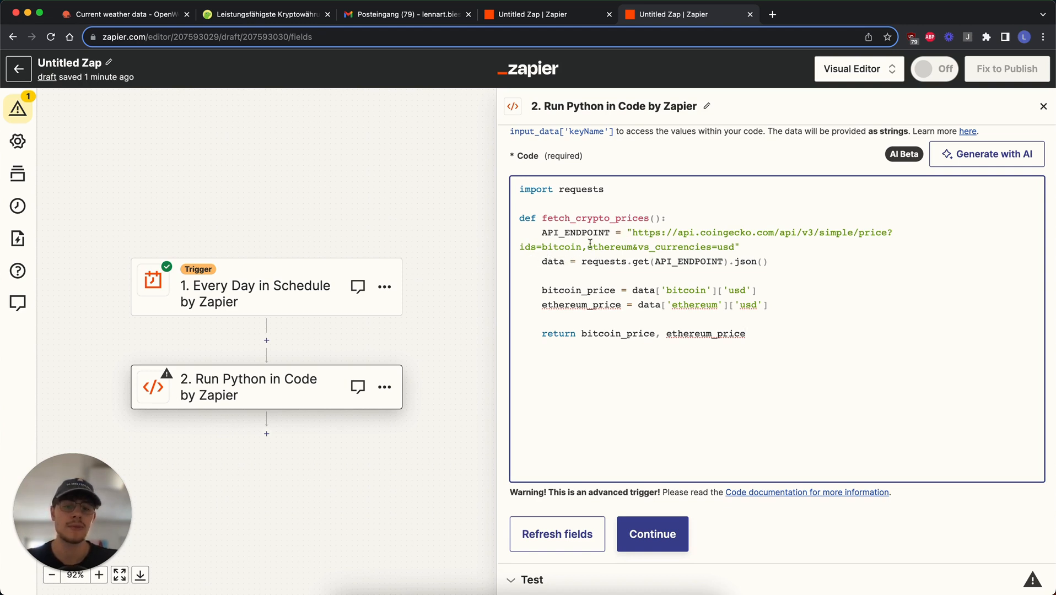
mouse_move(636, 258)
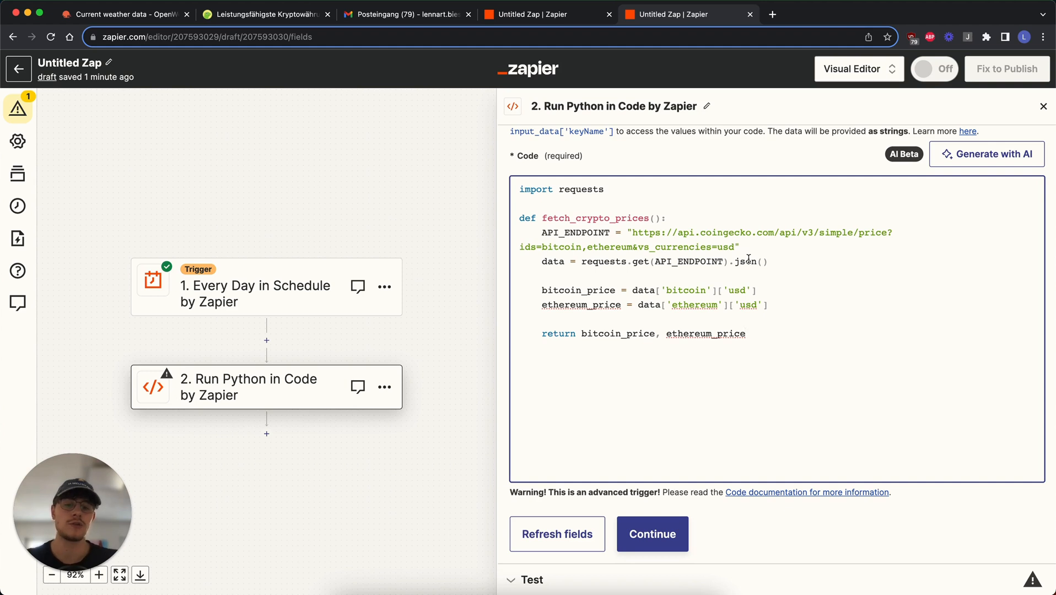
mouse_move(744, 255)
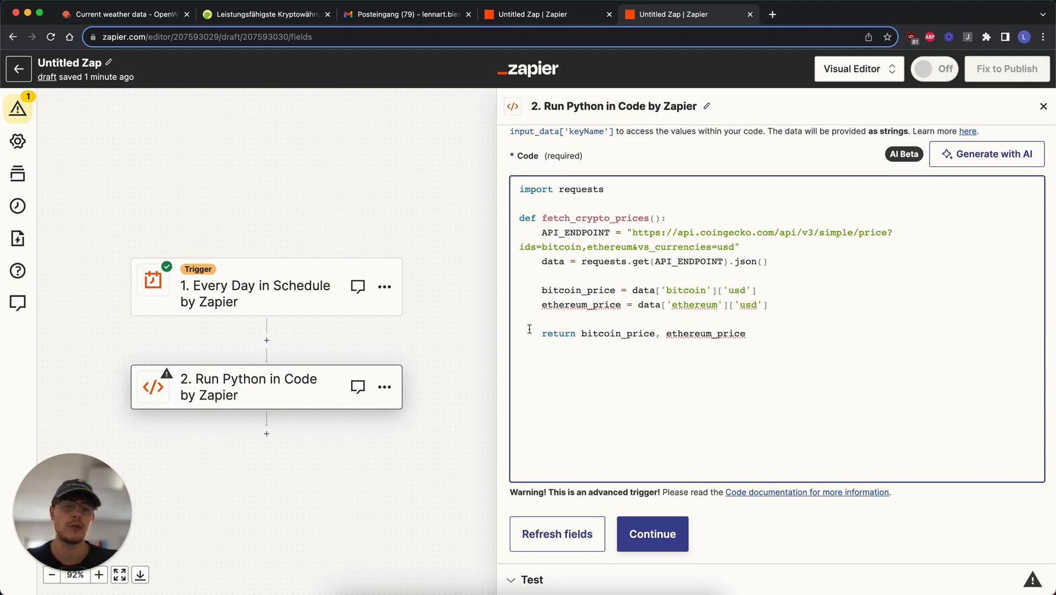
mouse_move(773, 312)
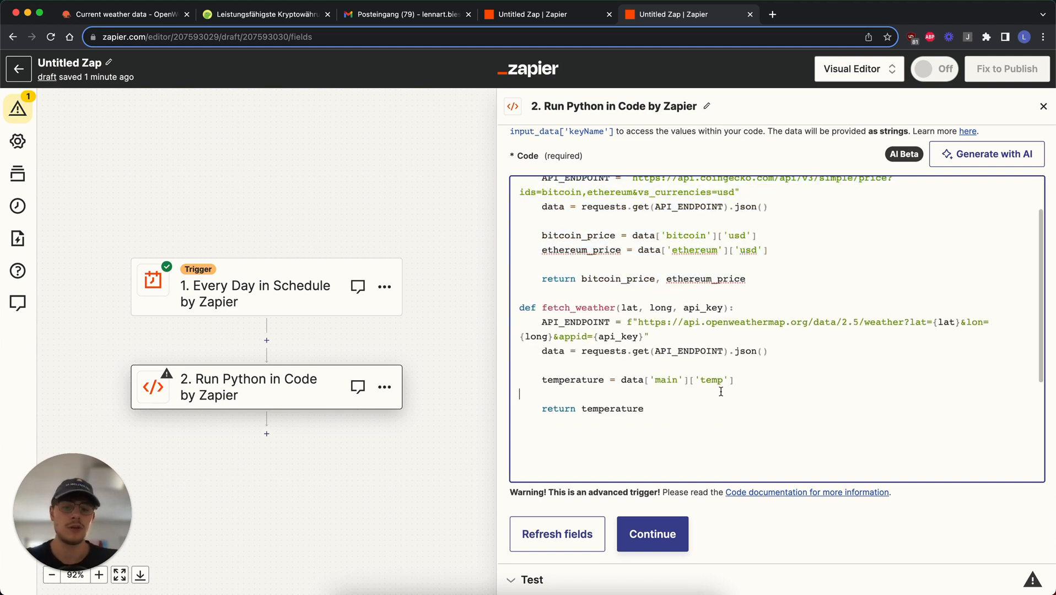
scroll("up", 3)
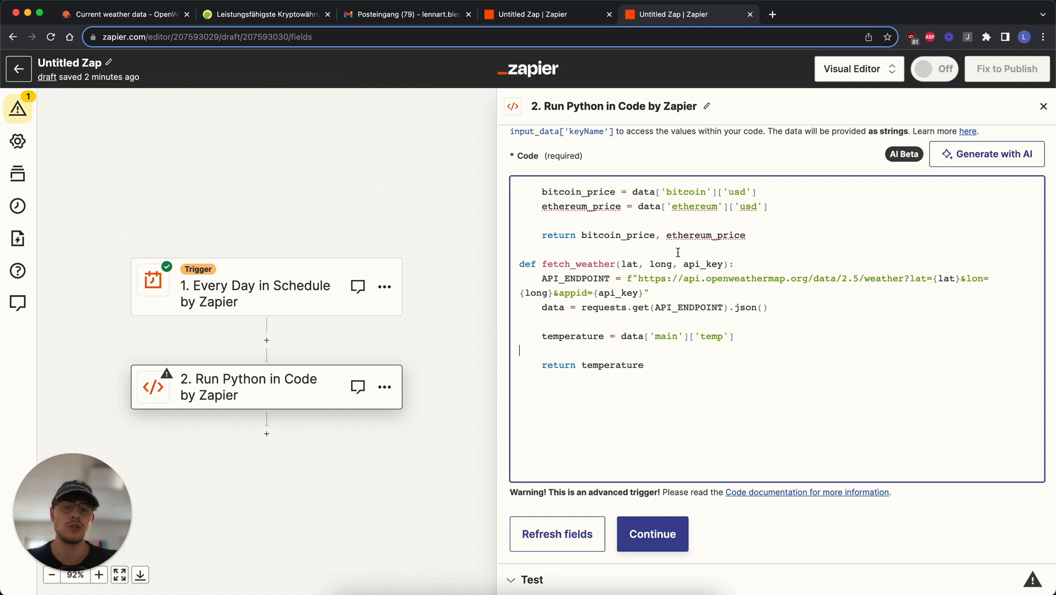
mouse_move(709, 264)
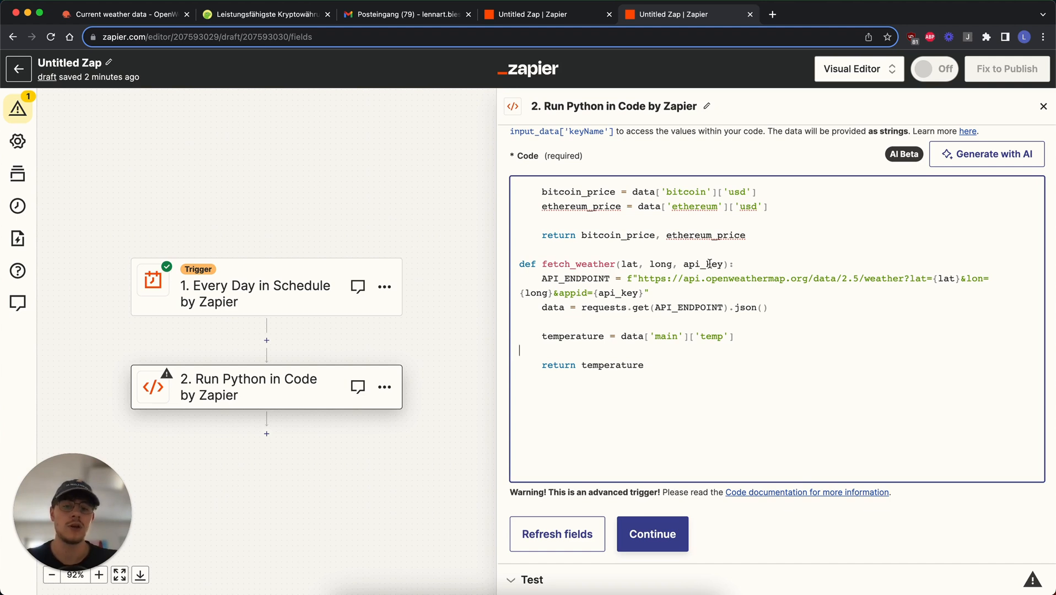
scroll("up", 3)
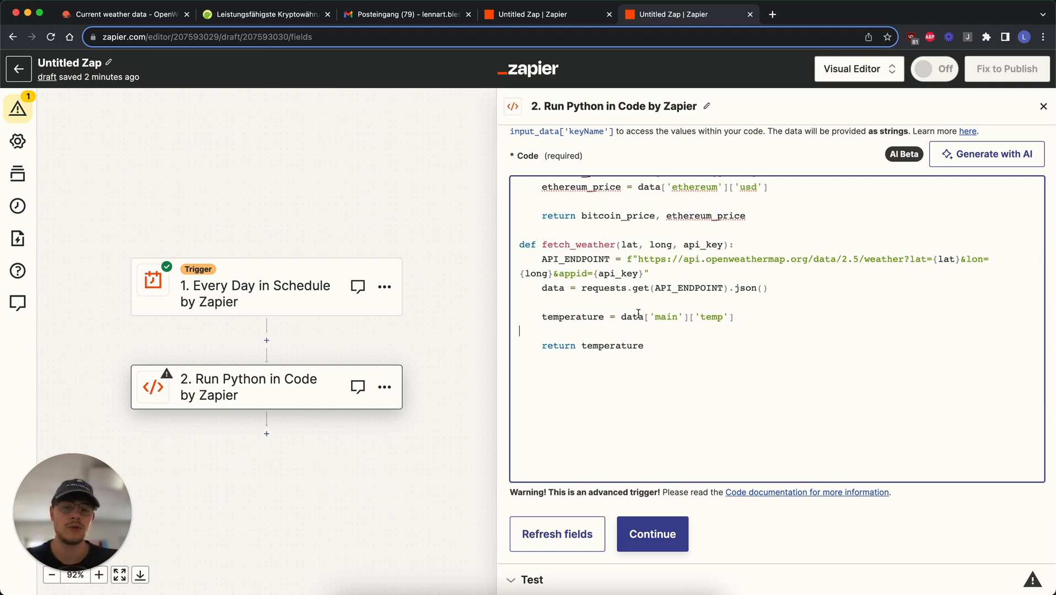
mouse_move(256, 96)
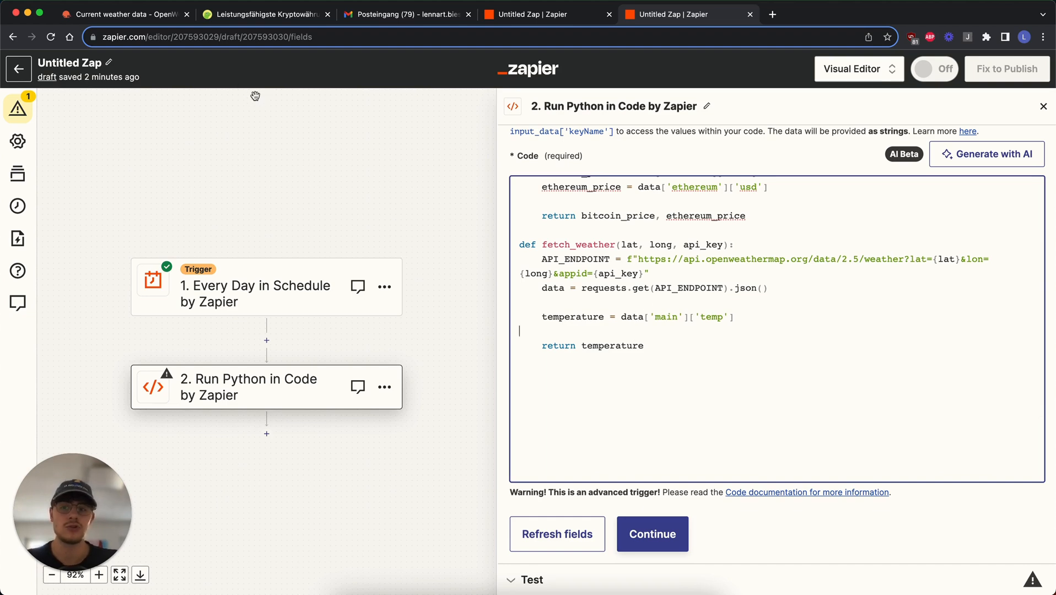
left_click(121, 14)
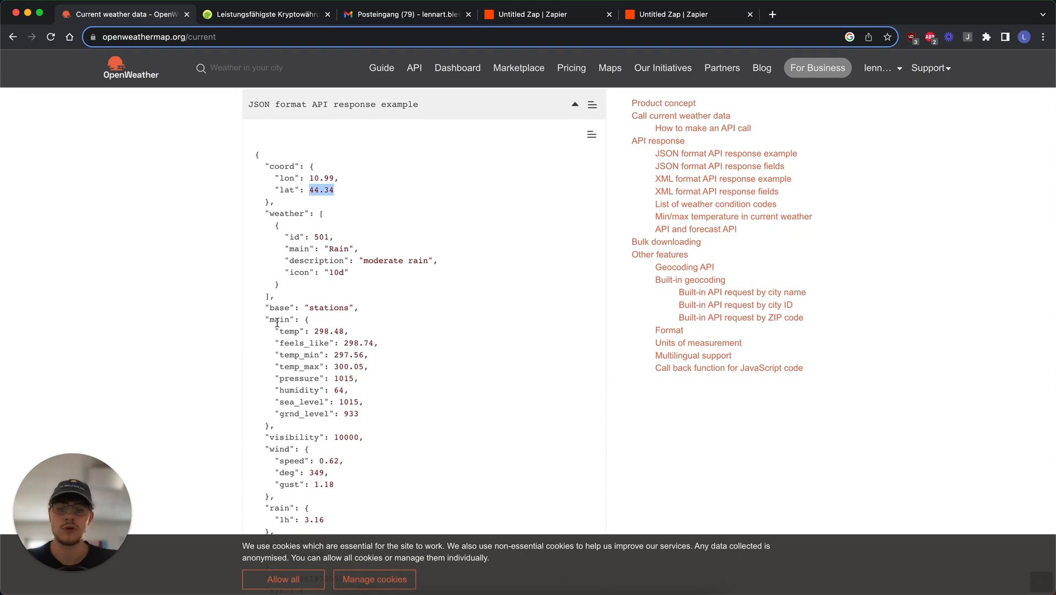
mouse_move(286, 335)
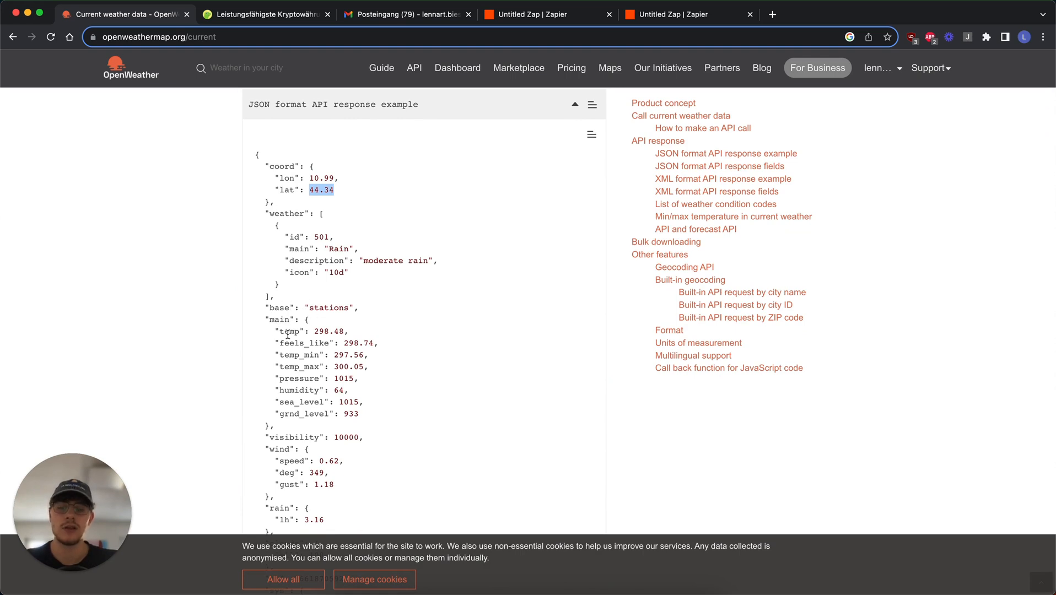
left_click(687, 15)
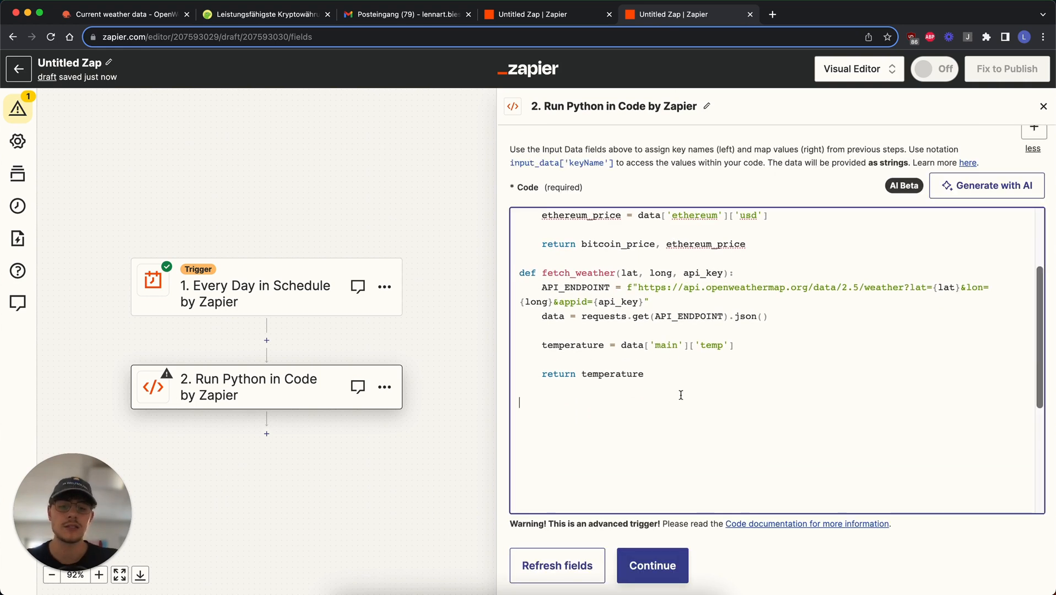
Step: Add '# Fetch cryptocurrency data' and the calls with lat 10.99, long 44.34 and the API key
type("# Fetch cryptocurrency data")
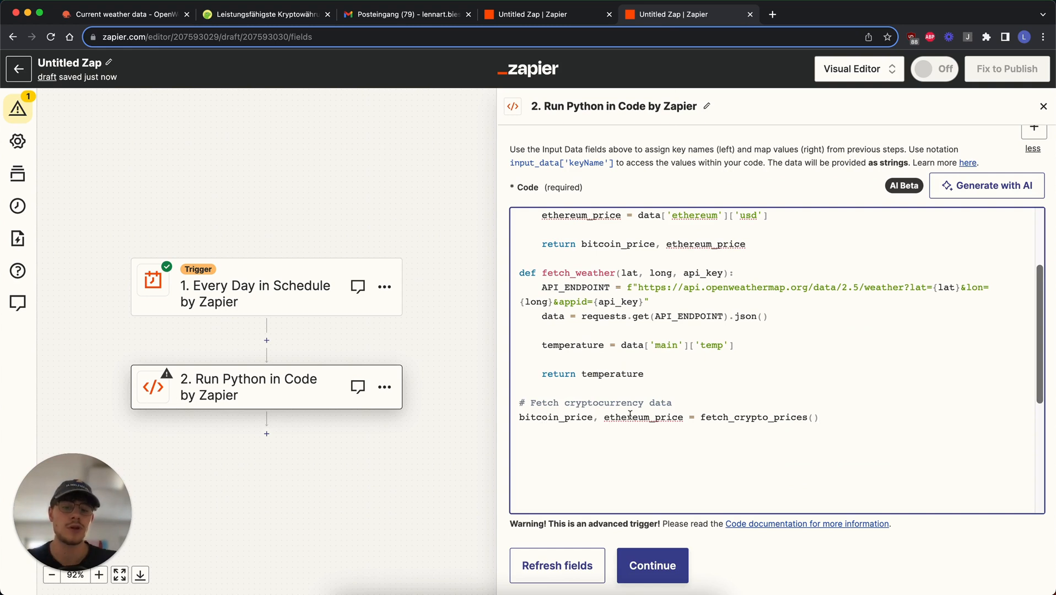
mouse_move(764, 418)
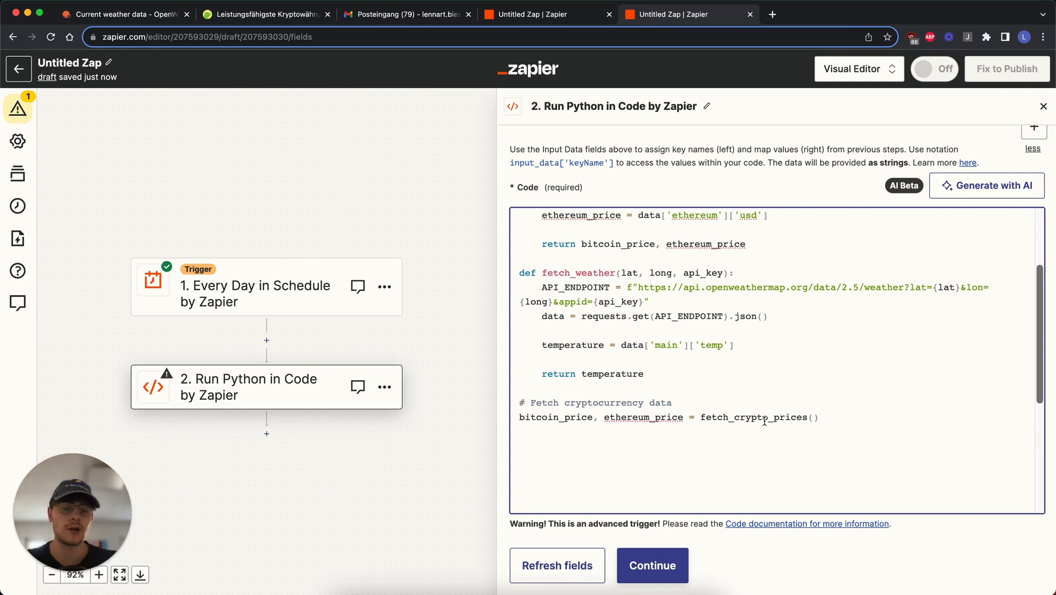
scroll("up", 3)
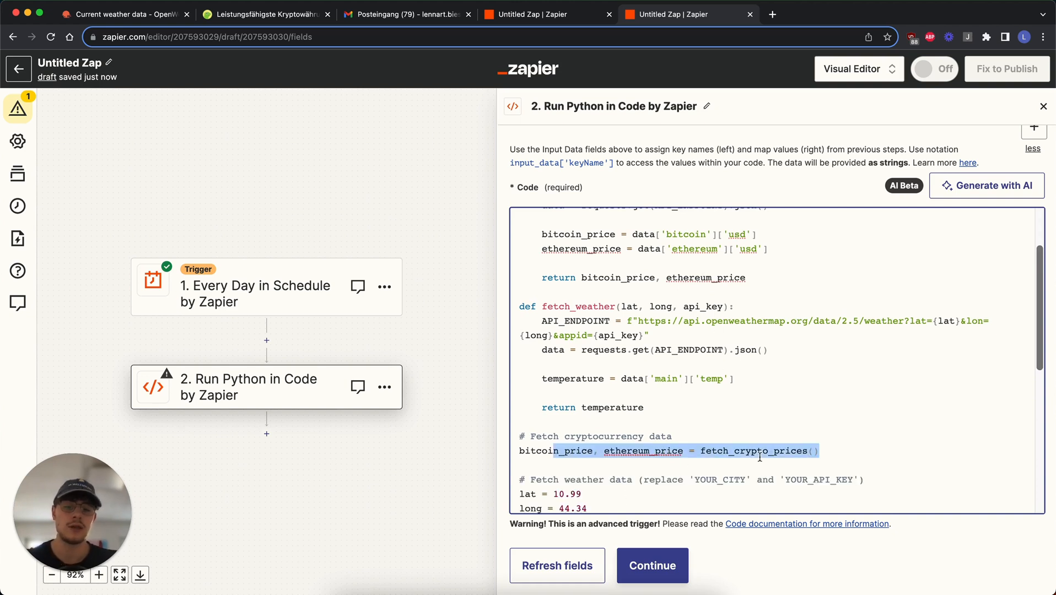
scroll("down", 3)
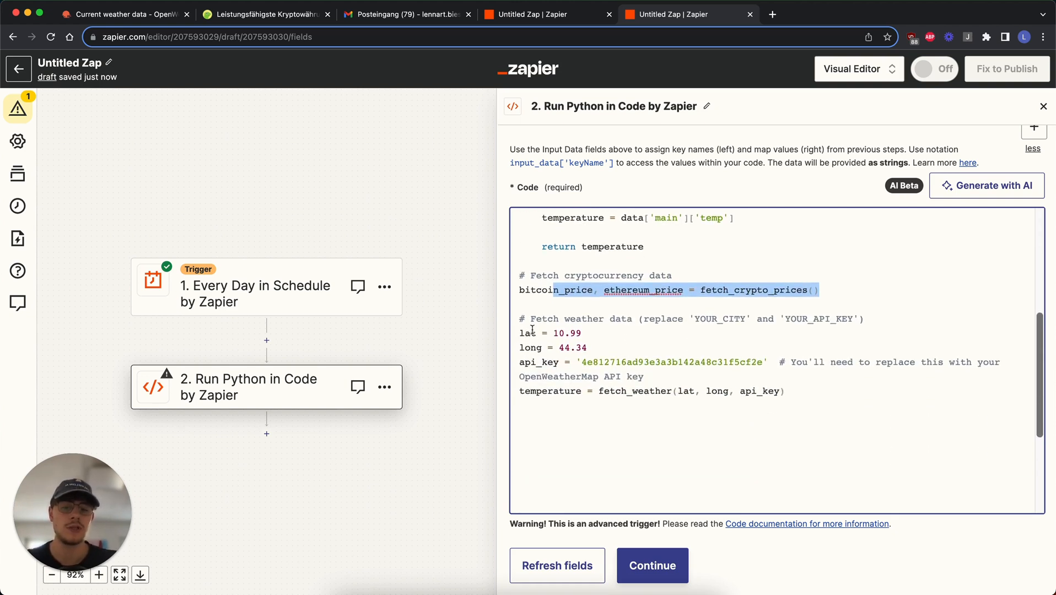
mouse_move(672, 348)
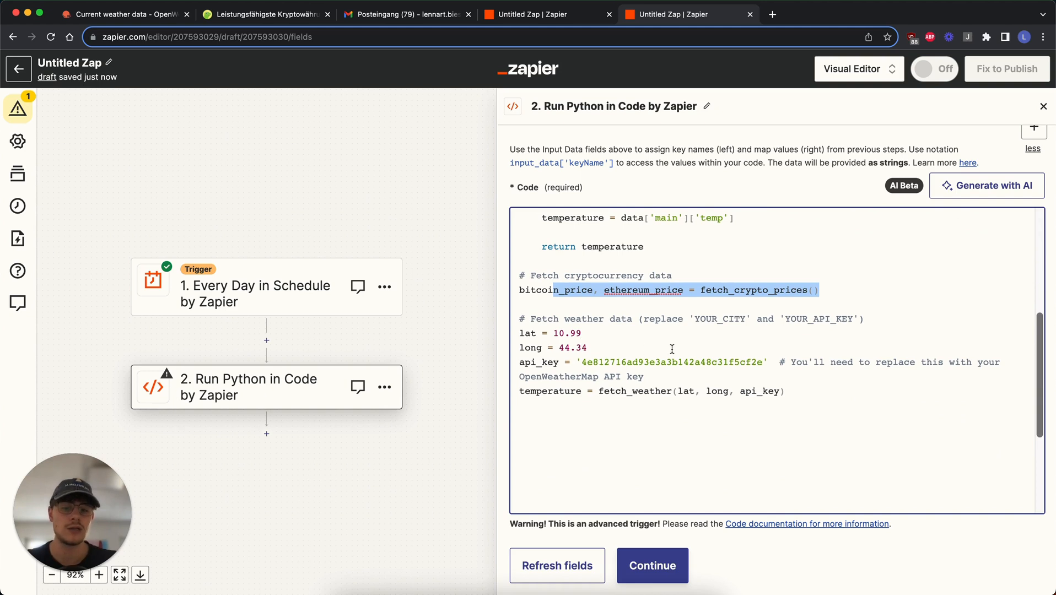
mouse_move(524, 350)
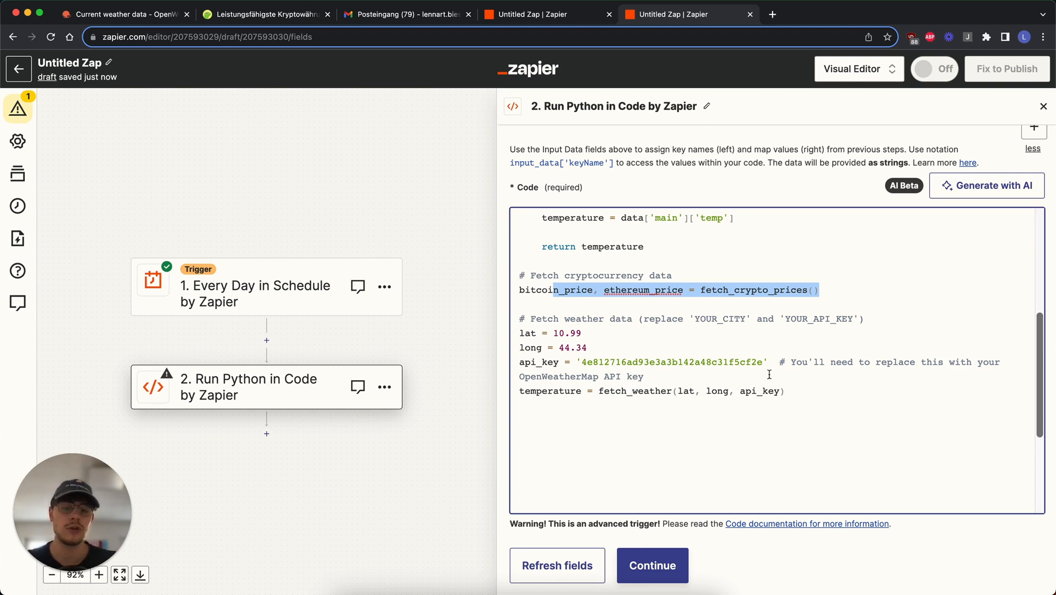
Step: Paste the newsletter_content f-string with Bitcoin, Ethereum and temperature, returned as output
scroll("down", 3)
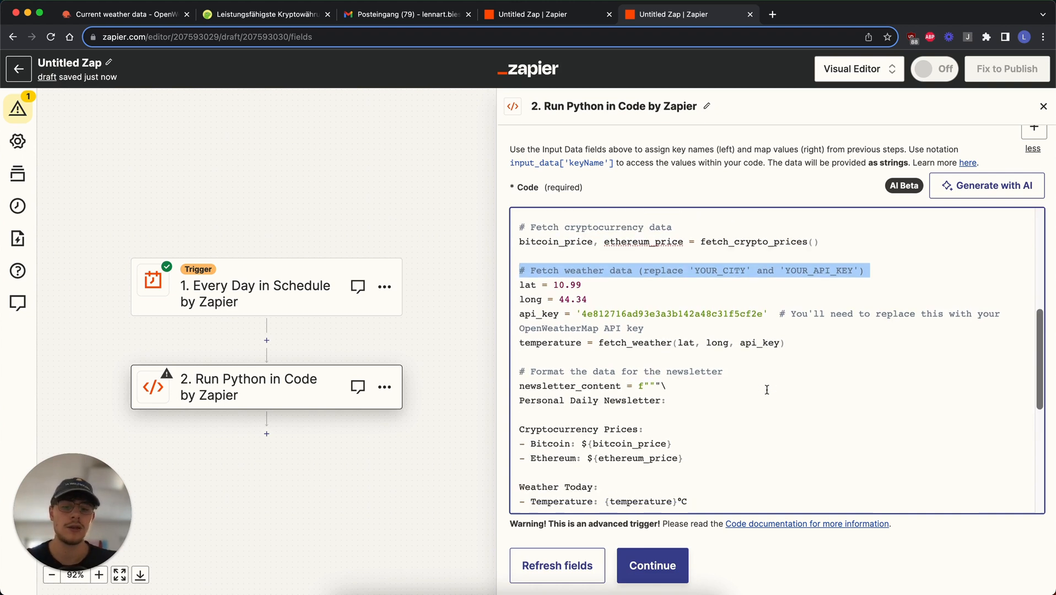
scroll("down", 3)
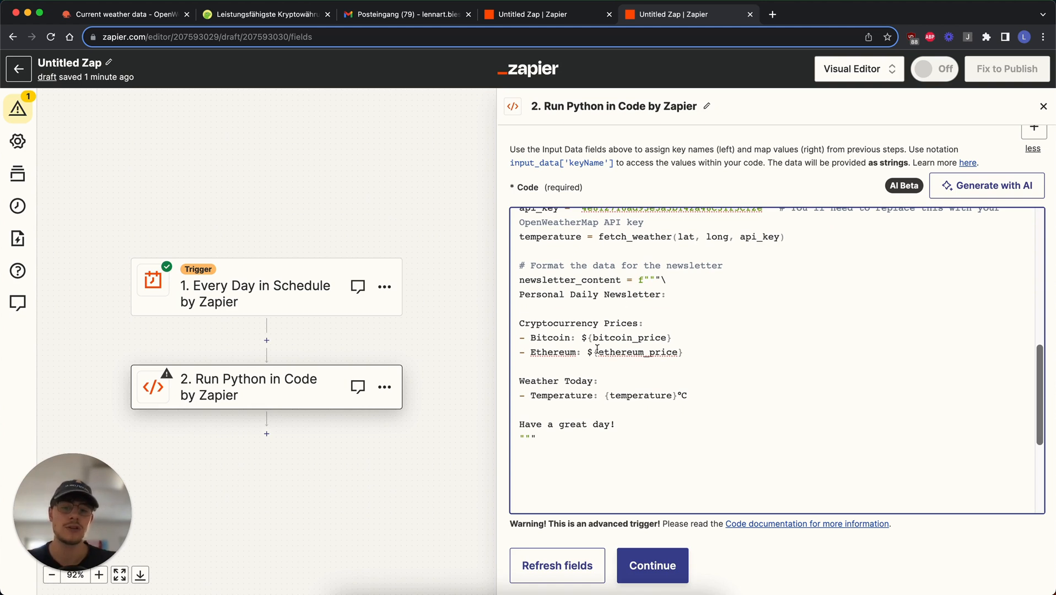
mouse_move(605, 330)
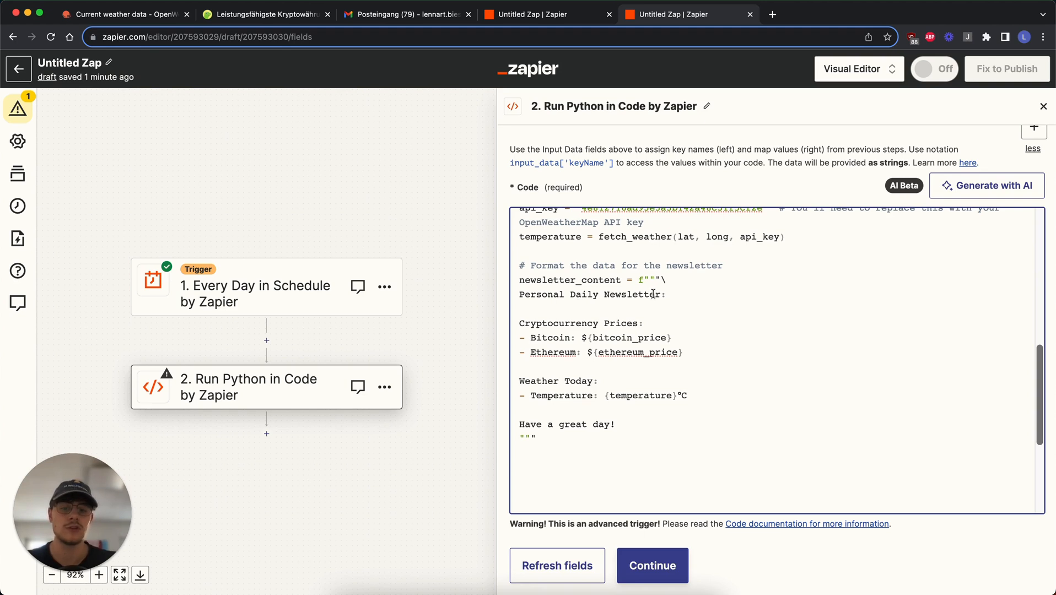
mouse_move(548, 337)
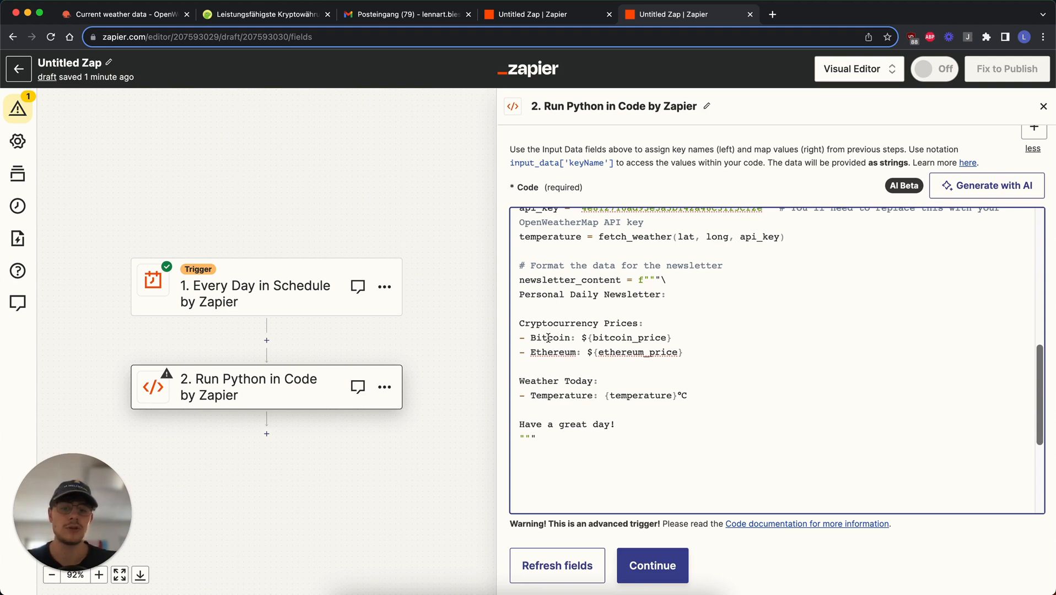
scroll("up", 3)
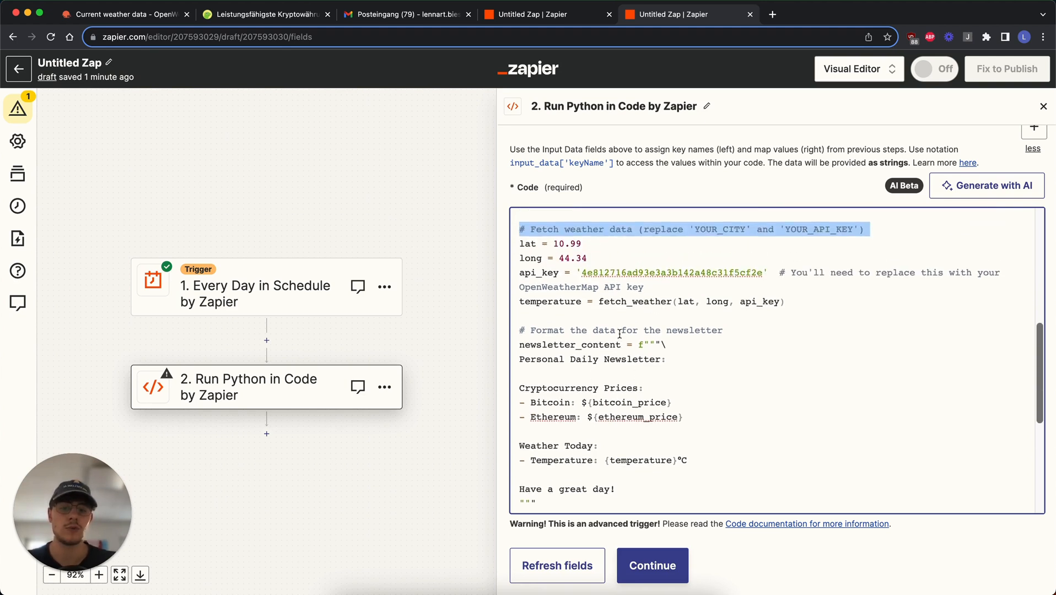
scroll("up", 3)
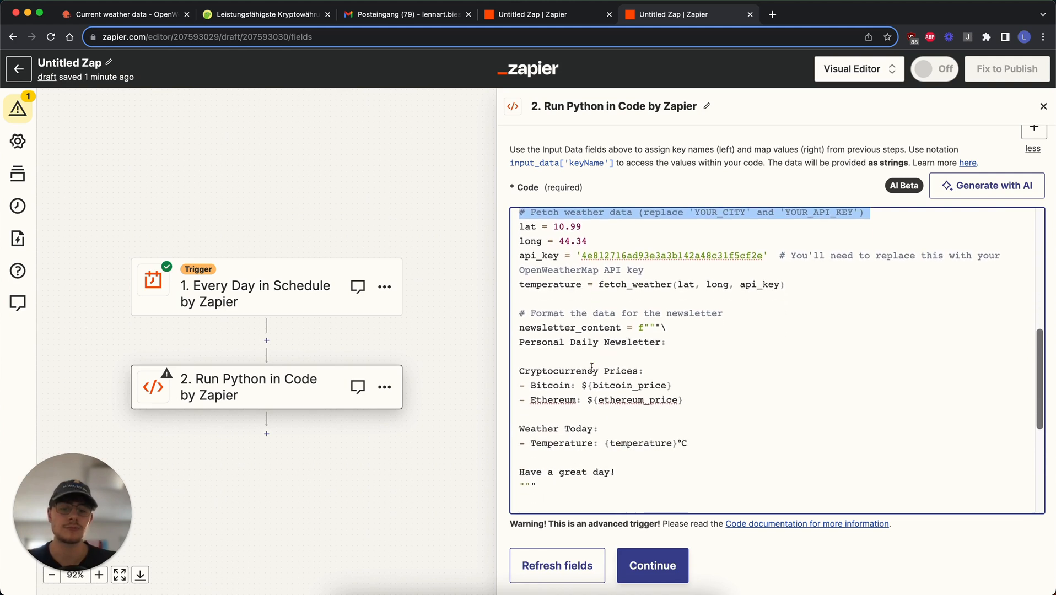
scroll("down", 3)
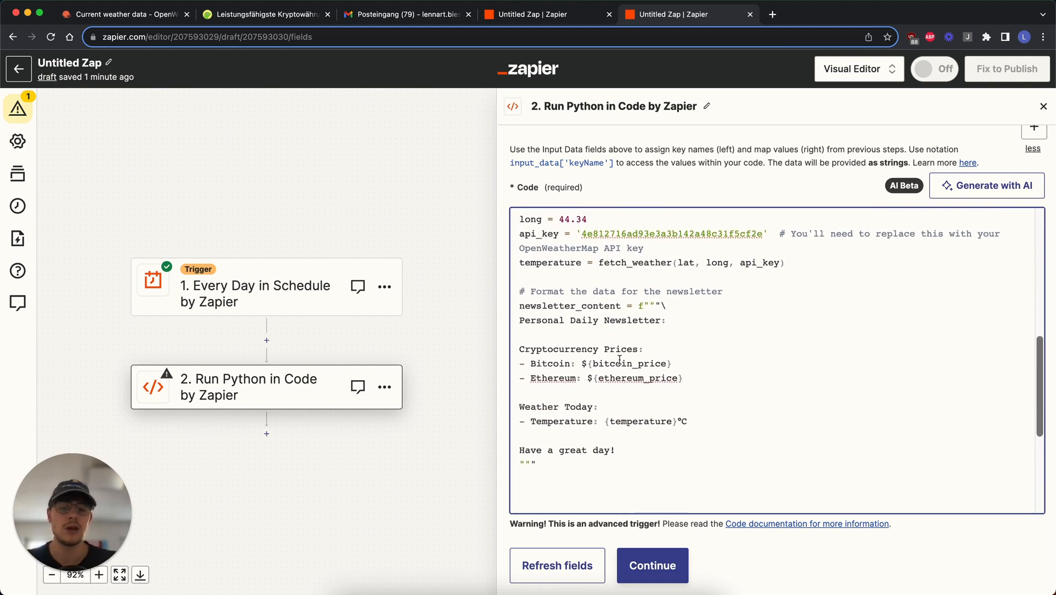
scroll("down", 3)
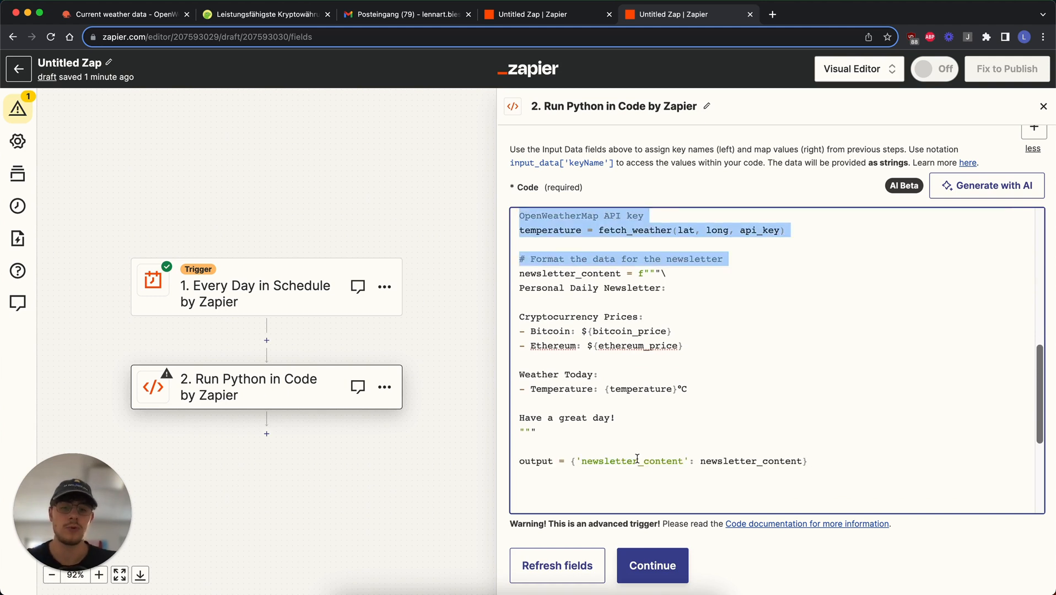
scroll("up", 3)
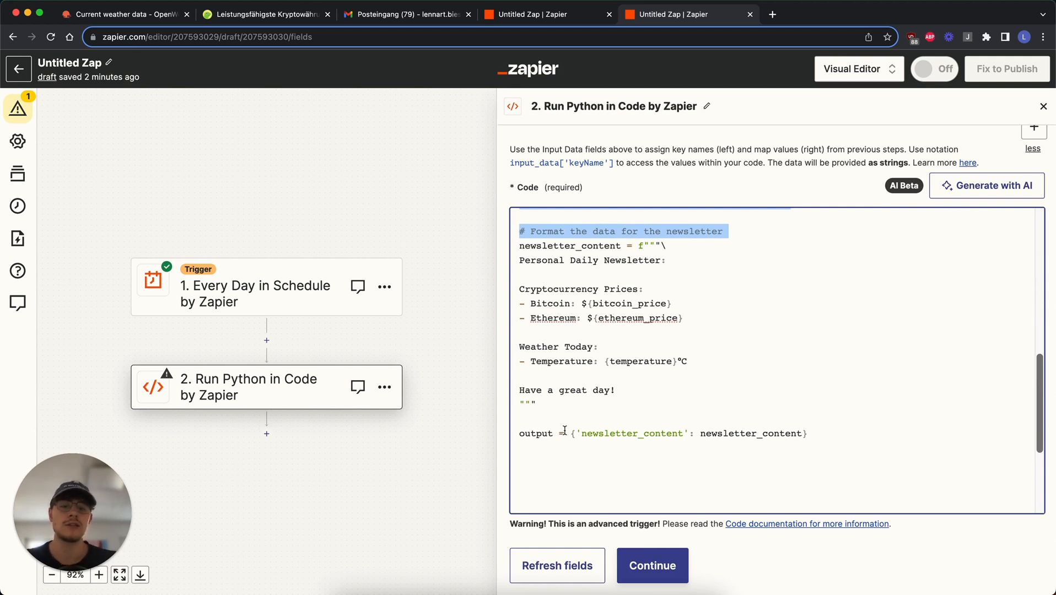
left_click(652, 565)
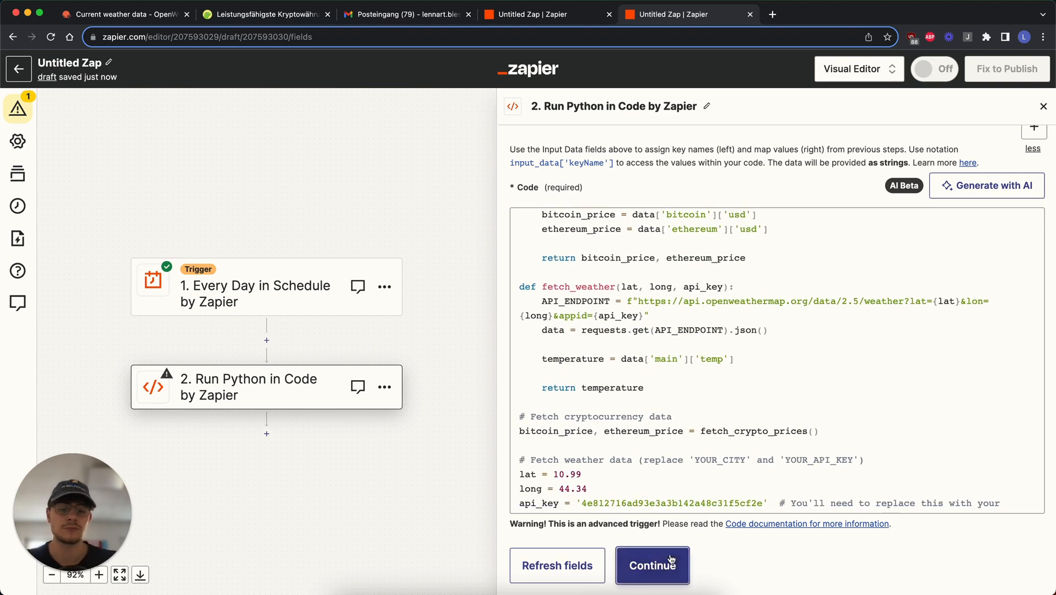
Step: Test the Python step and review newsletter_content showing Bitcoin $26693, Ethereum $1635.16 and temperature
left_click(651, 565)
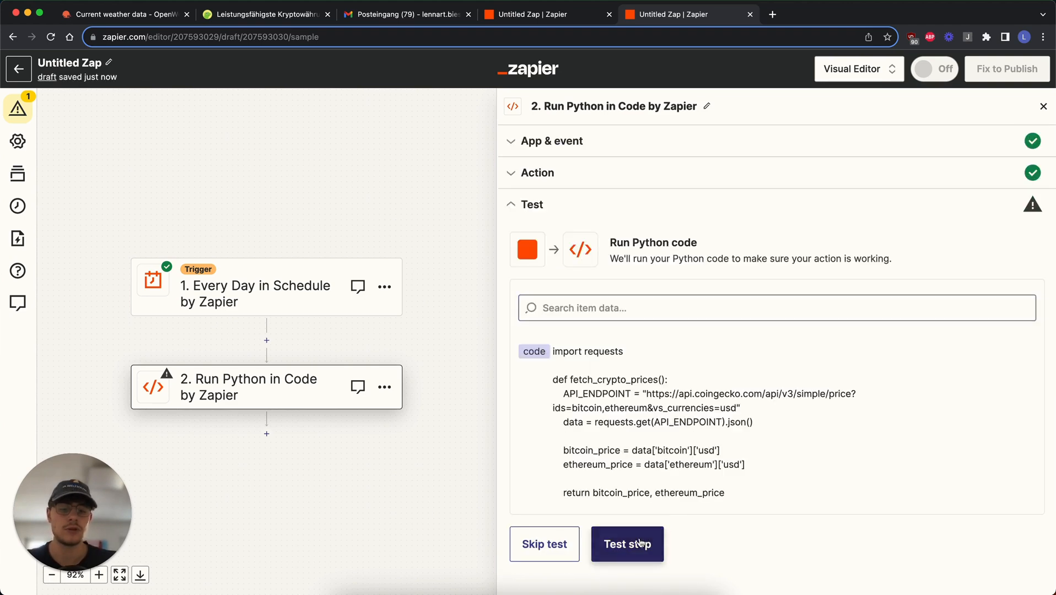
left_click(626, 545)
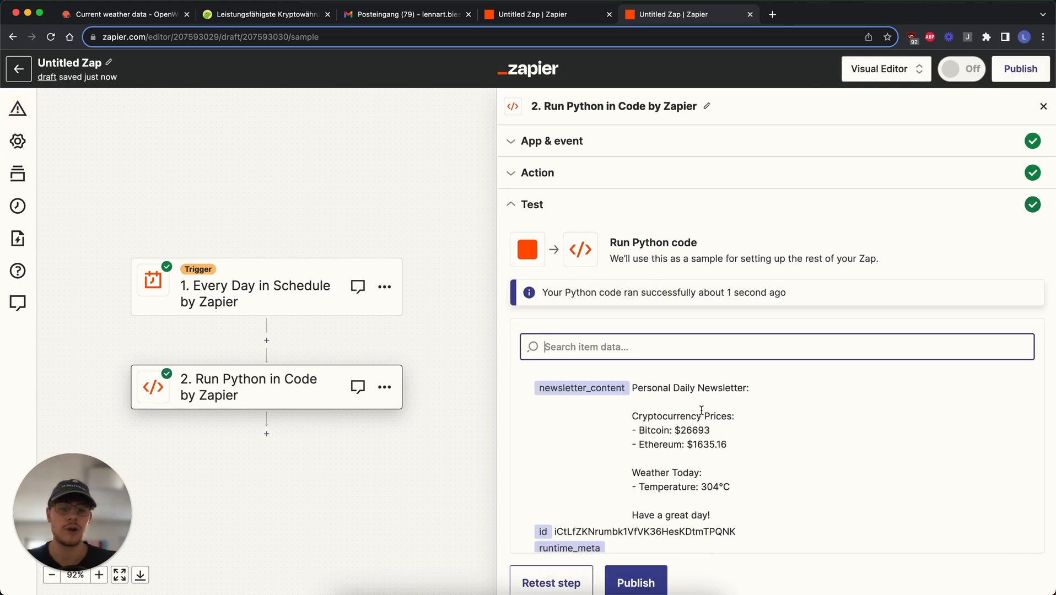
scroll("down", 3)
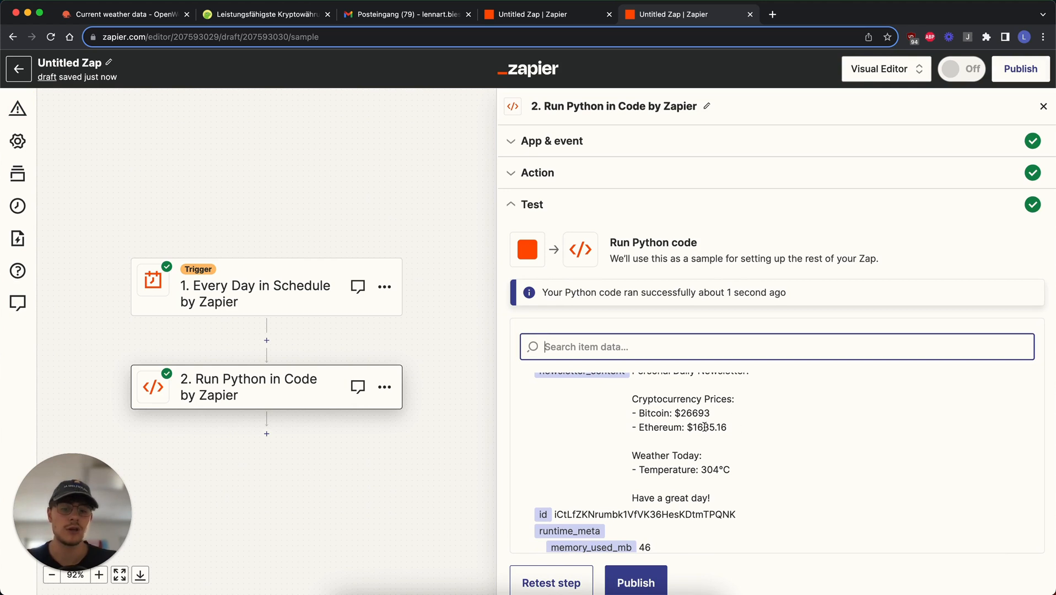
scroll("down", 3)
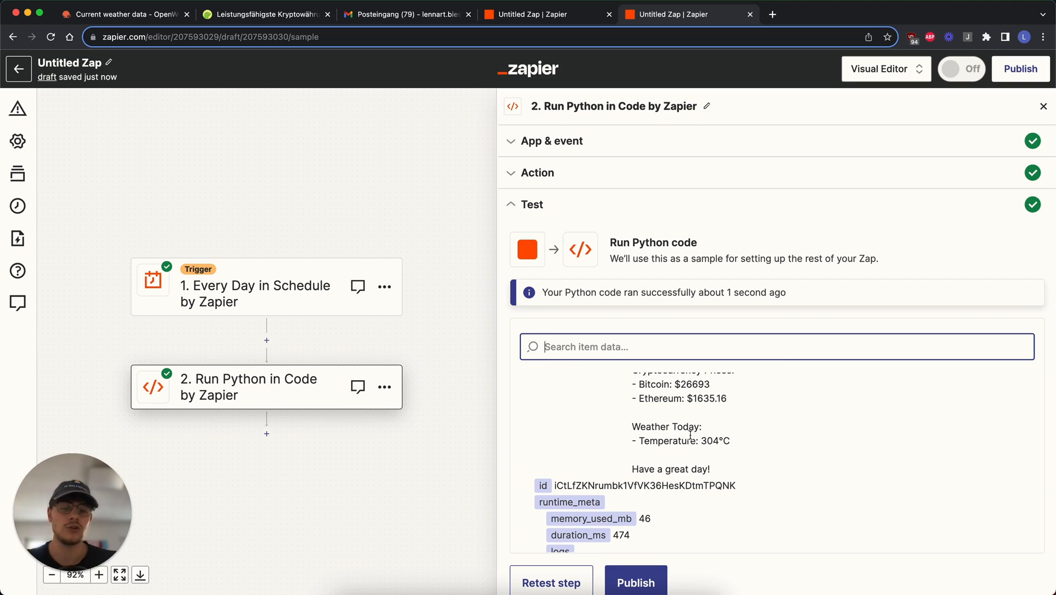
mouse_move(699, 454)
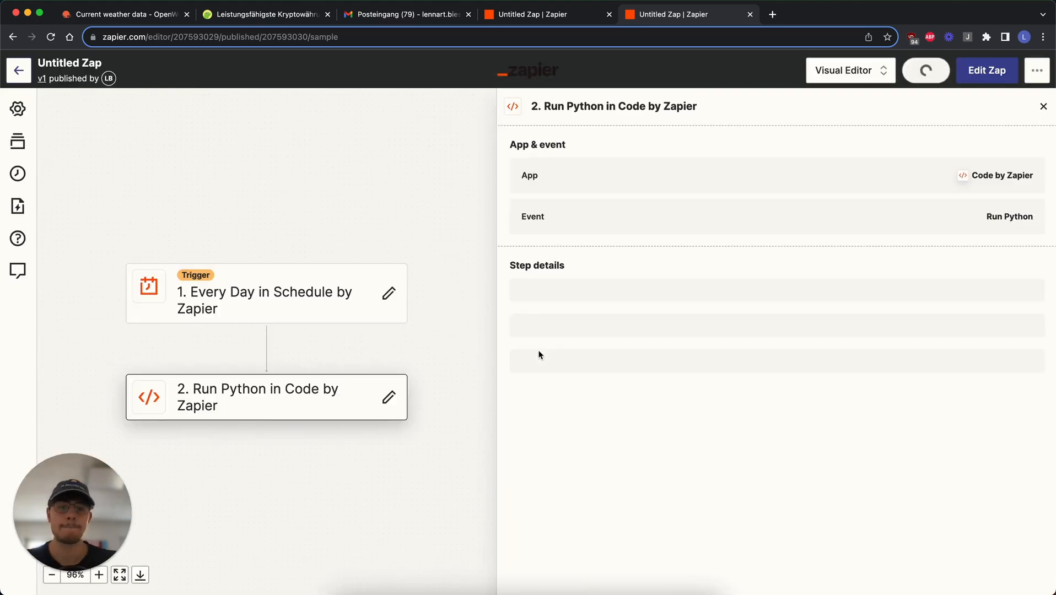
Step: Start an editable draft and add Gmail as a third step after the Python code step
left_click(986, 71)
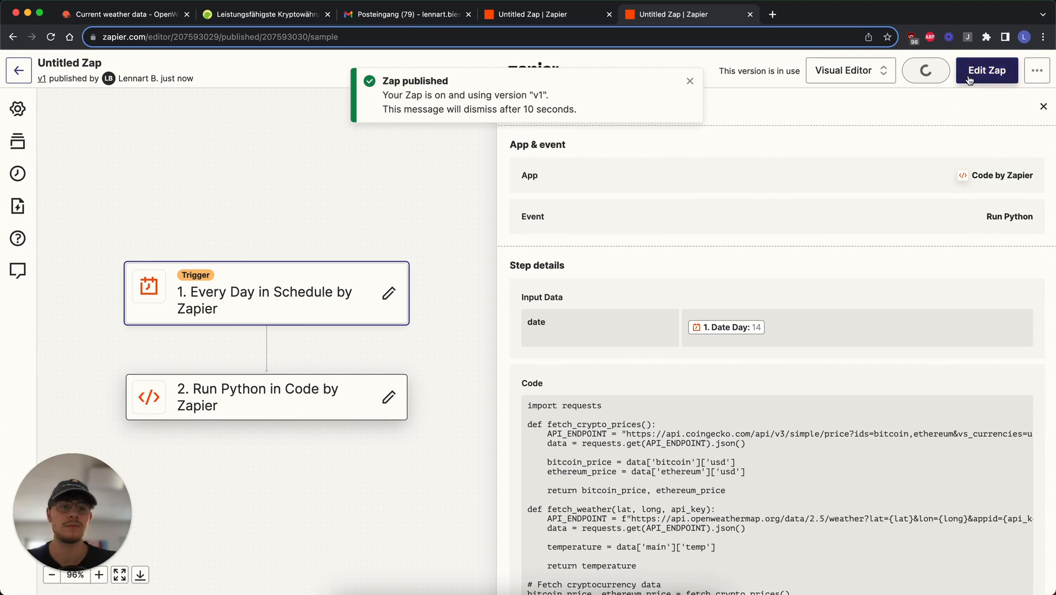
left_click(985, 71)
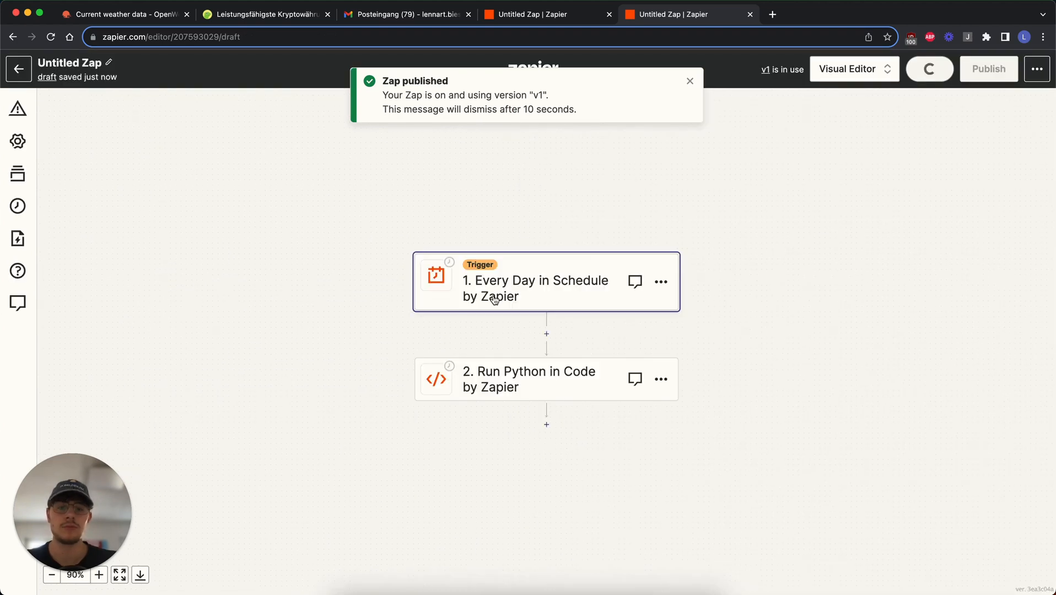
left_click(546, 424)
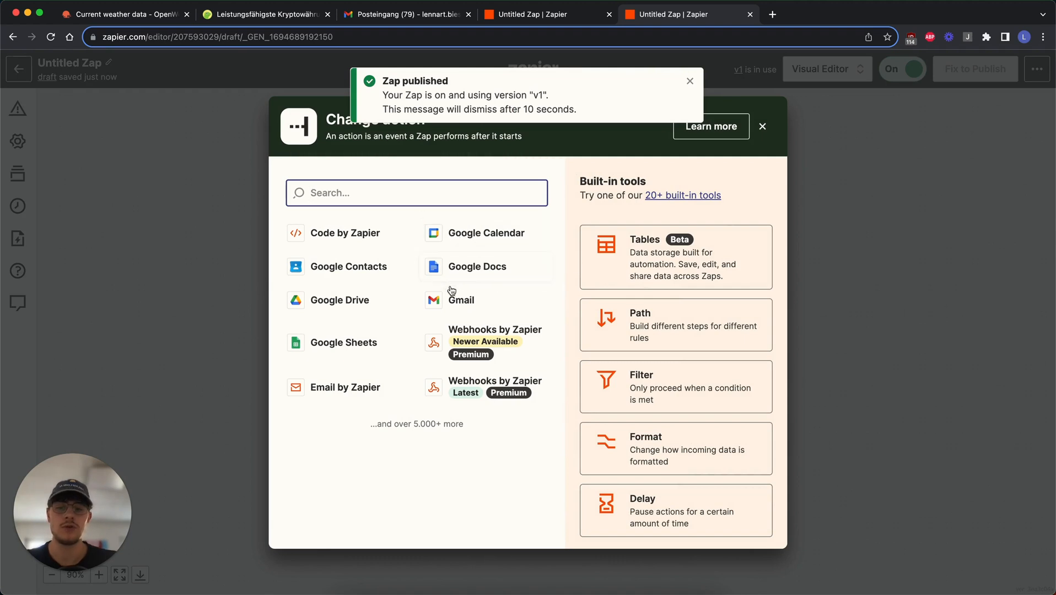
left_click(460, 300)
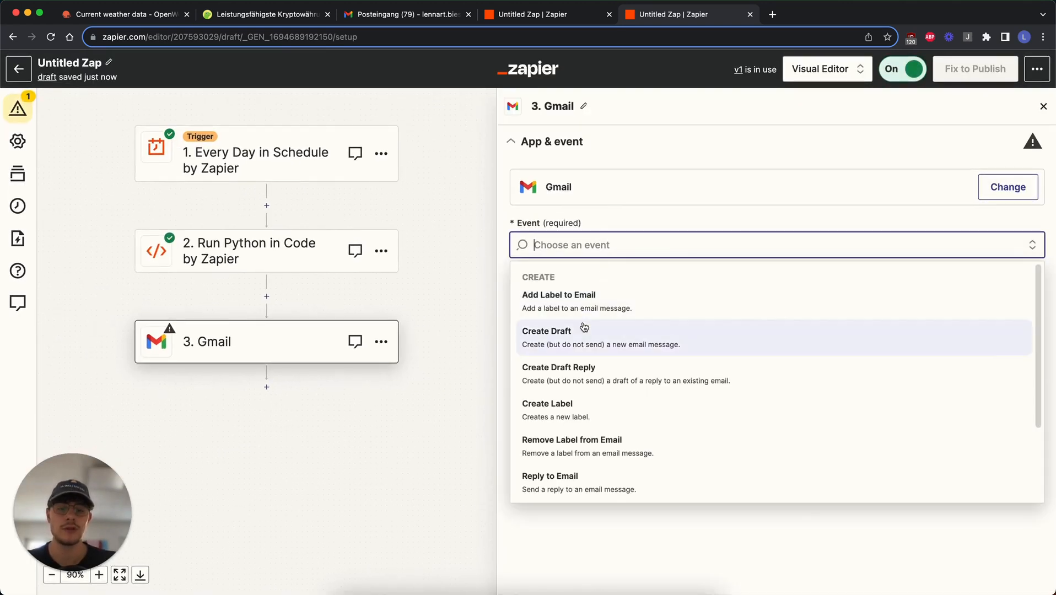
Step: Choose the Send Email event and keep the already connected Gmail account
type("sen")
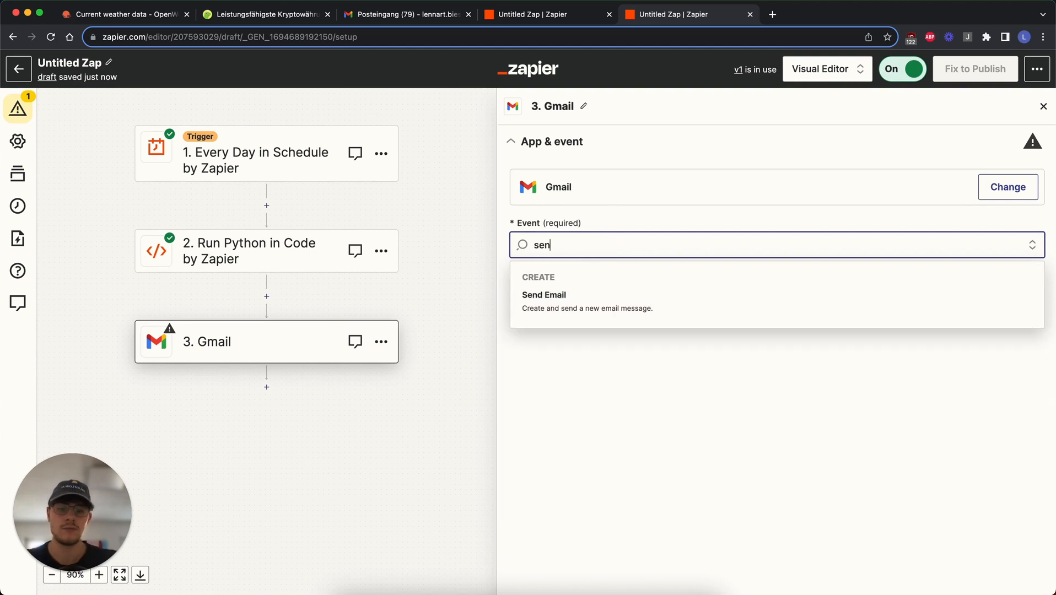
left_click(544, 296)
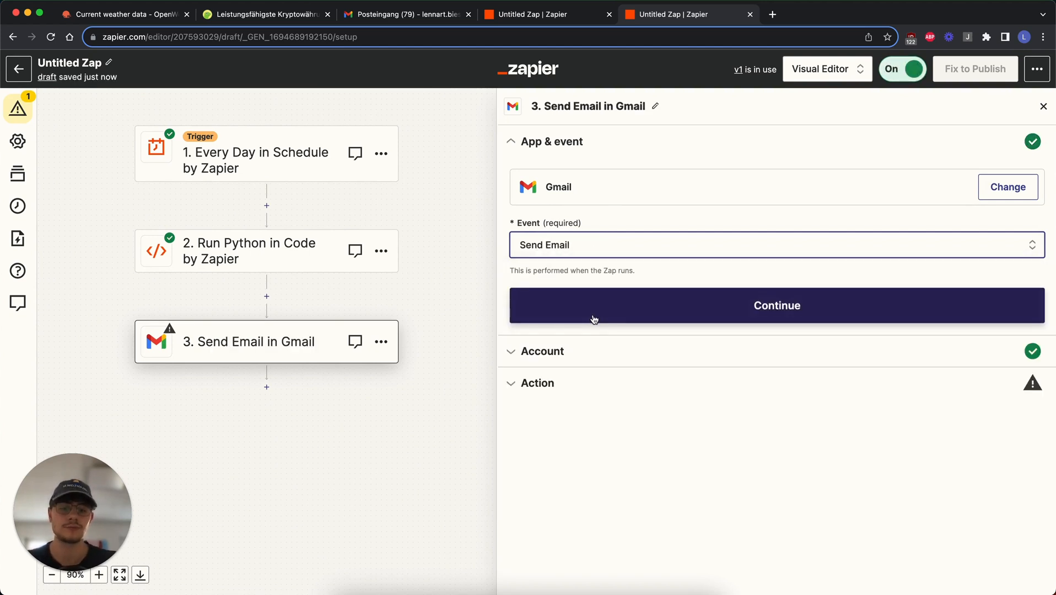
left_click(776, 305)
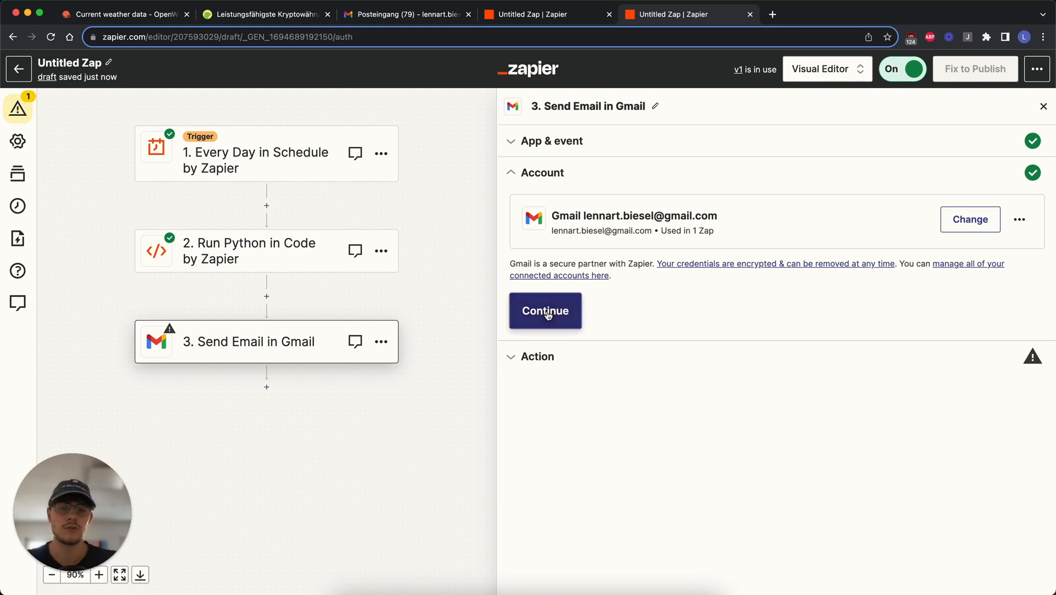
left_click(544, 311)
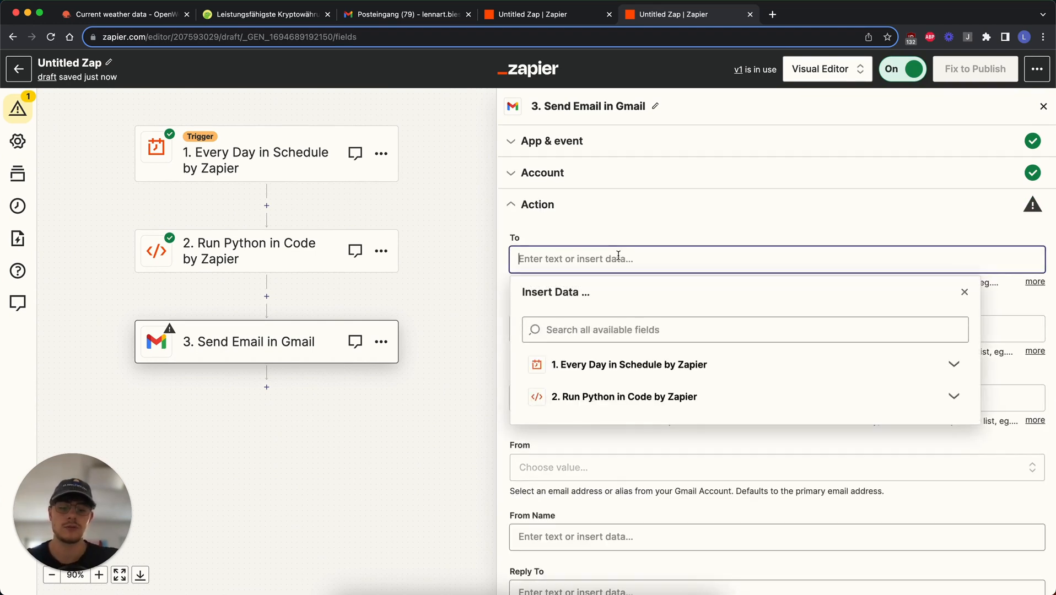
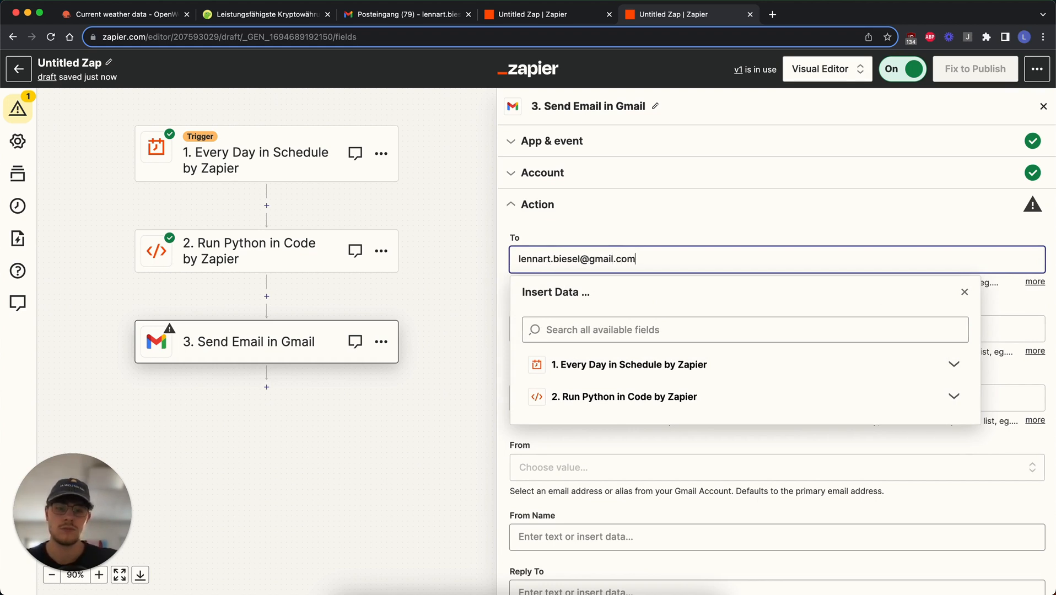
mouse_move(681, 233)
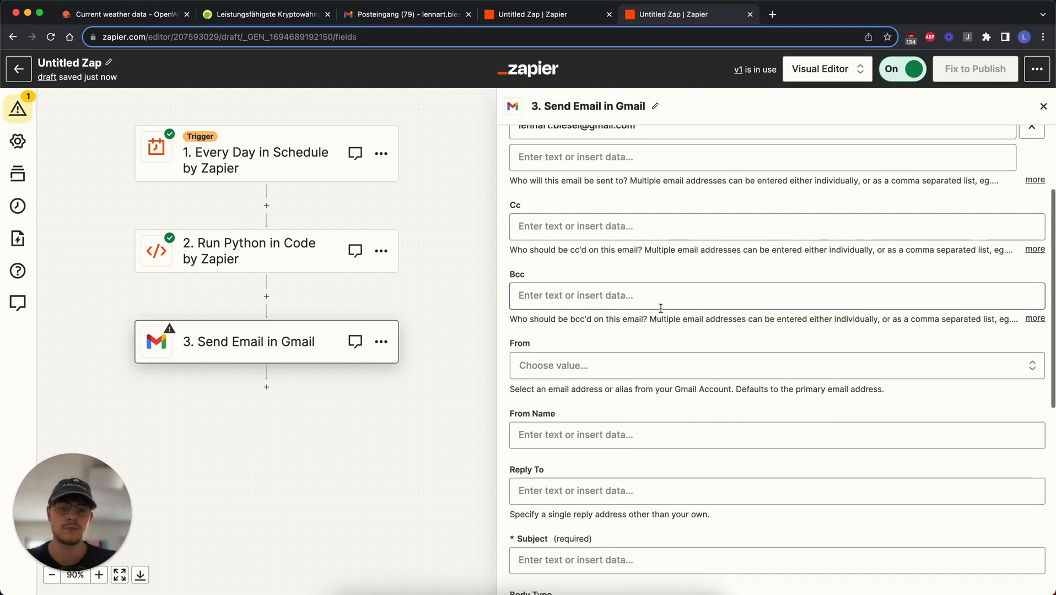
scroll("down", 3)
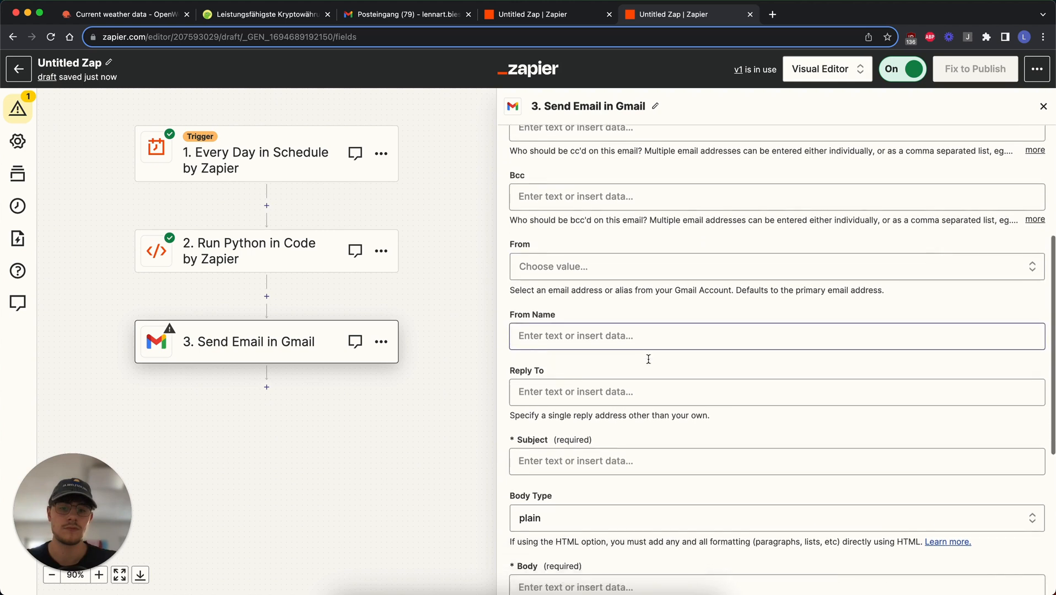
scroll("down", 3)
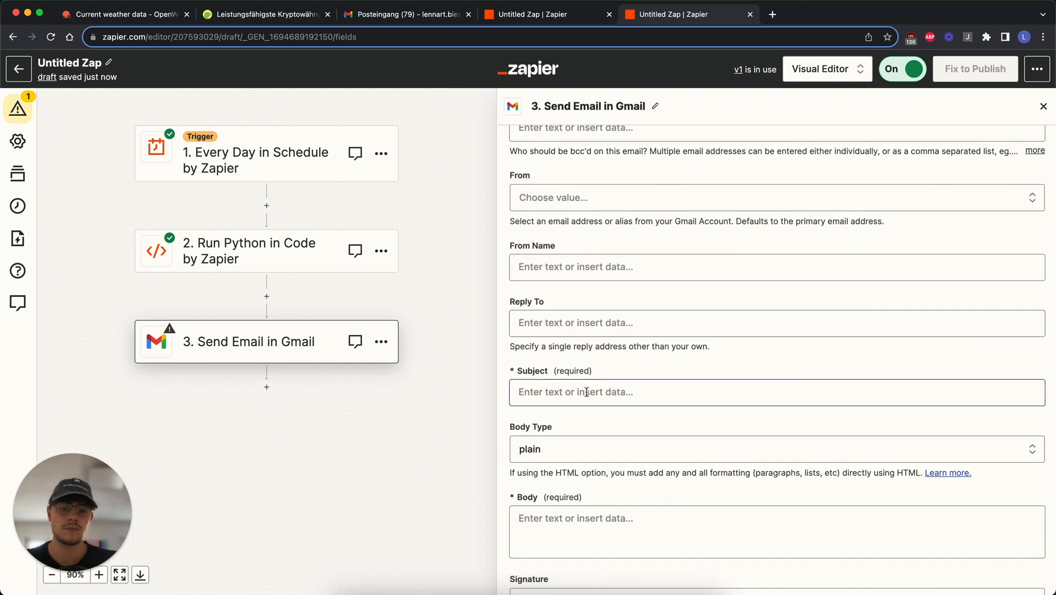
type("Daily n")
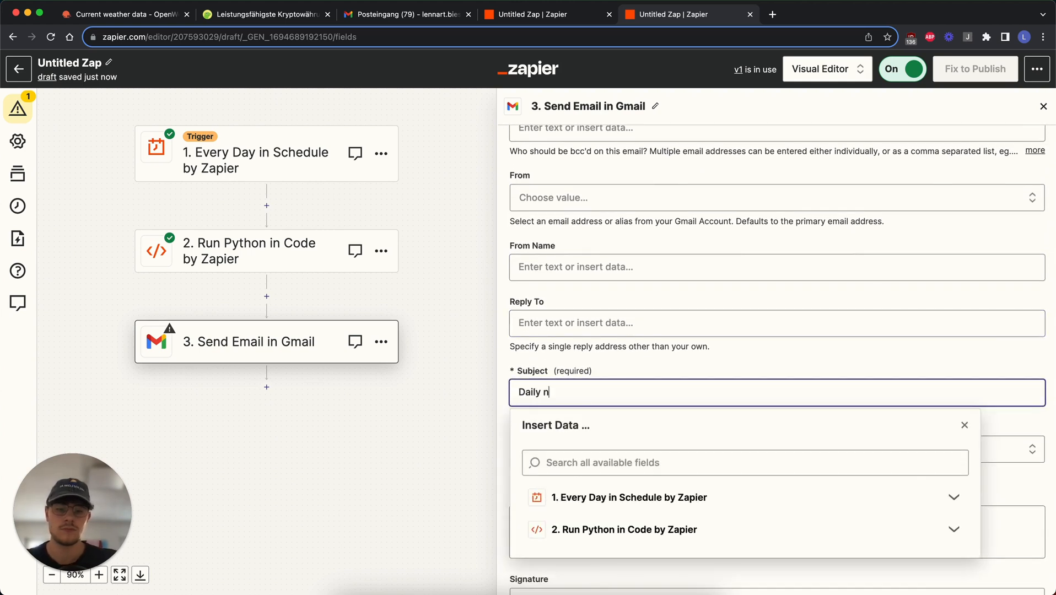
type("ews")
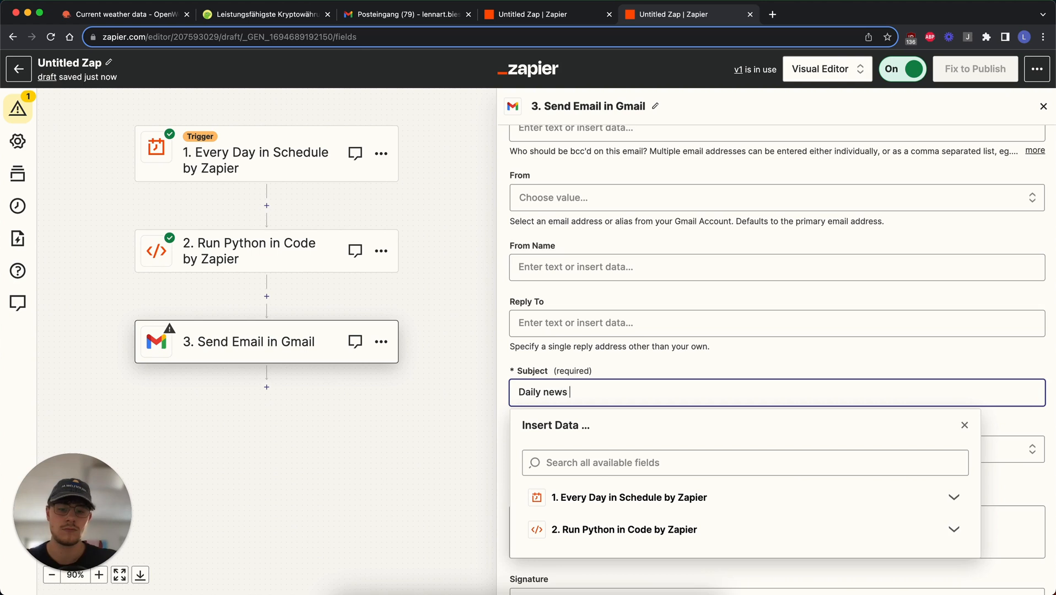
type("letter")
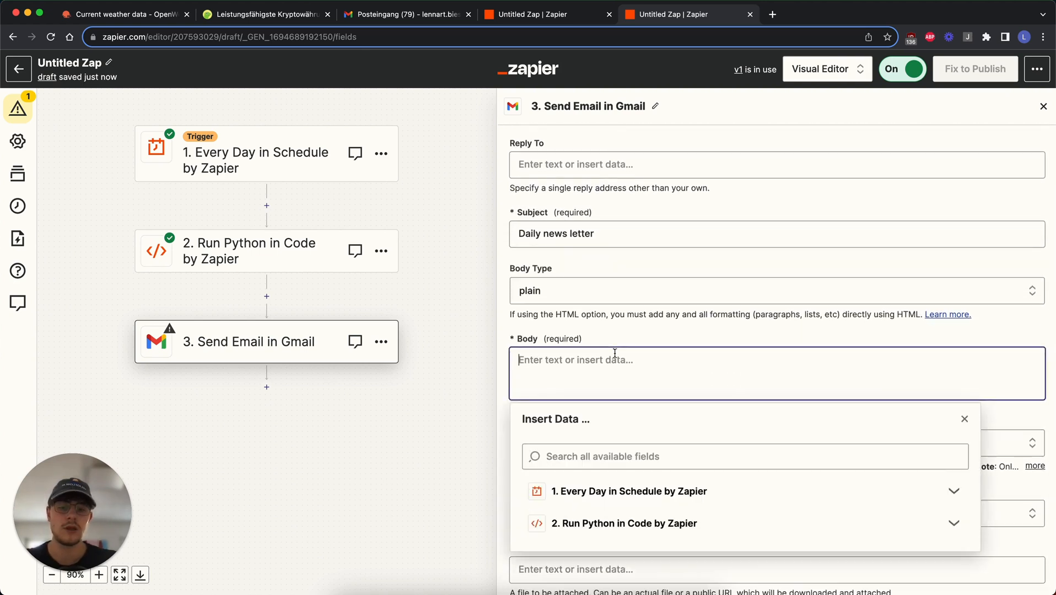
Step: Map the body to the Python step's Newsletter Content and continue to testing
left_click(623, 524)
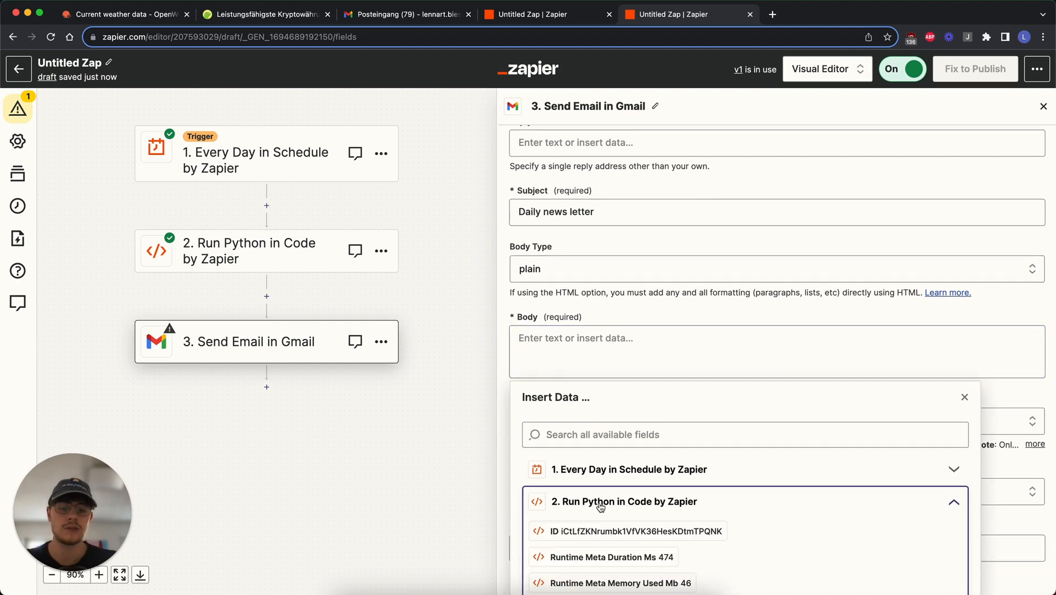
scroll("down", 3)
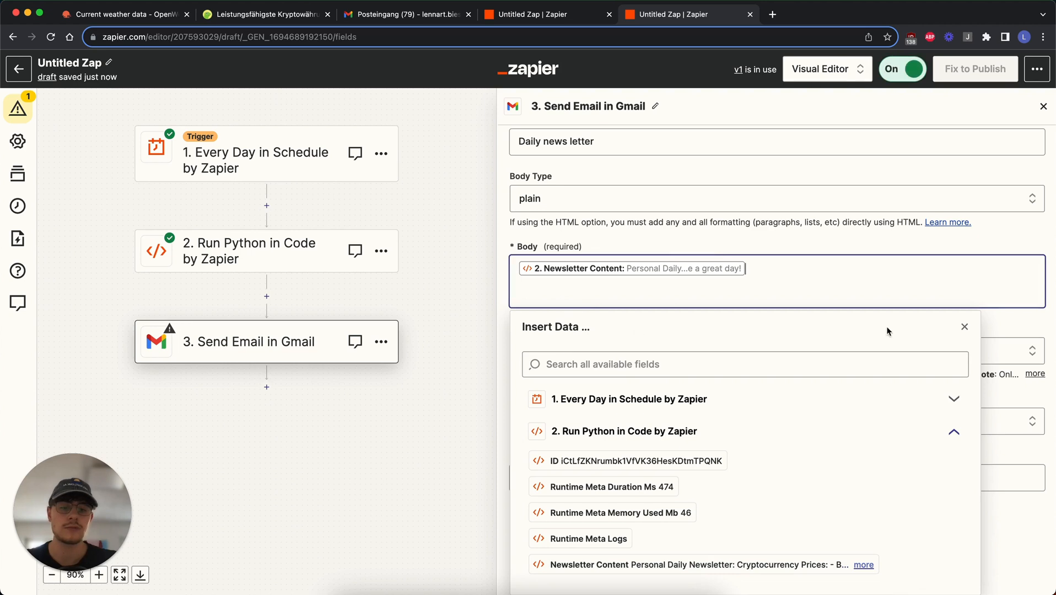
left_click(964, 327)
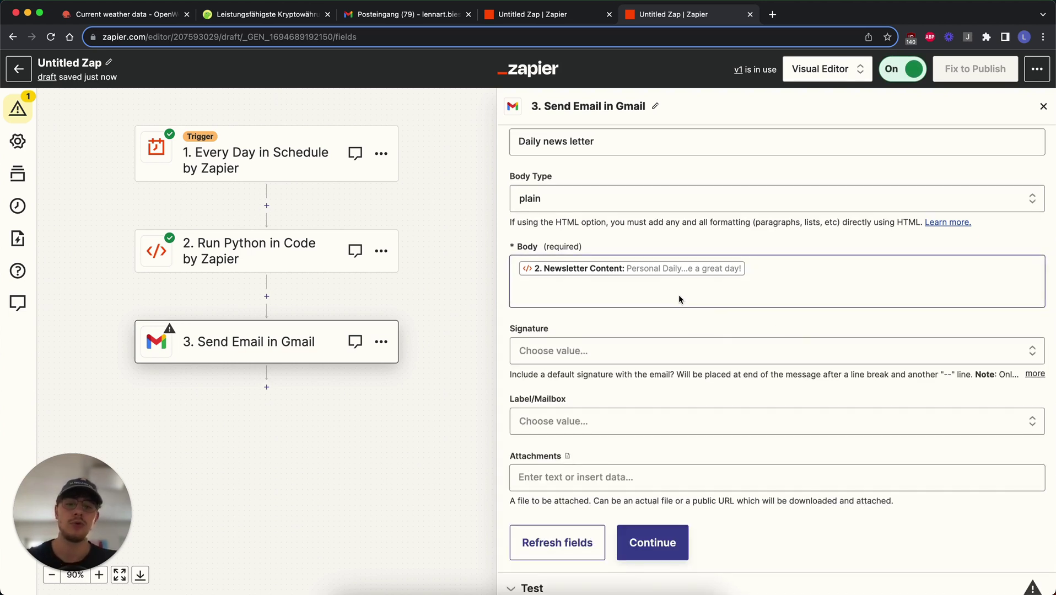
left_click(650, 543)
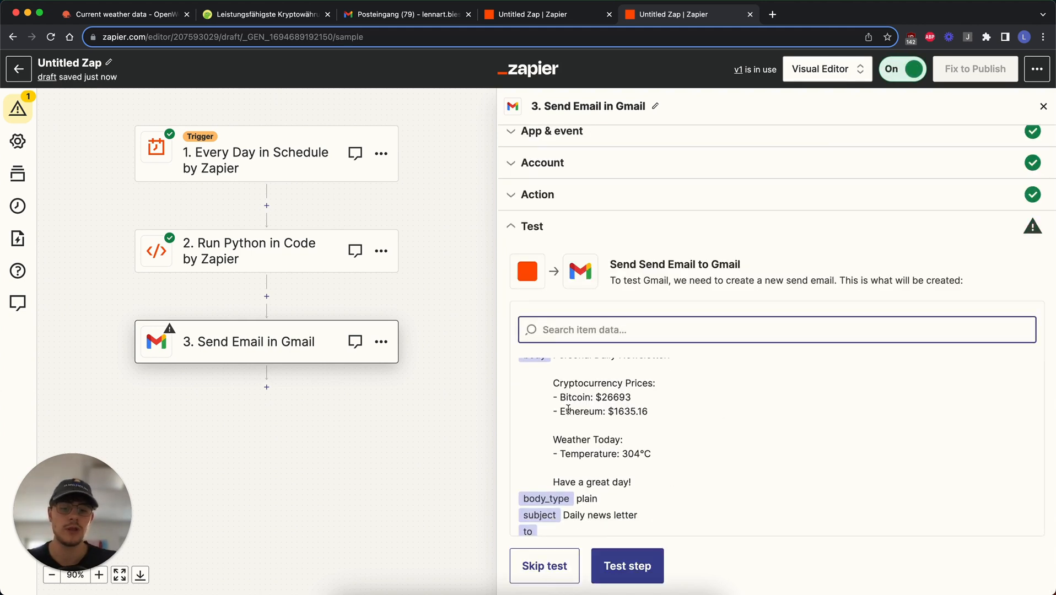
Step: Run the Gmail step test and view the received Daily news letter in the inbox
left_click(626, 565)
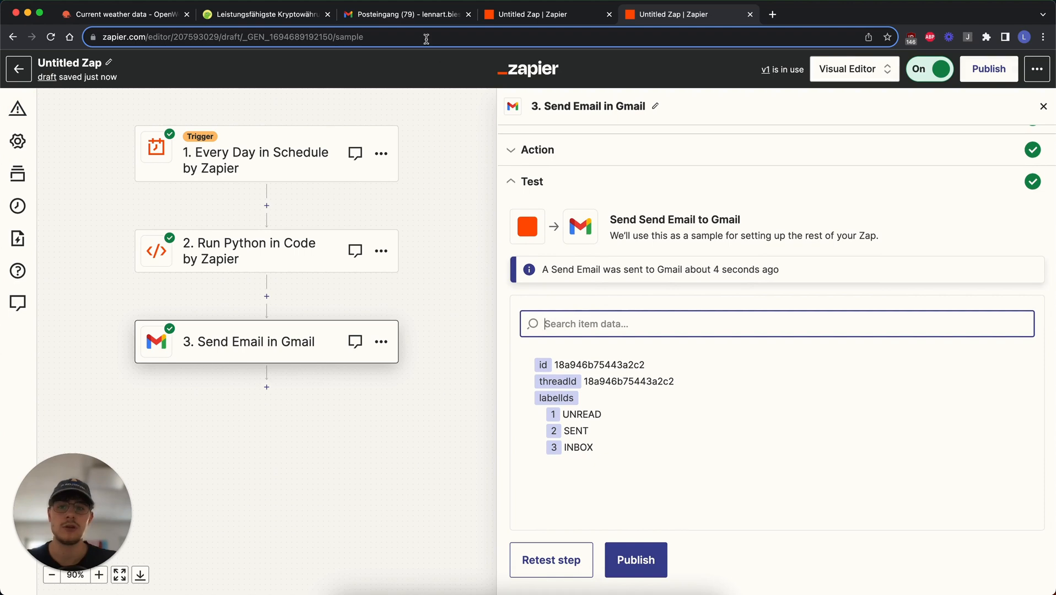
left_click(405, 15)
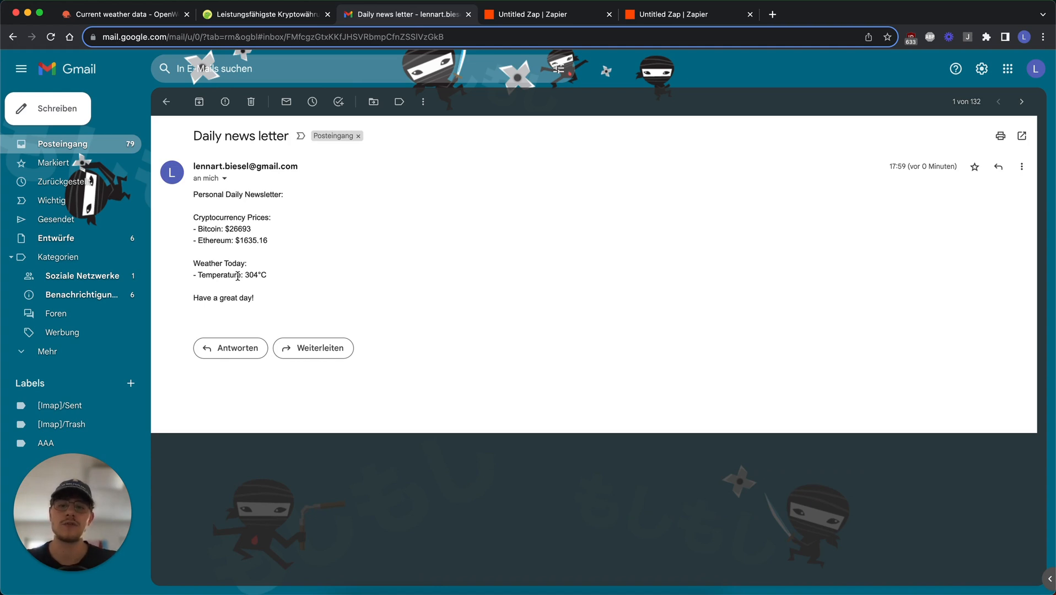
mouse_move(572, 95)
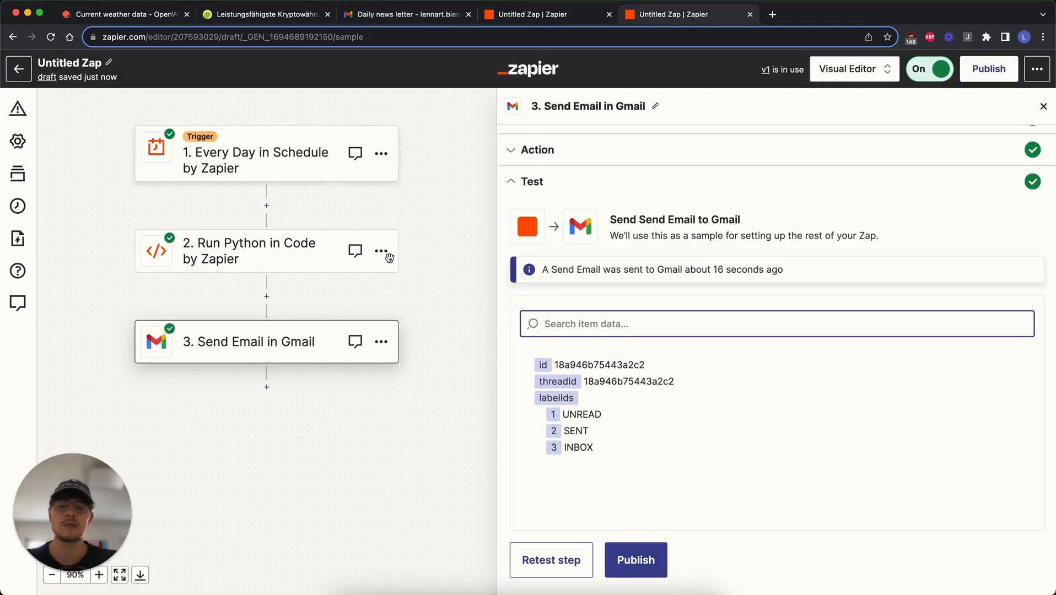
mouse_move(460, 263)
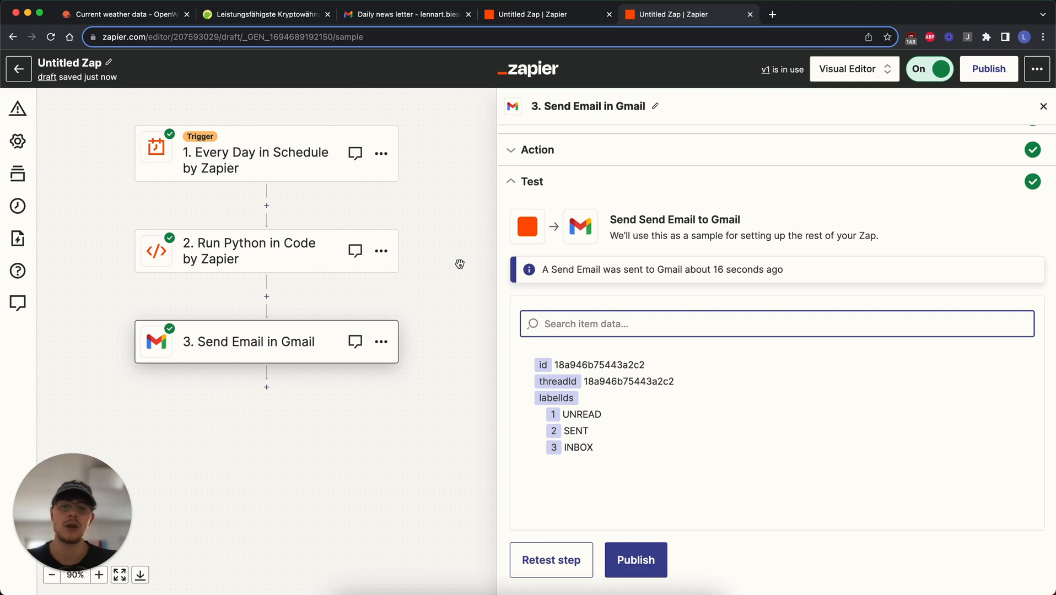
mouse_move(232, 209)
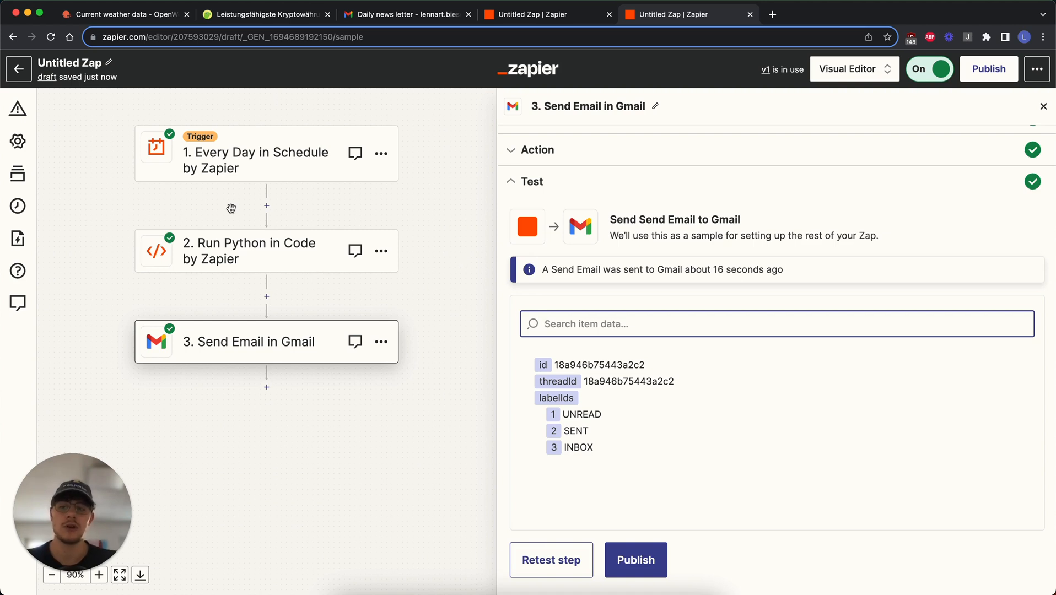